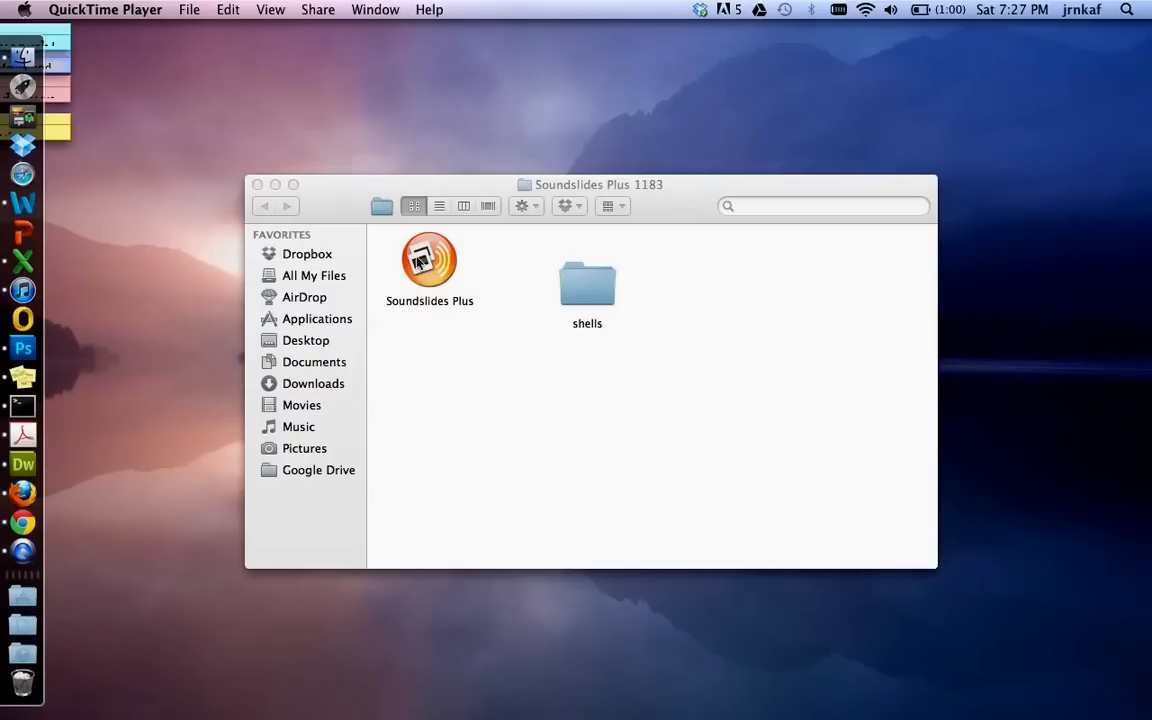
# Launch the Soundslides Plus app from the Soundslides Plus 1183 Finder folder.
pyautogui.click(429, 260)
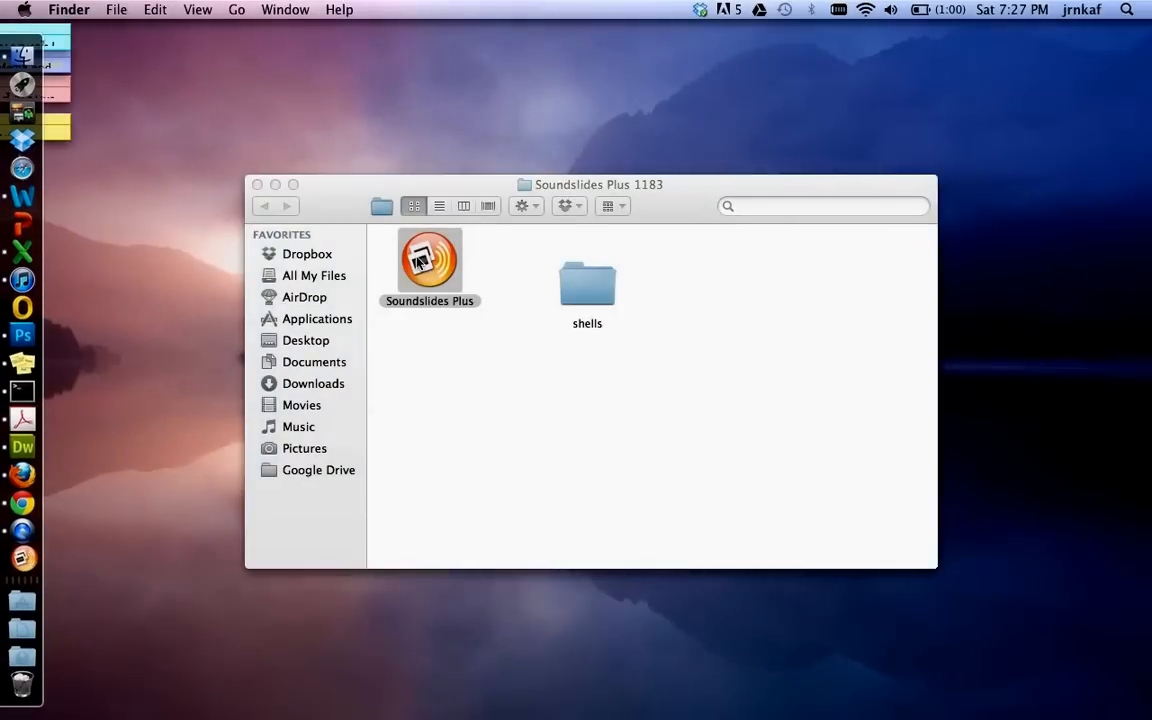
pyautogui.doubleClick(429, 262)
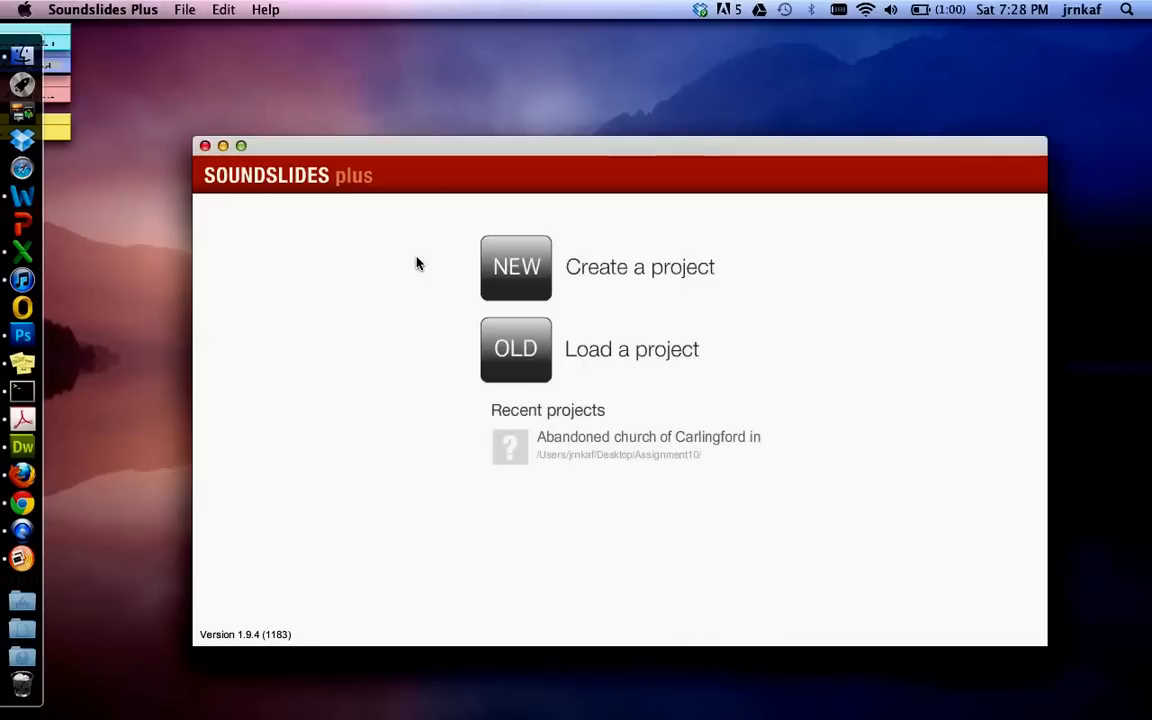
pyautogui.moveTo(516, 267)
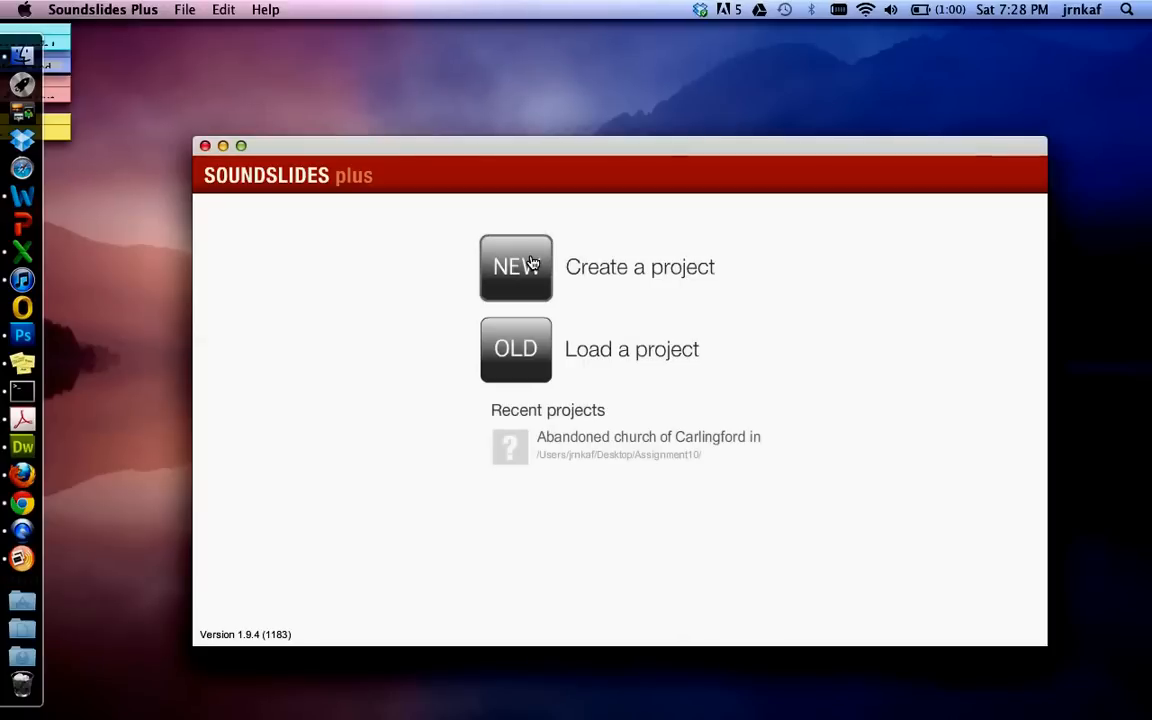
# Start a NEW project and save it as Assignment10 on the Desktop.
pyautogui.click(516, 267)
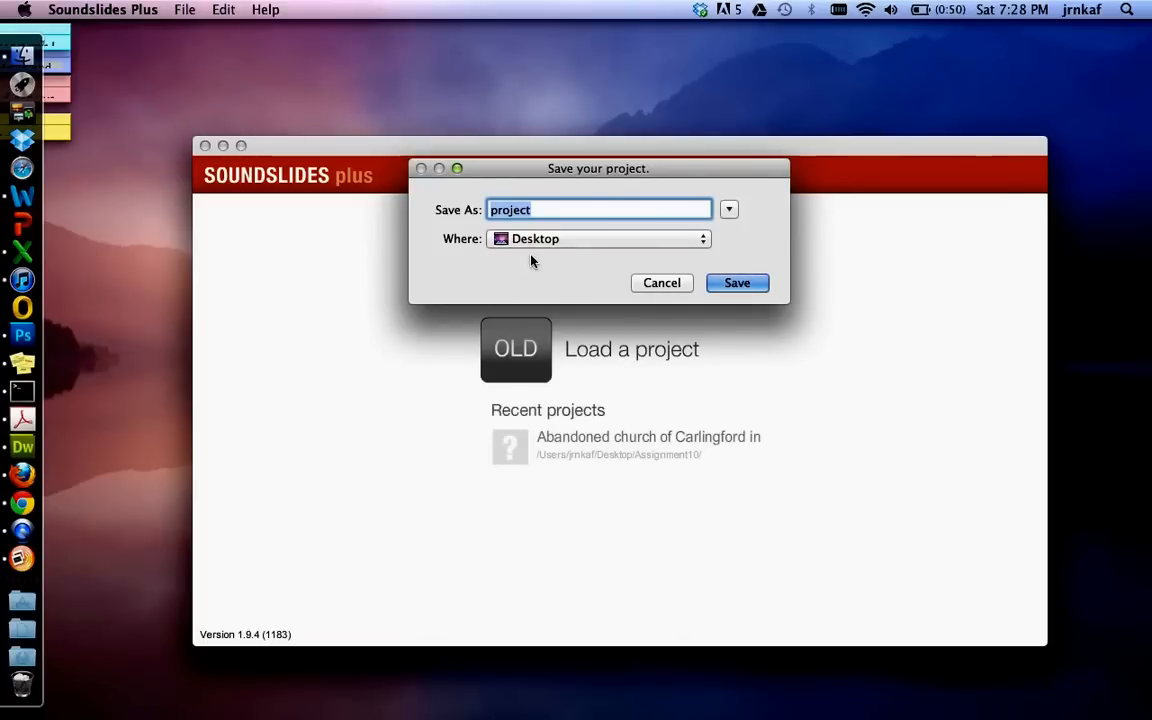
pyautogui.write('Assignment10')
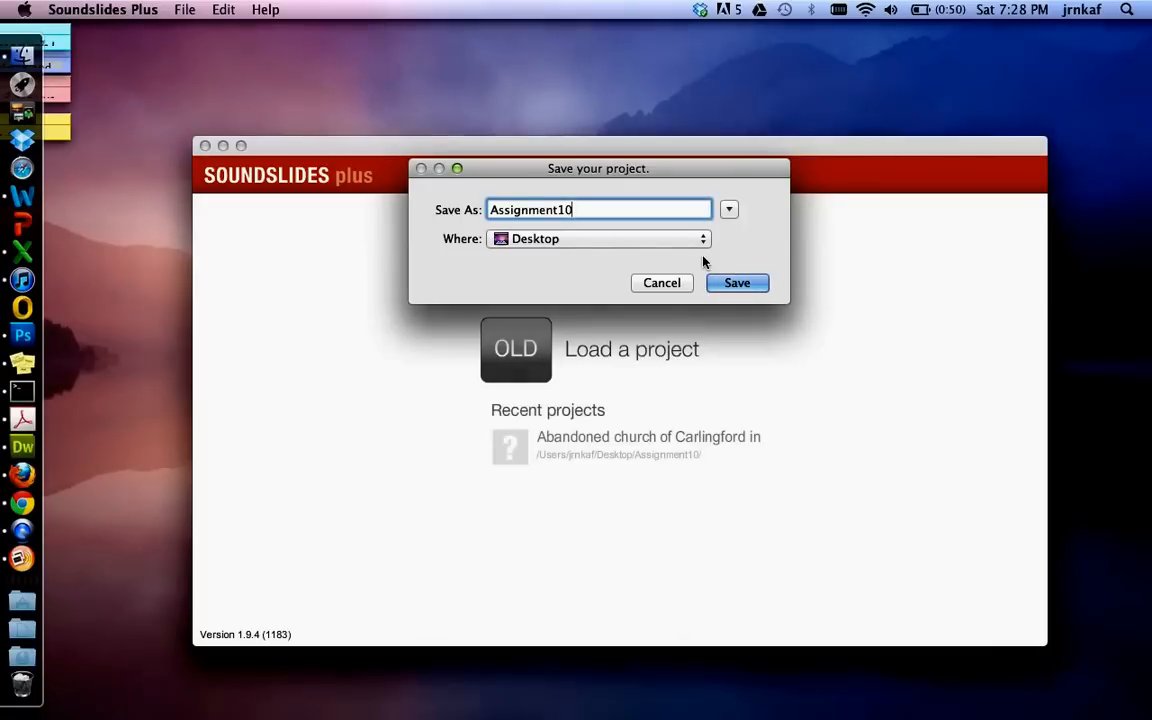
pyautogui.click(737, 282)
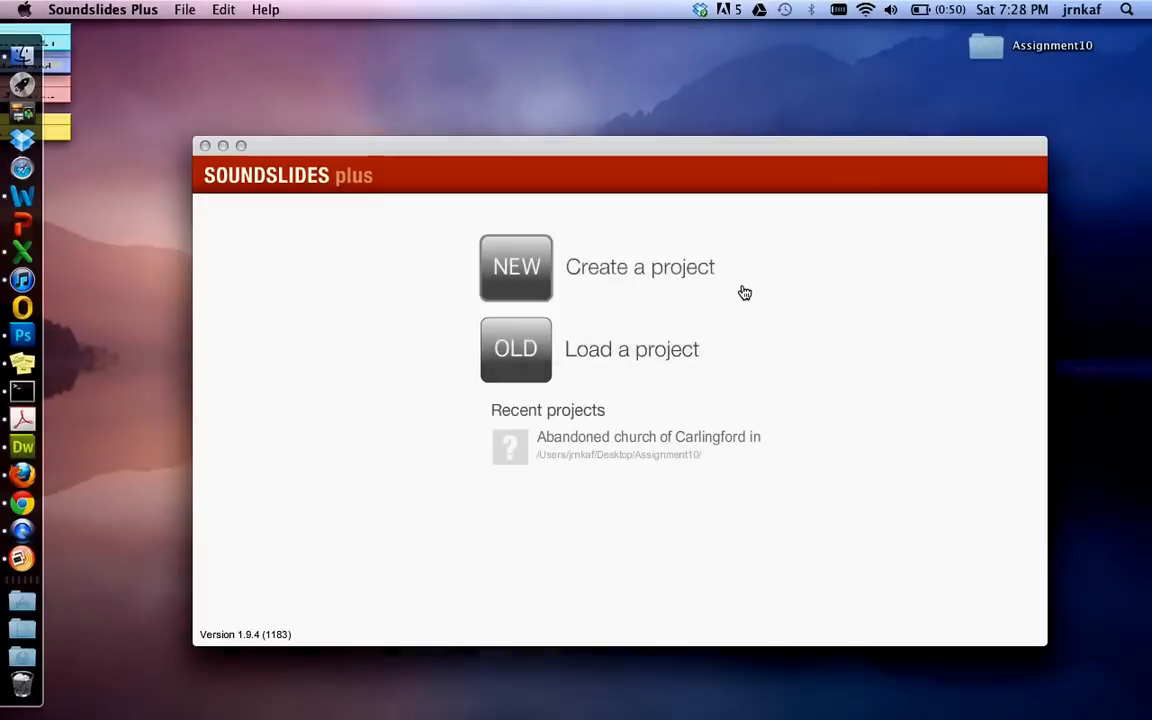
# Load the Desktop's Assignment10pics folder as the project's JPG slides.
pyautogui.click(516, 267)
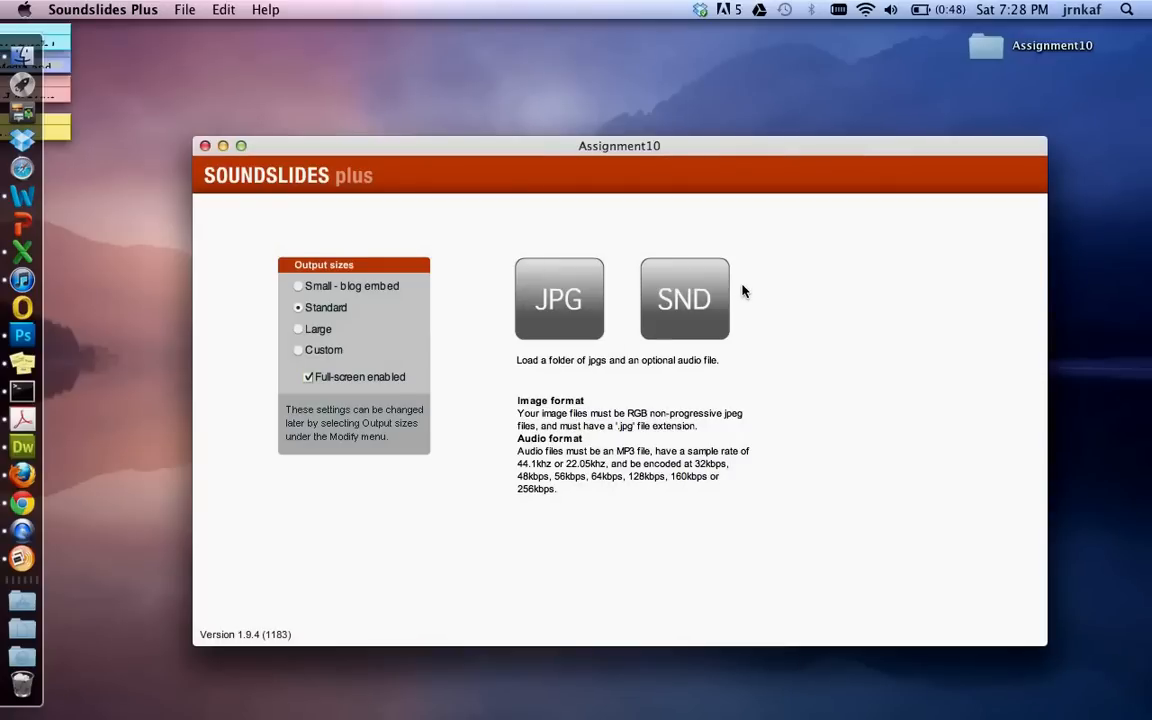
pyautogui.click(559, 298)
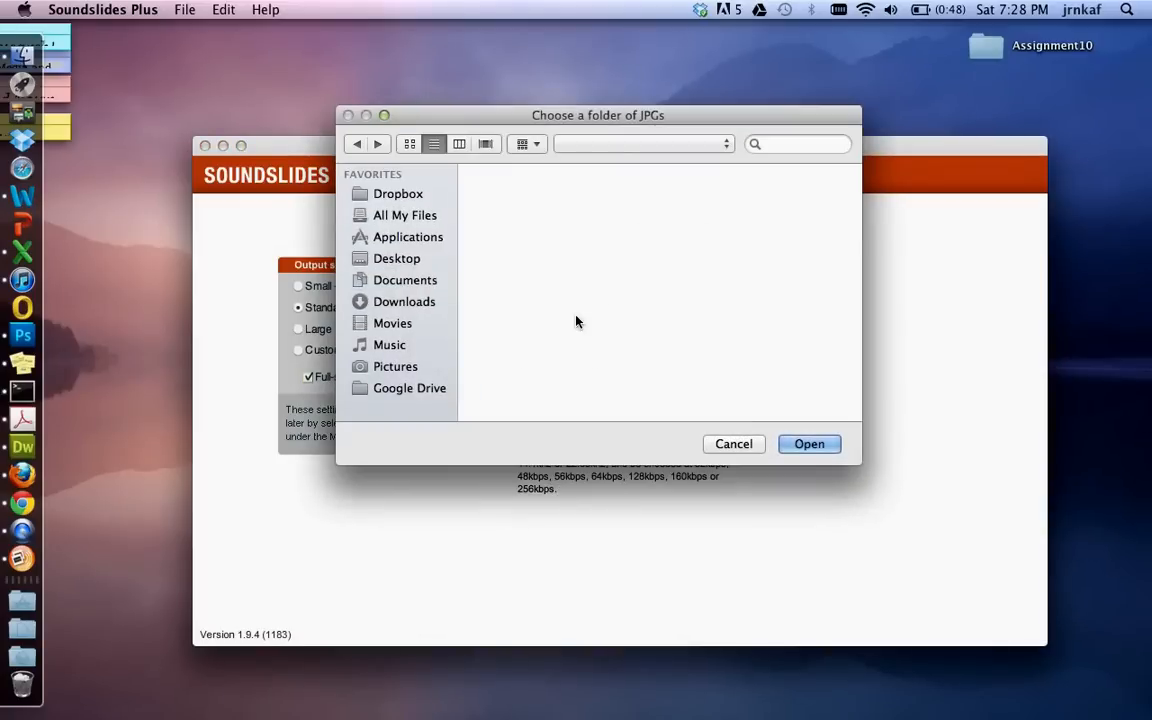
pyautogui.click(397, 258)
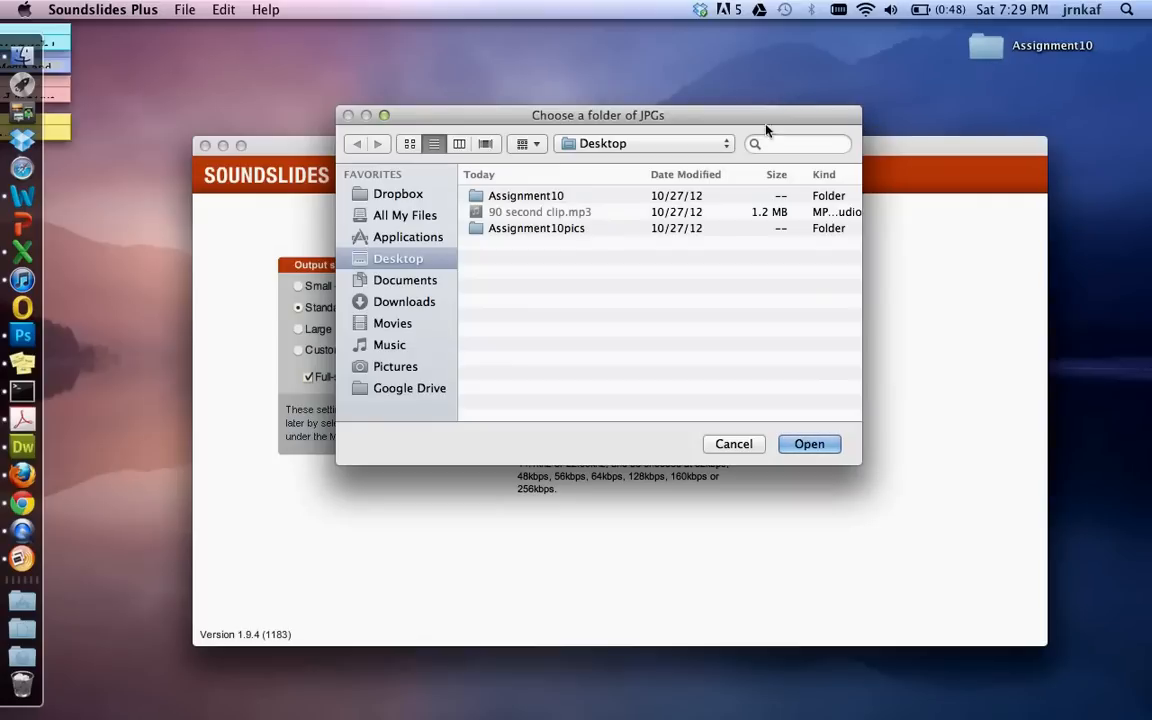
pyautogui.click(536, 228)
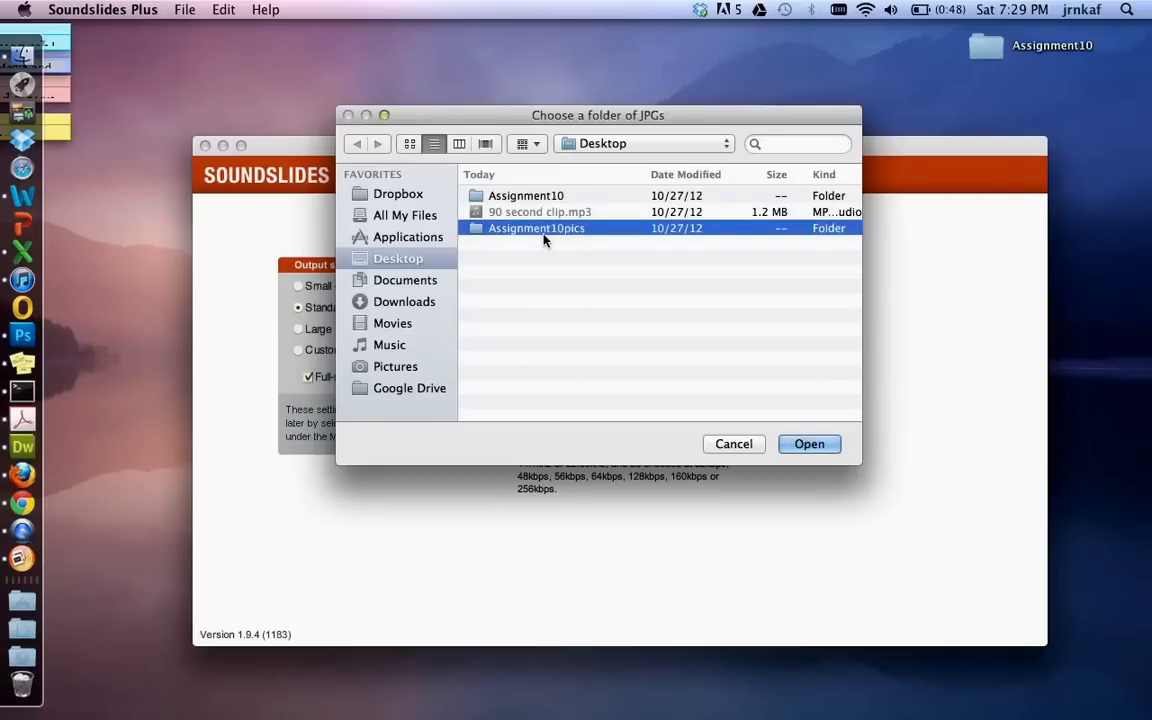
pyautogui.click(809, 443)
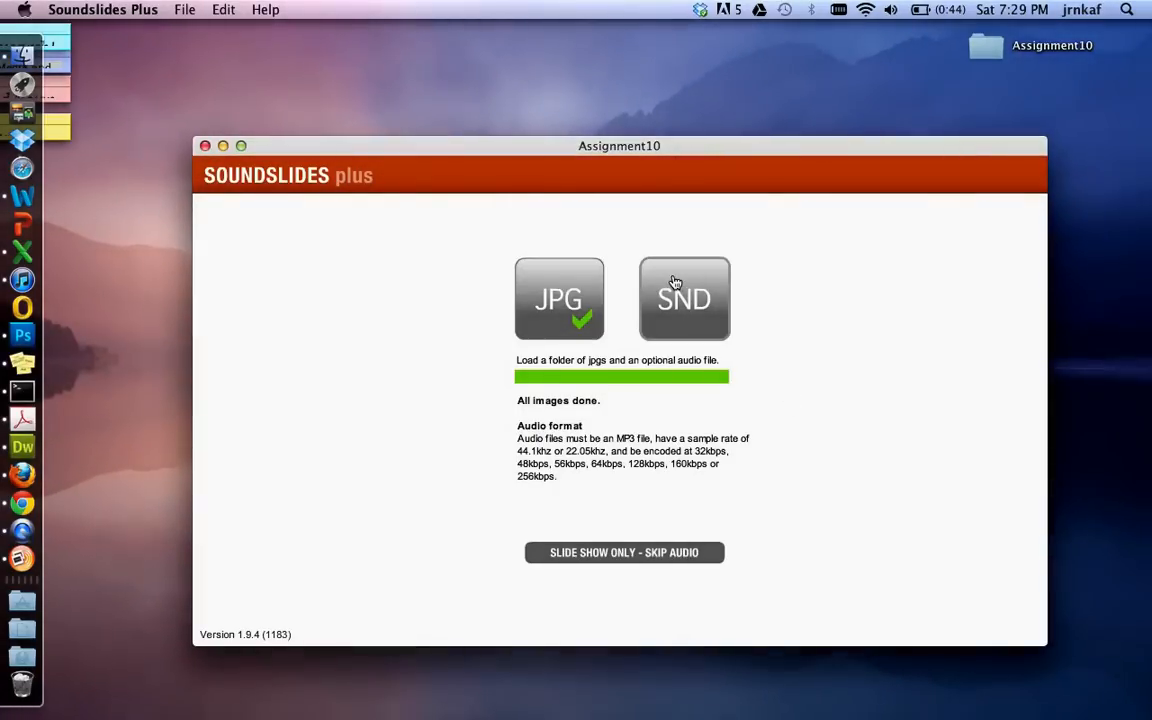
# Add '90 second clip.mp3' from the Desktop as the soundtrack.
pyautogui.click(684, 298)
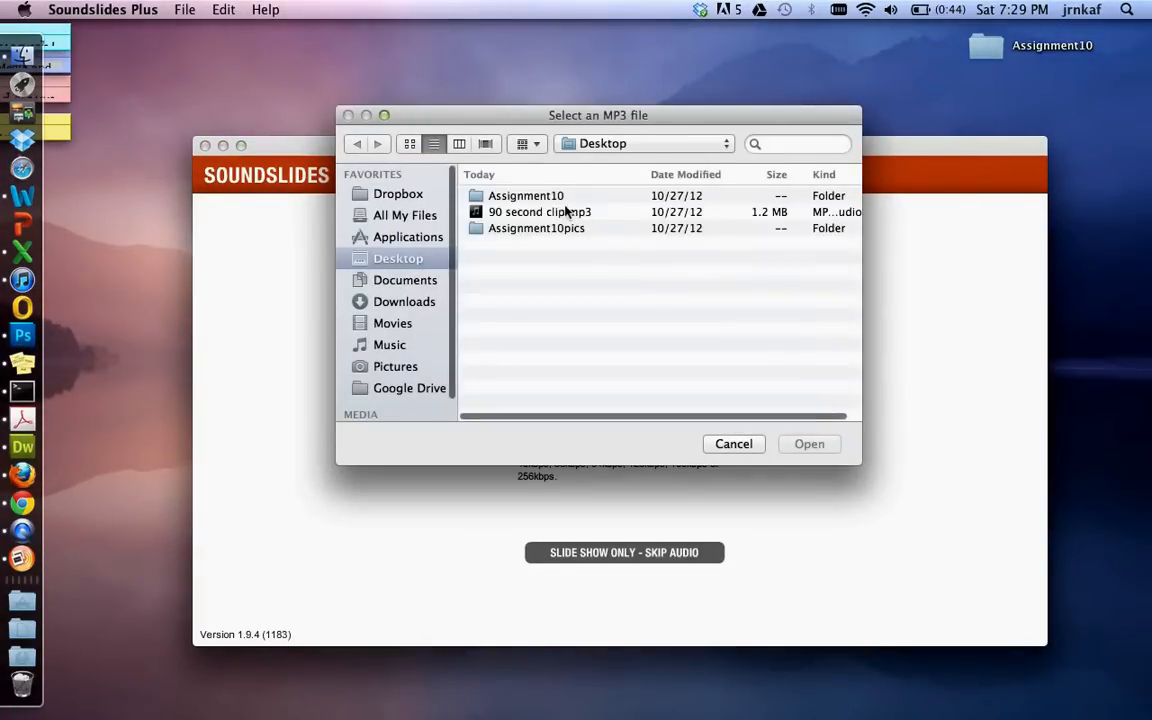
pyautogui.click(540, 211)
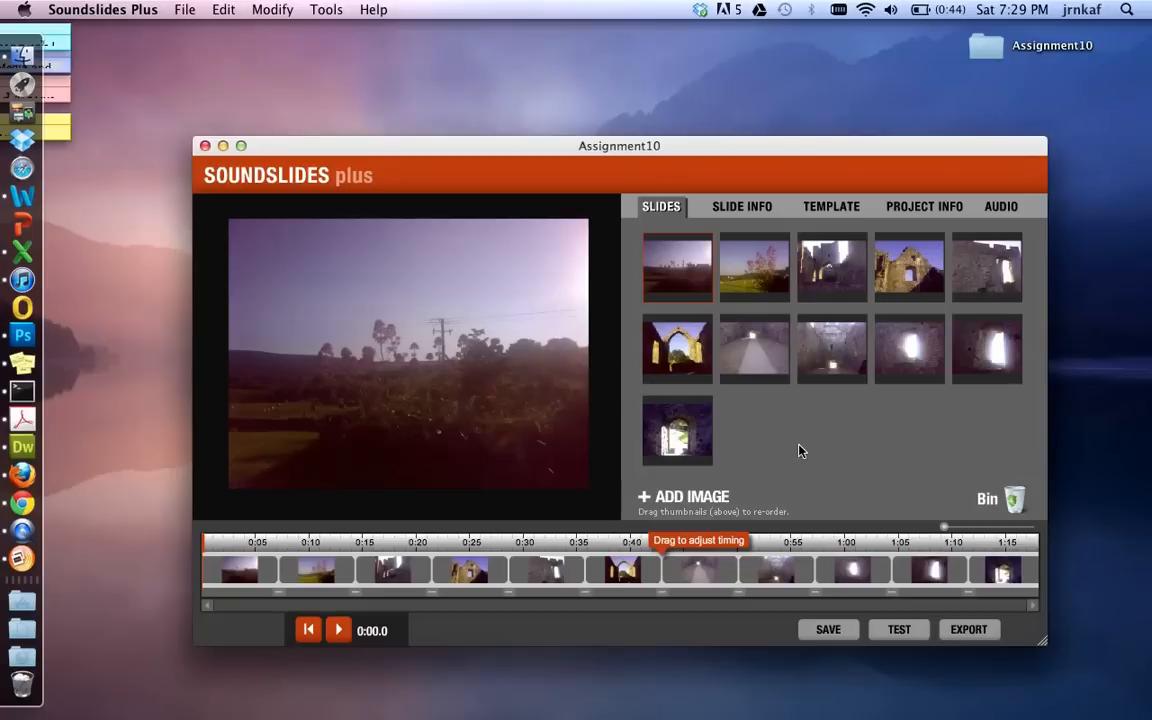
pyautogui.moveTo(306, 565)
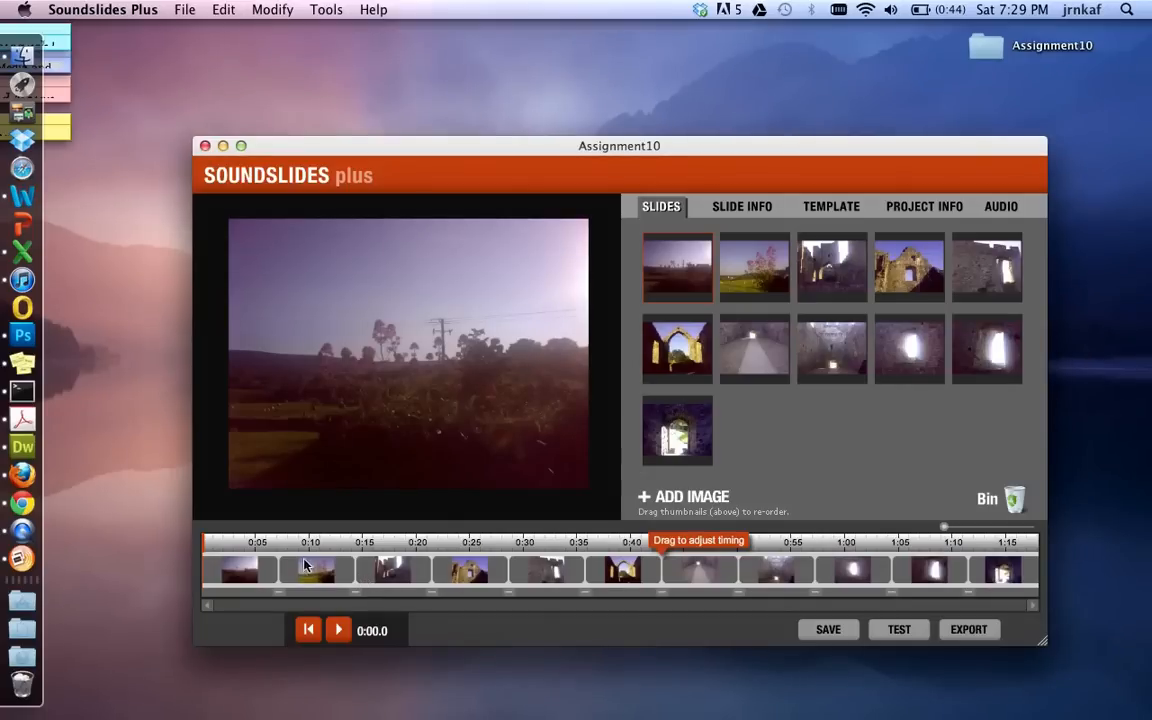
pyautogui.moveTo(825, 553)
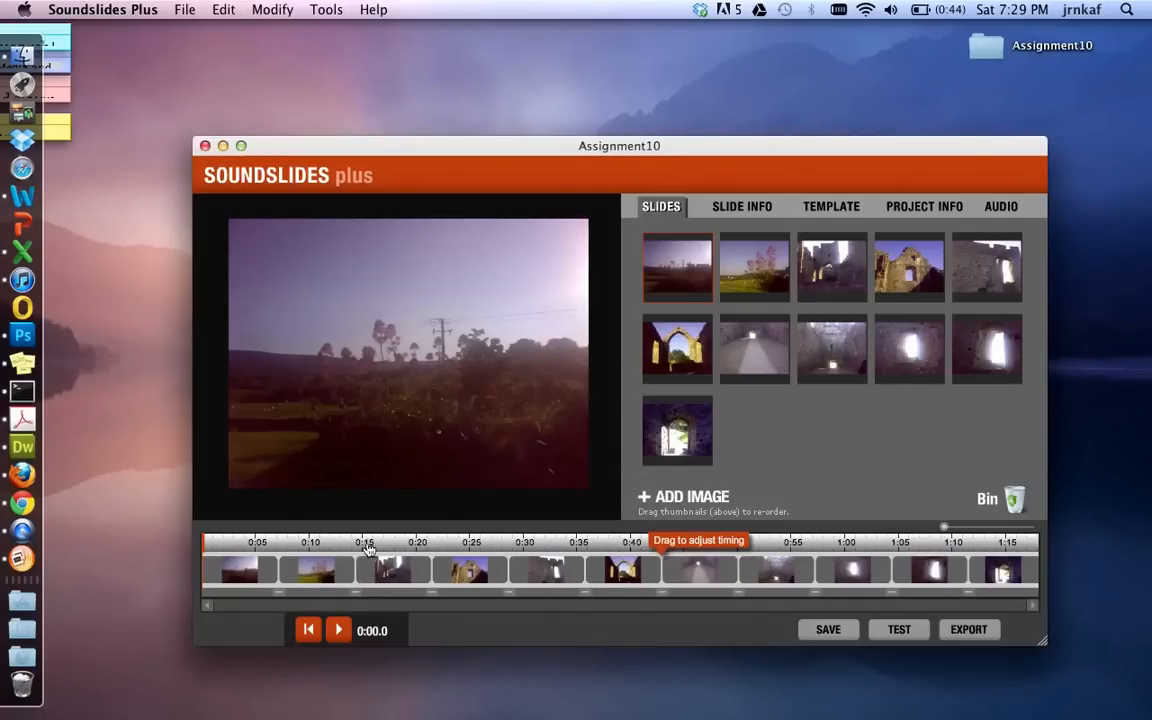
pyautogui.moveTo(660, 567)
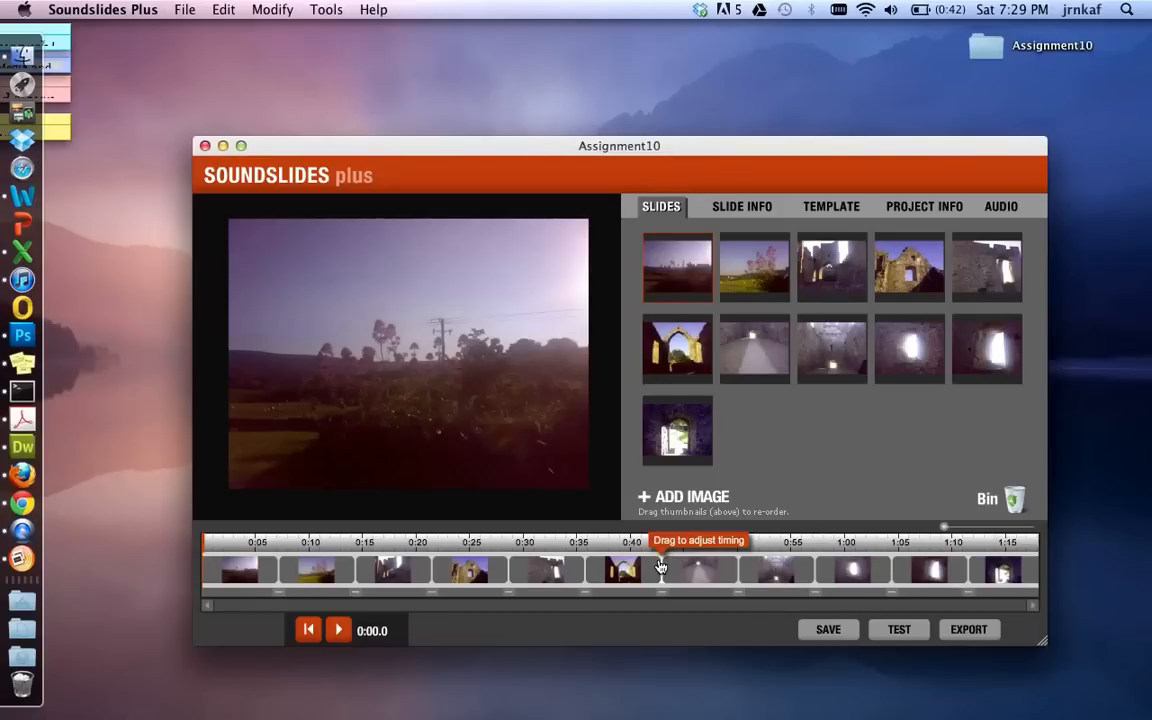
pyautogui.moveTo(700, 293)
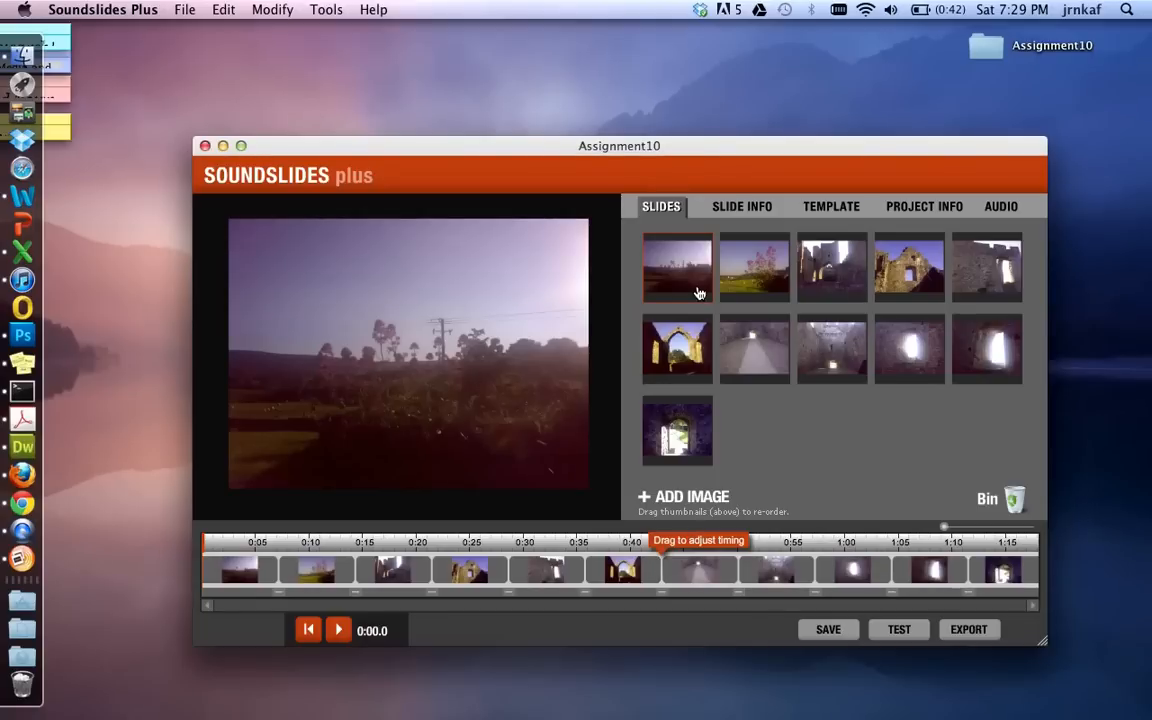
pyautogui.moveTo(760, 362)
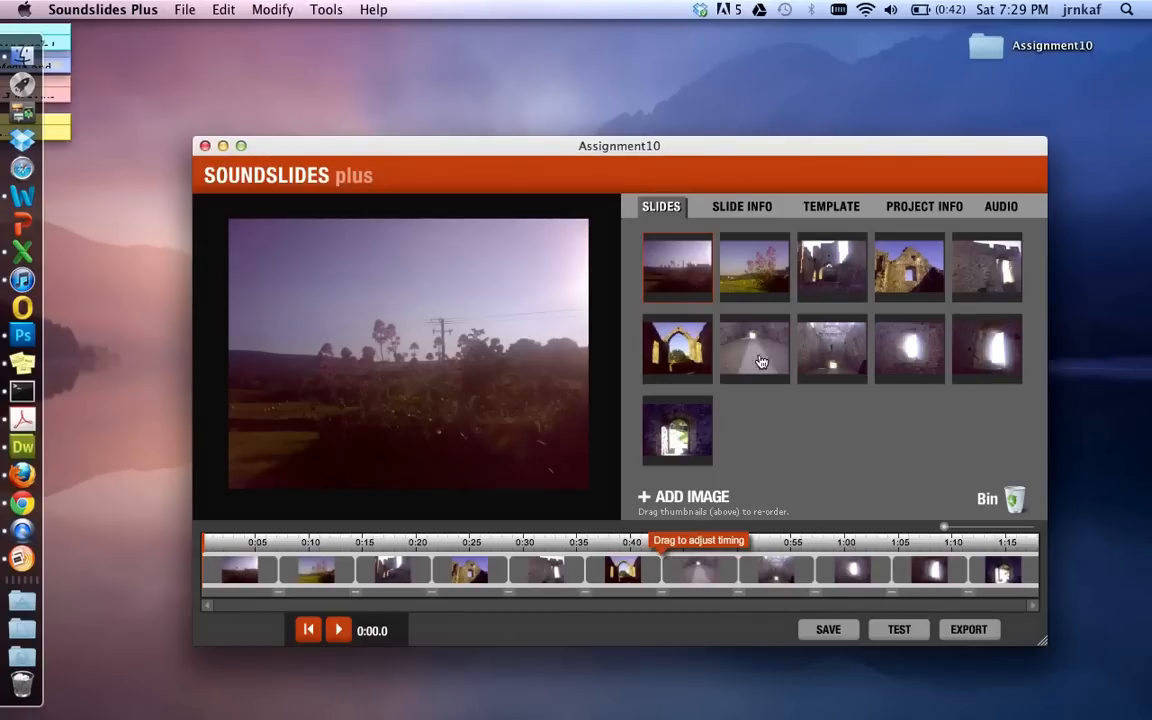
# Drag the stone archway photo to the first slide position.
pyautogui.moveTo(677, 349); pyautogui.dragTo(677, 267)
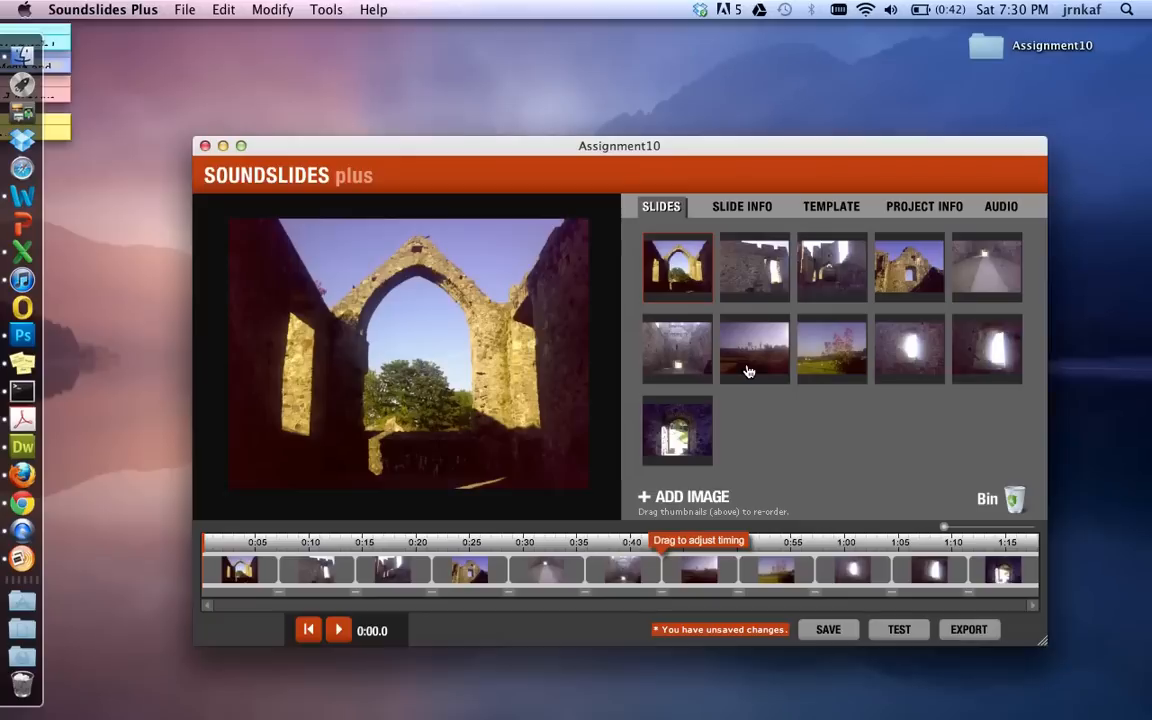
pyautogui.moveTo(748, 348)
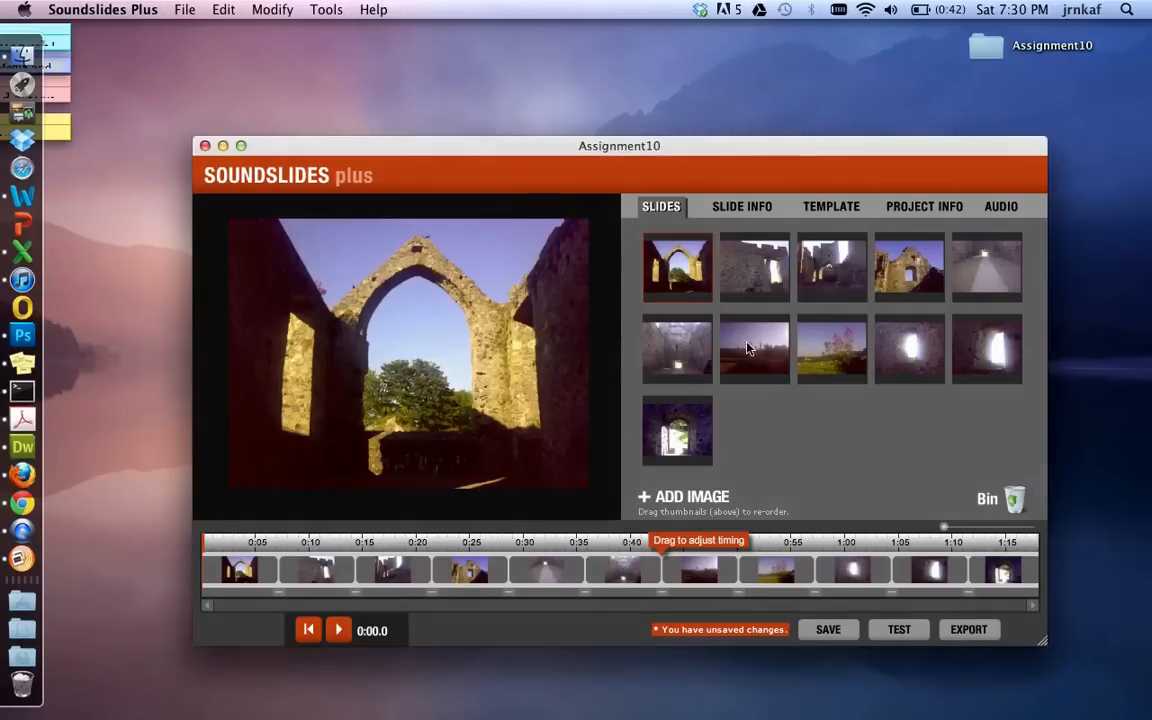
# Caption the current slide 'Abandoned church in Carlingford in County Louth'.
pyautogui.click(741, 206)
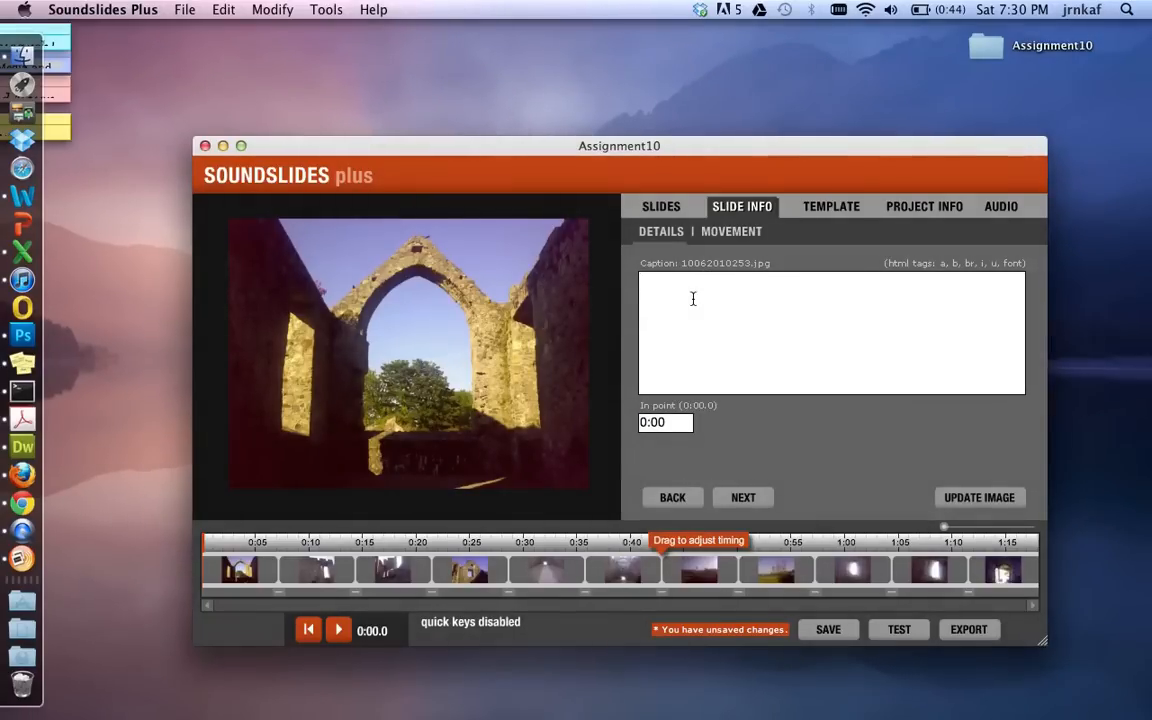
pyautogui.write('An')
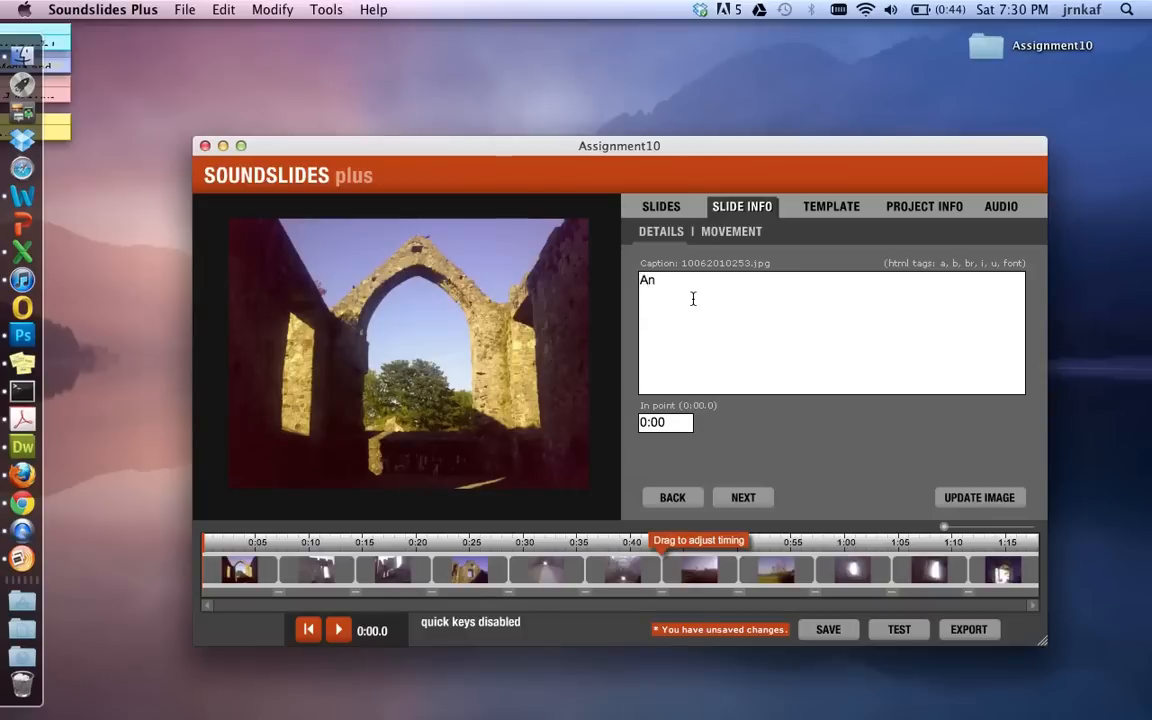
pyautogui.write('bando')
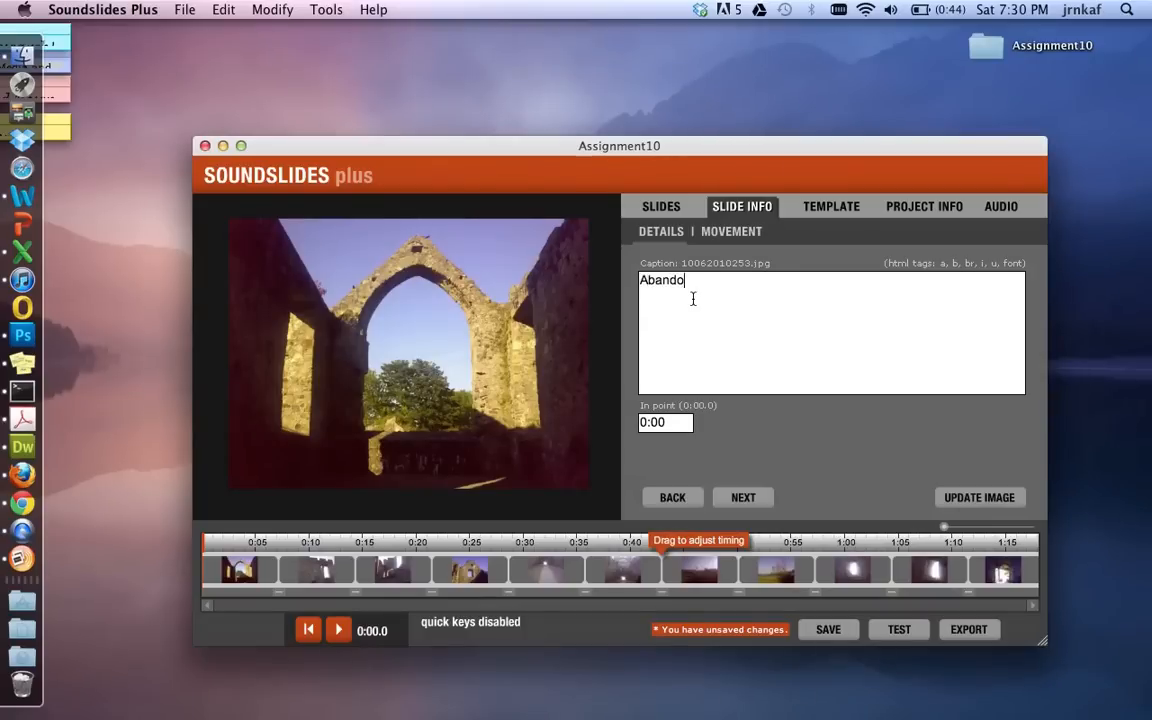
pyautogui.write('ned')
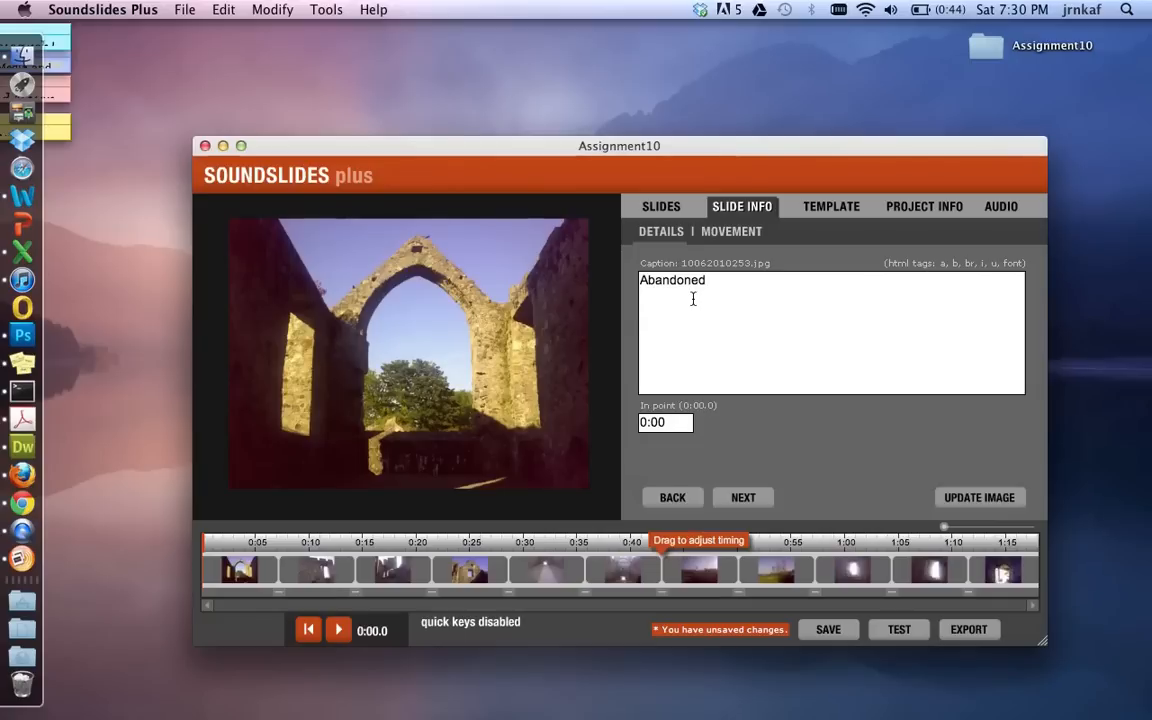
pyautogui.write('church in Csart')
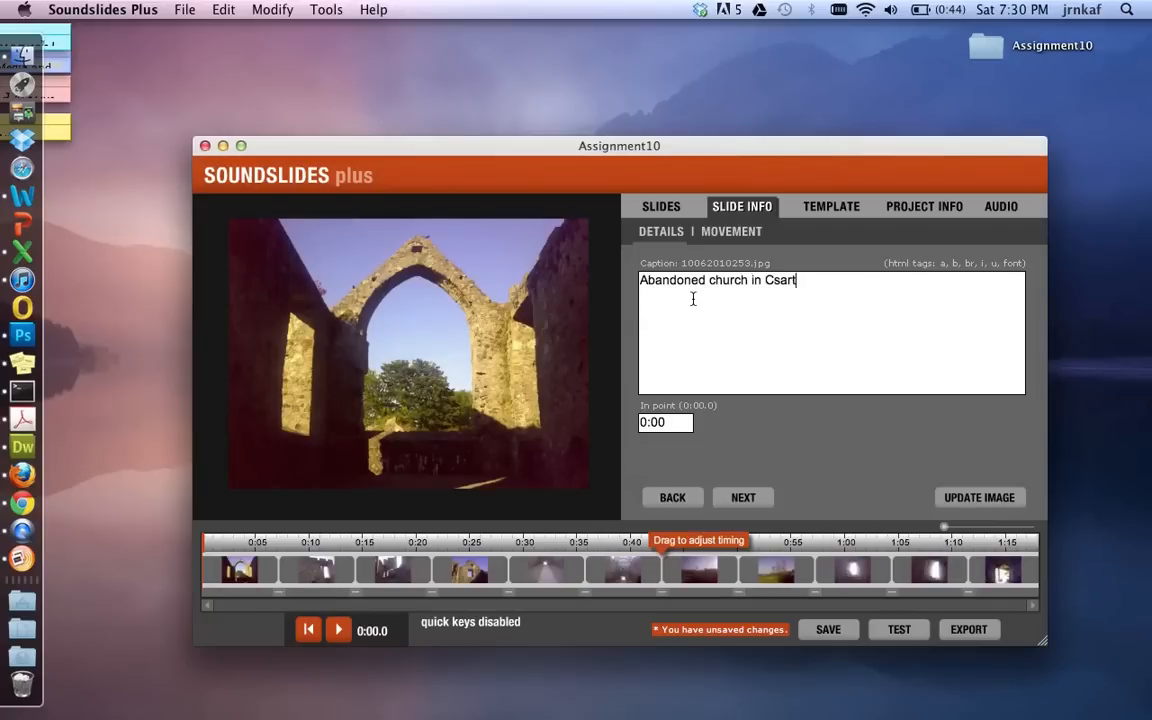
pyautogui.write('Carli')
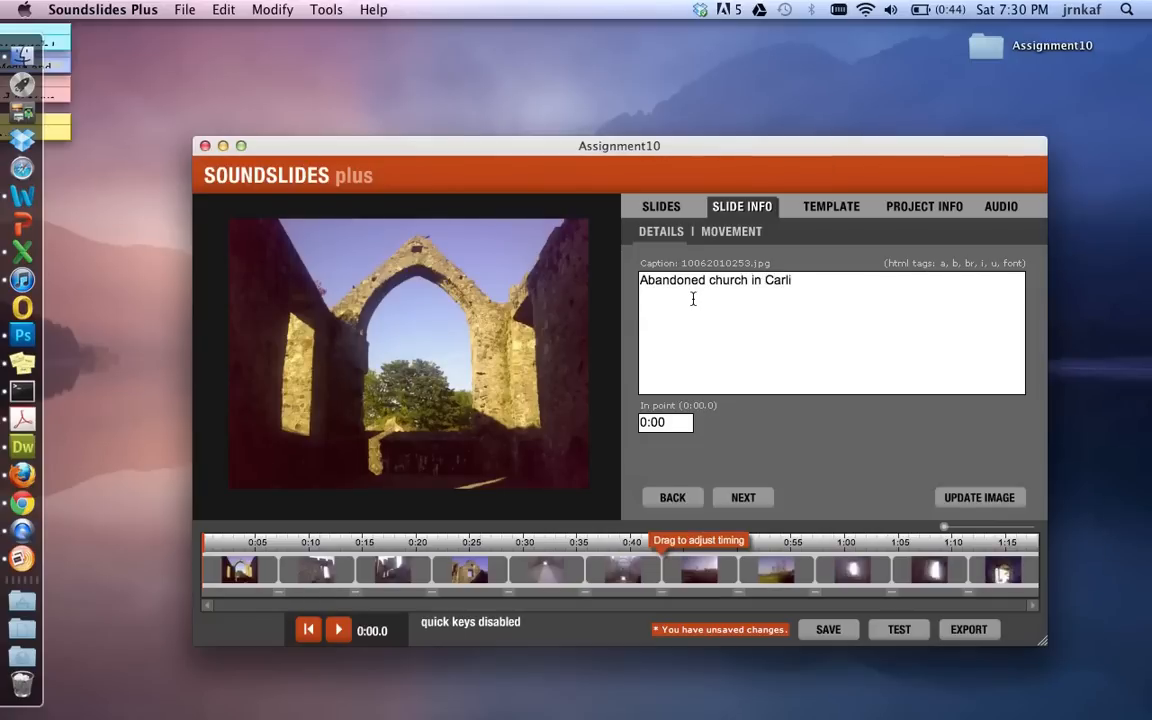
pyautogui.write('ngford in')
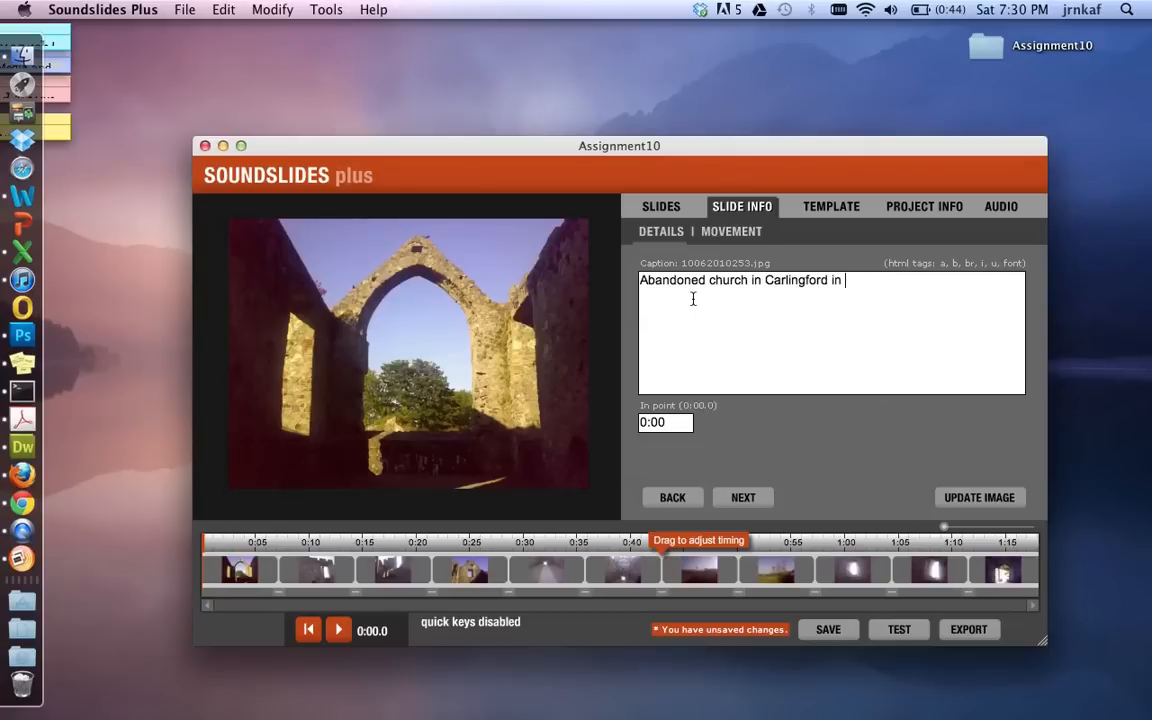
pyautogui.write('County Louth')
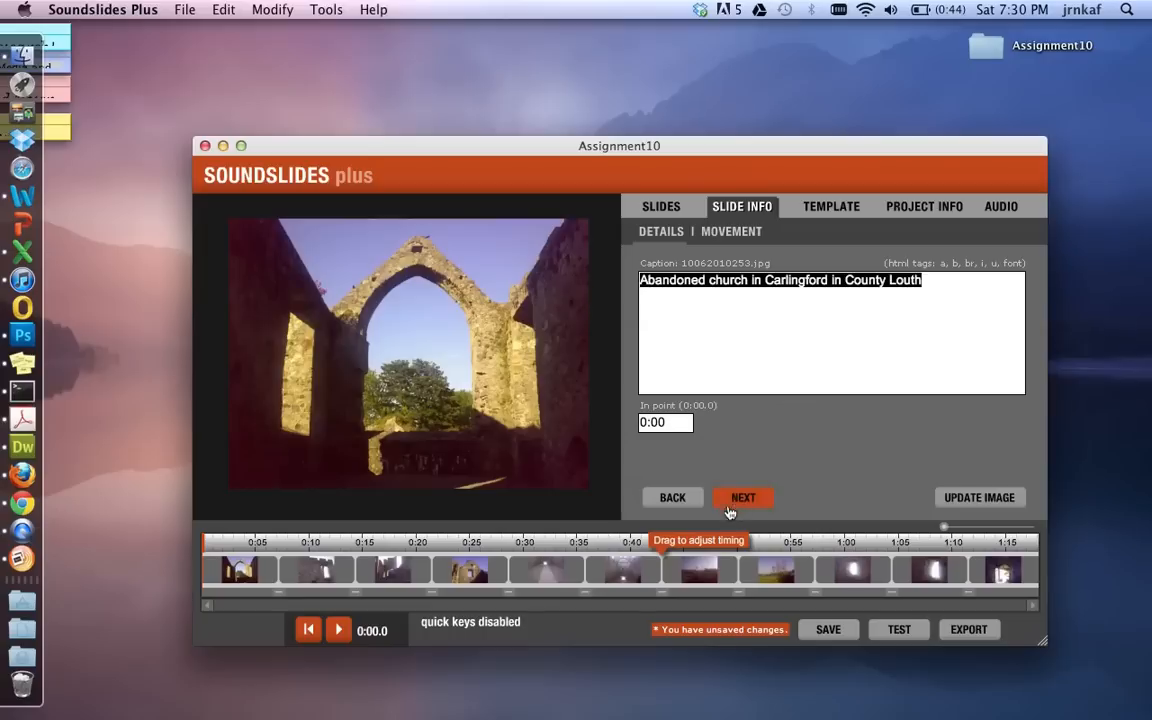
# Give the following slides, through the arch doorway, the same Carlingford caption.
pyautogui.click(743, 497)
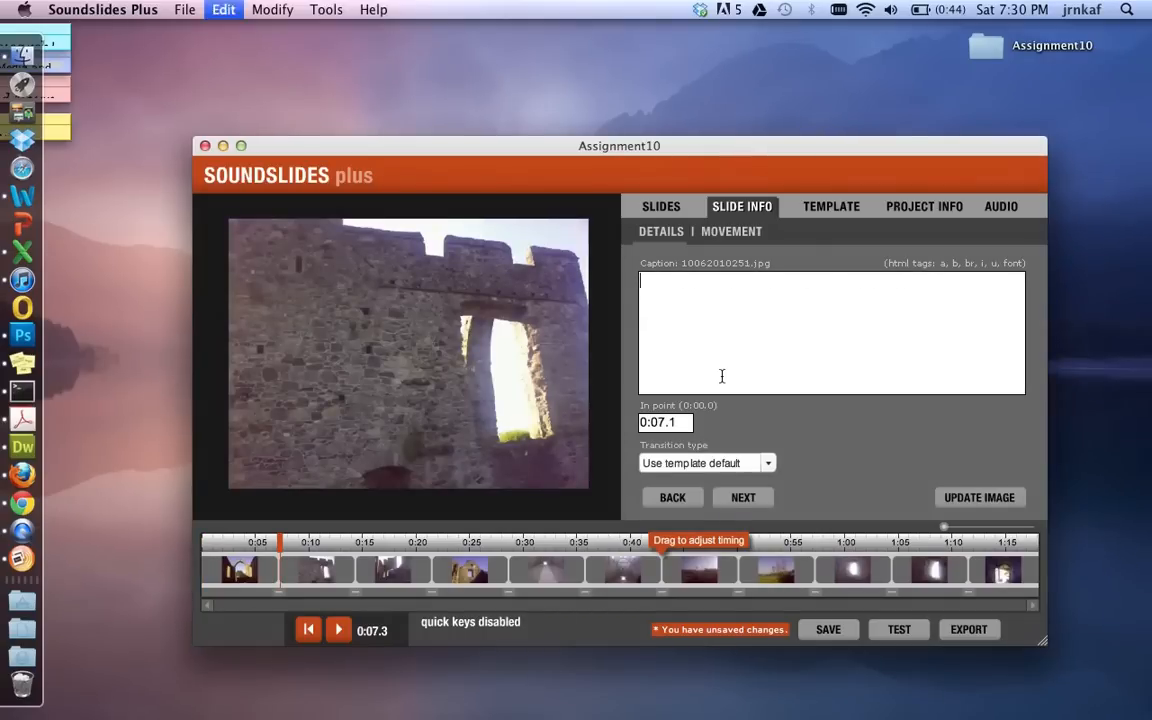
pyautogui.click(743, 497)
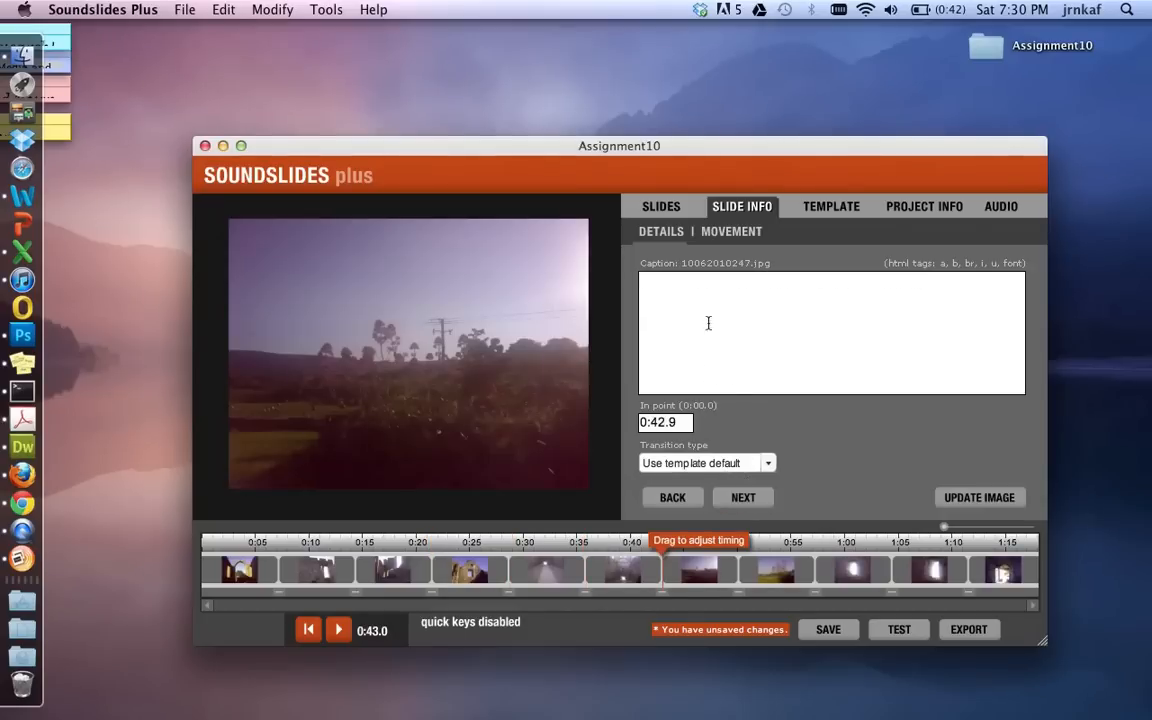
pyautogui.write('Abandoned church in Carlingford in County Louth')
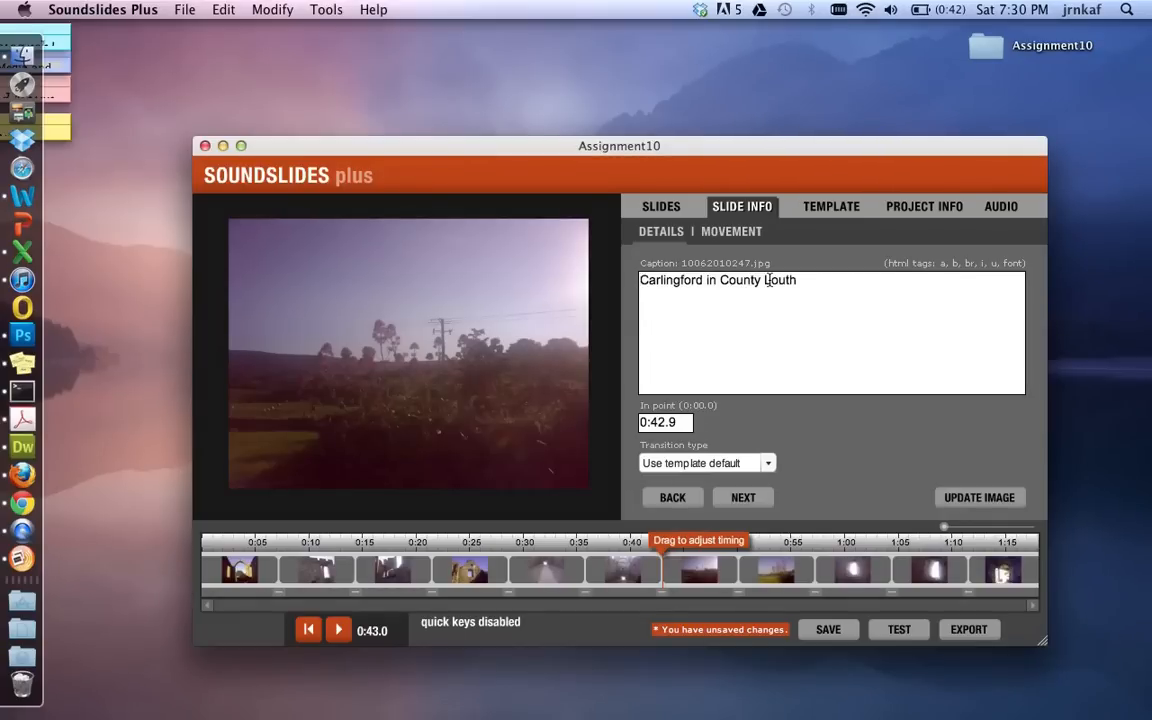
pyautogui.click(743, 497)
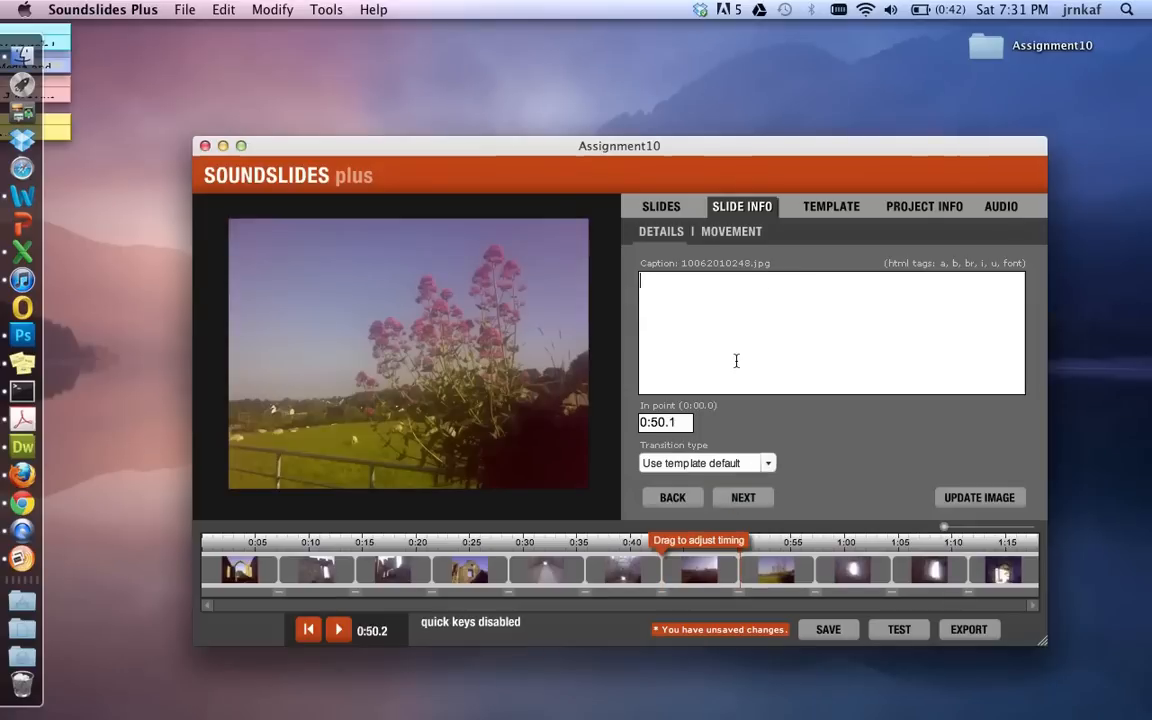
pyautogui.write('Abandoned church in Carlingford in County Louth')
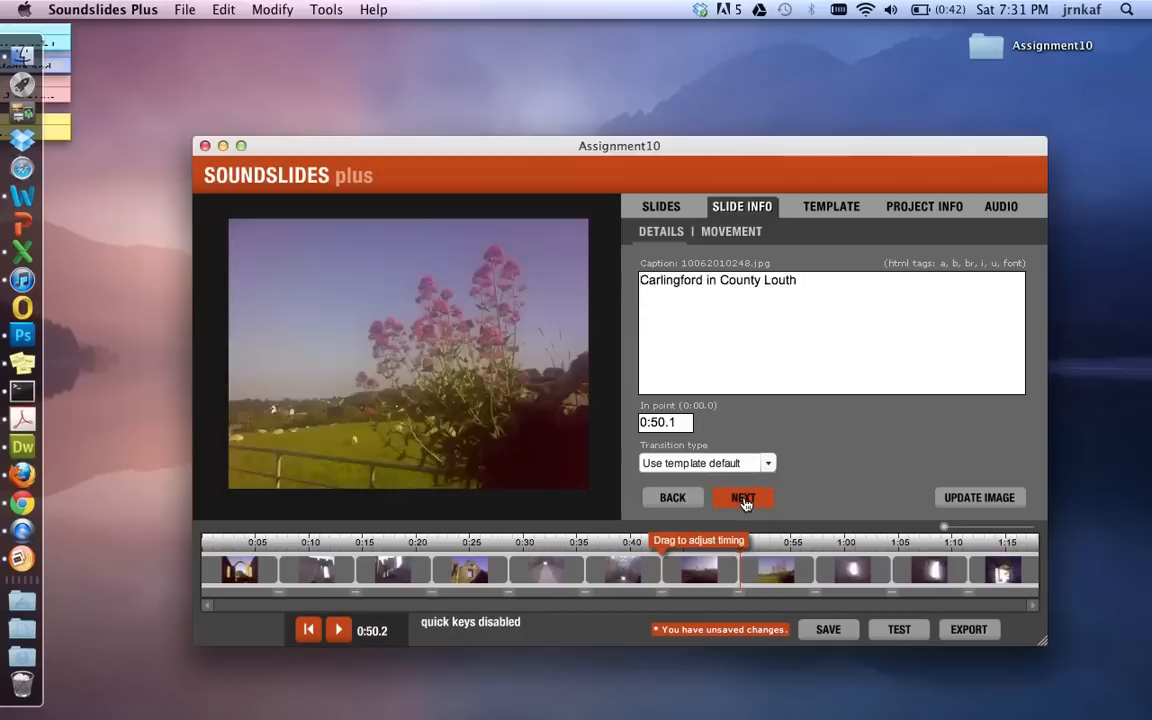
pyautogui.click(743, 497)
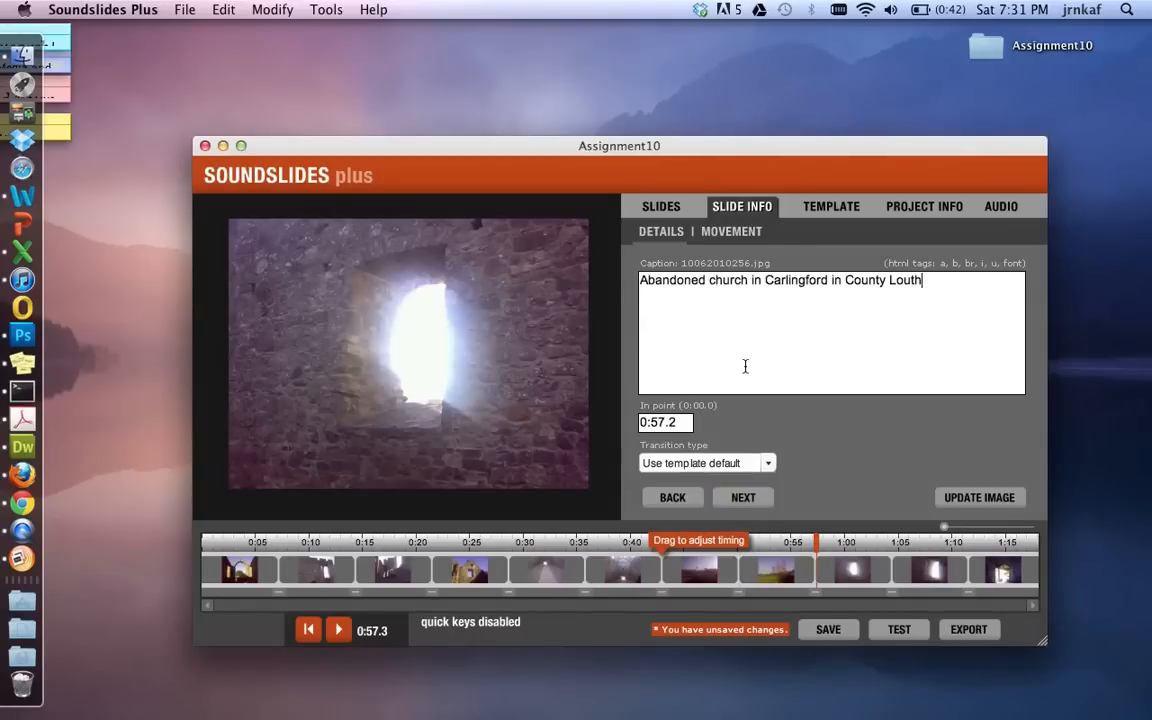
pyautogui.click(743, 497)
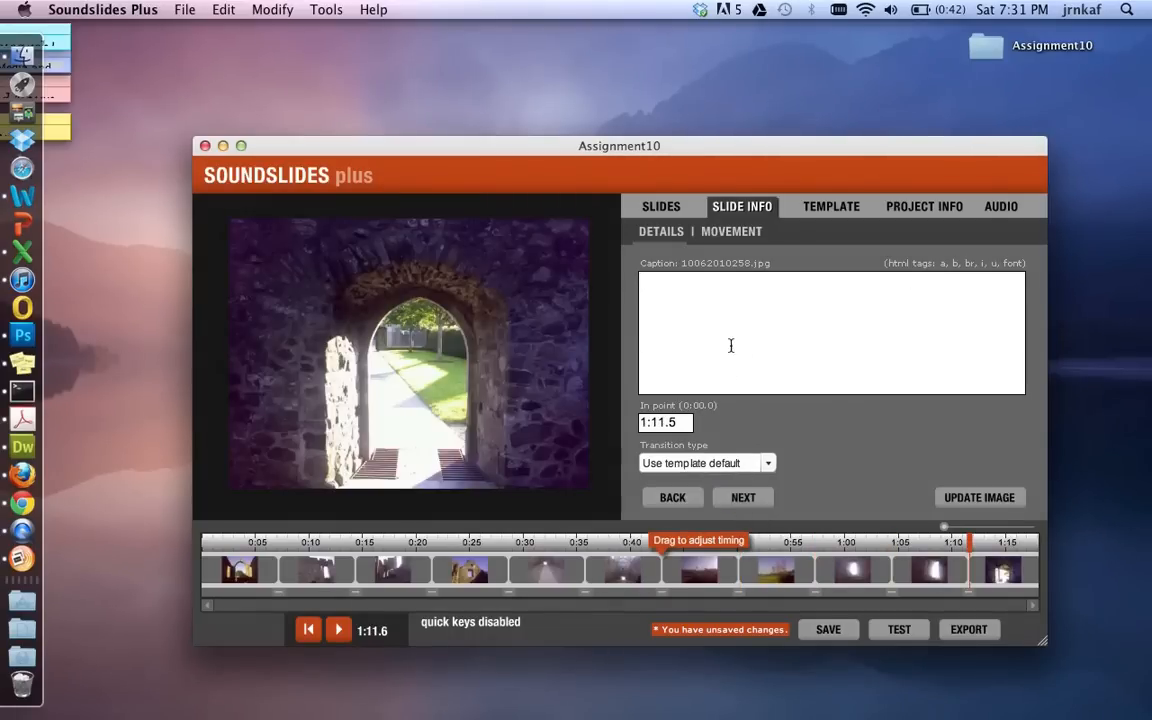
pyautogui.write('Abandoned church in Carlingford in County Louth')
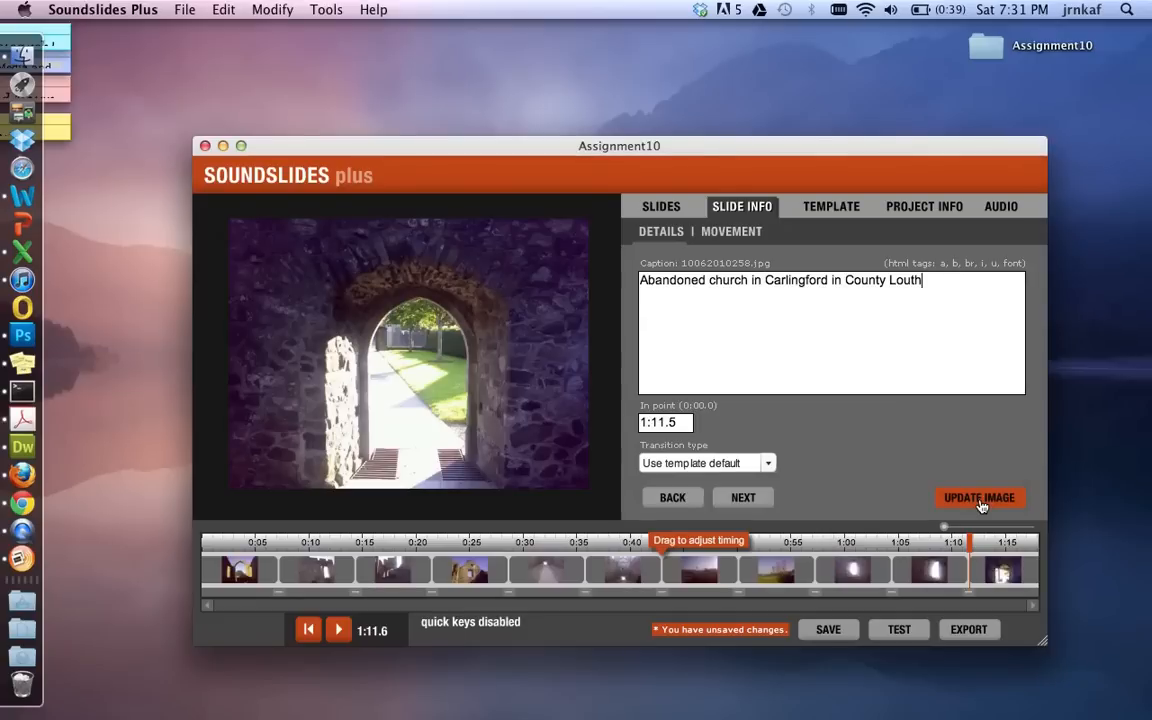
# Update the arch slide's caption, save the project, and show its Movement settings.
pyautogui.click(828, 629)
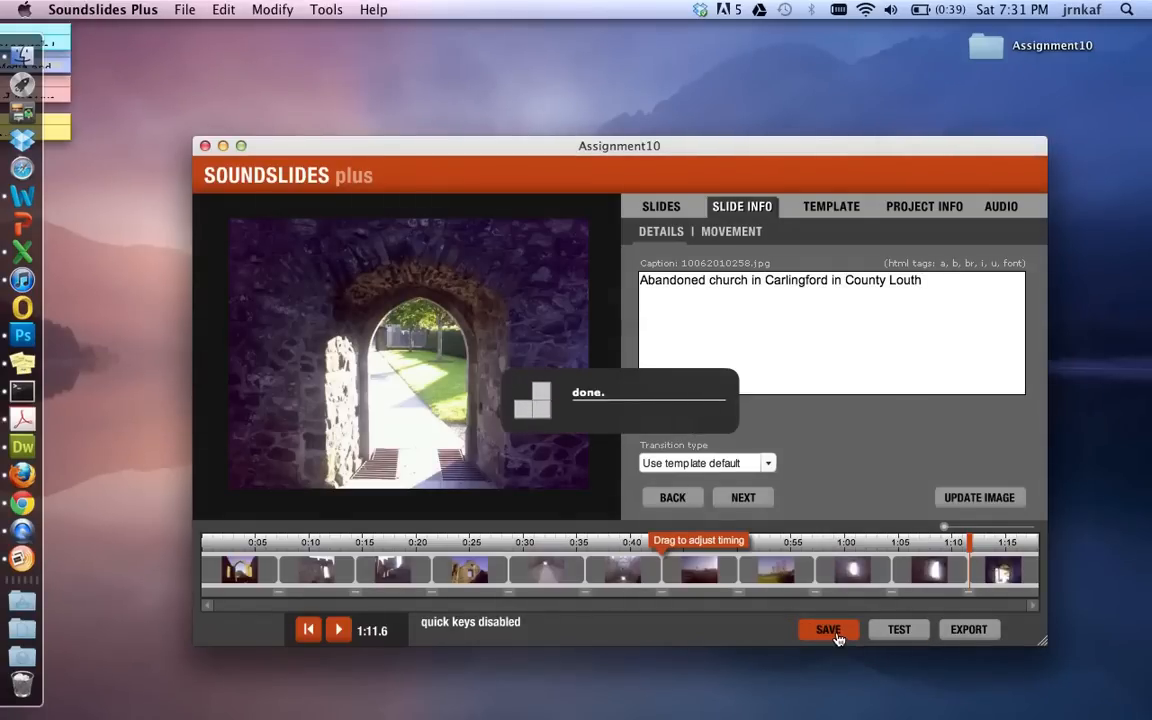
pyautogui.click(828, 629)
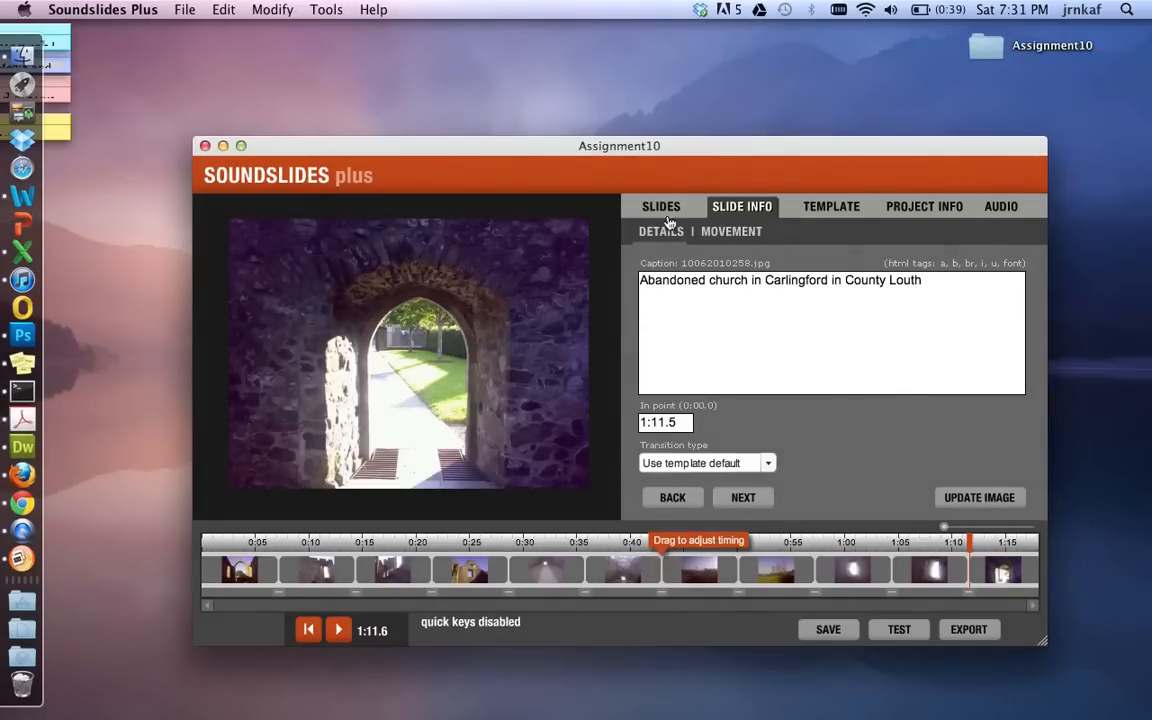
pyautogui.click(731, 231)
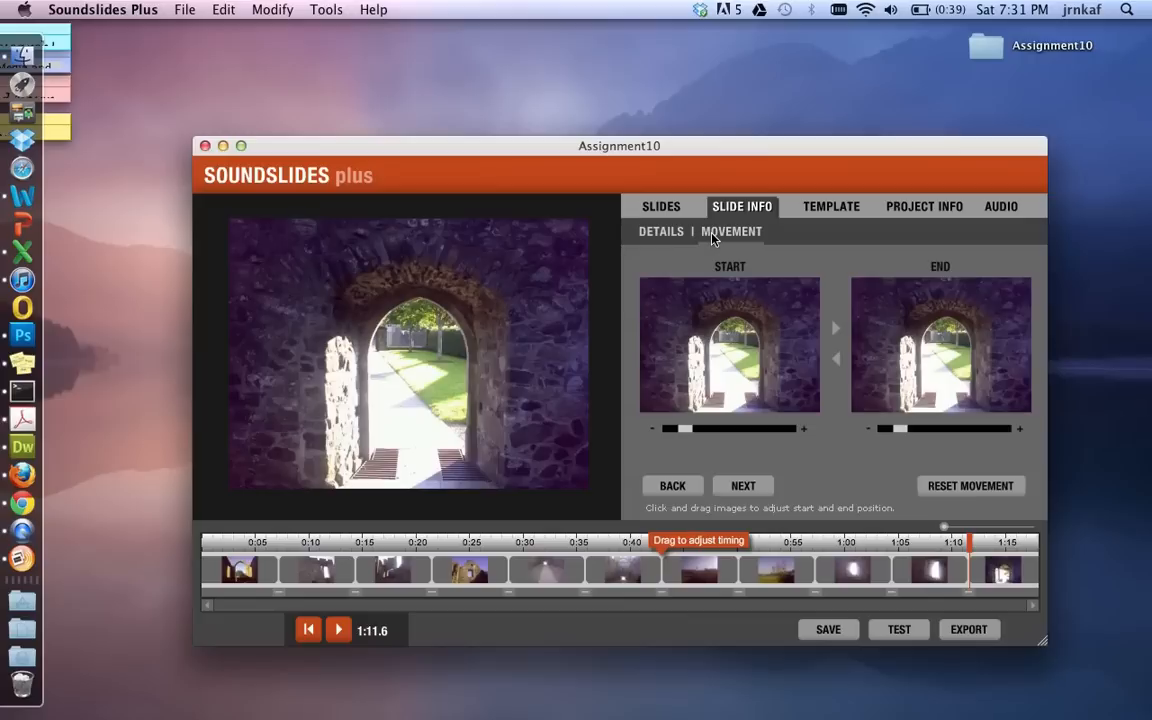
pyautogui.moveTo(879, 487)
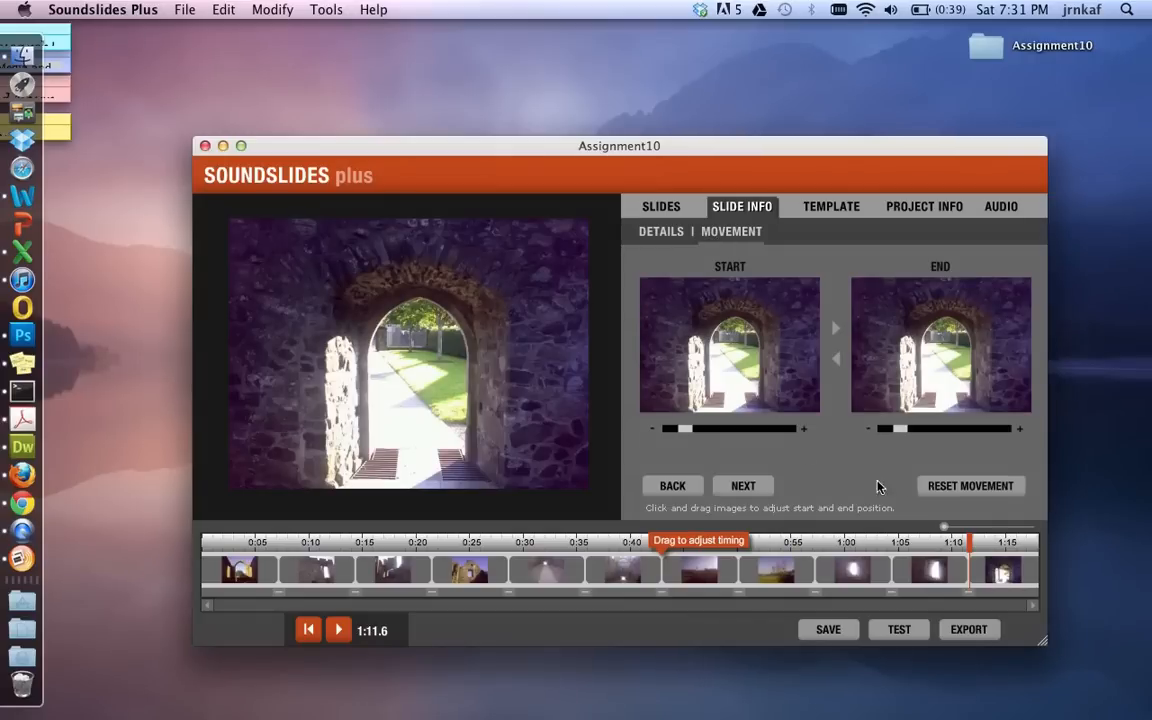
pyautogui.moveTo(825, 233)
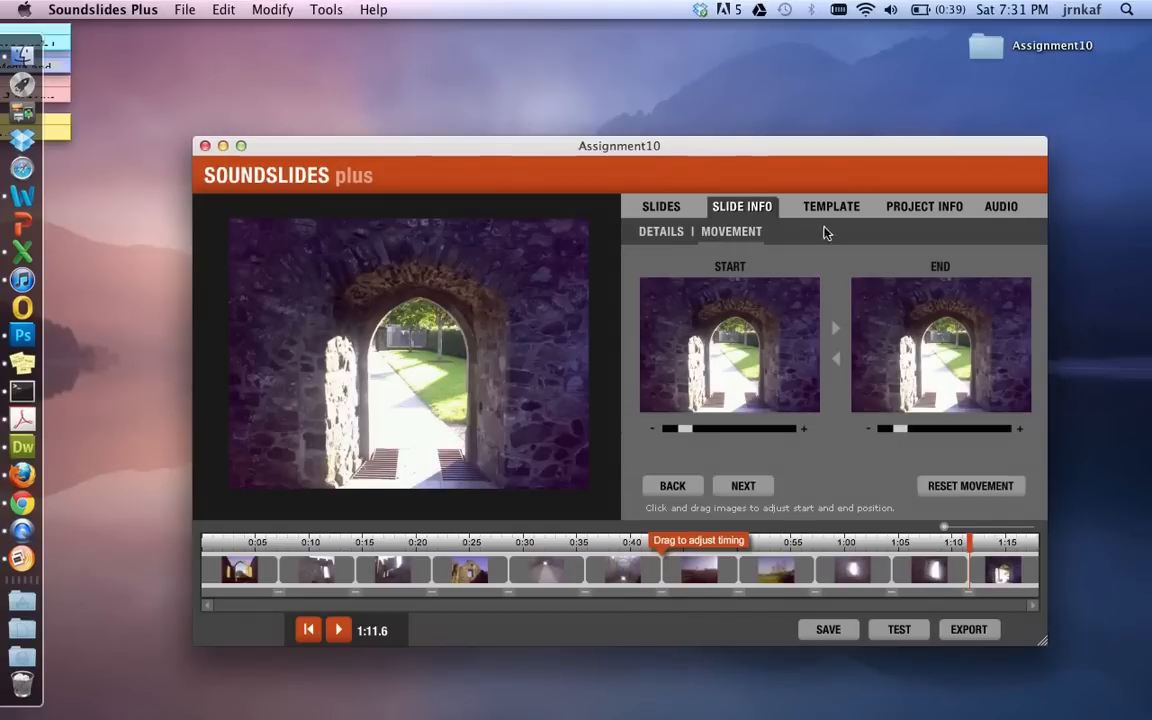
# Set the template colour preset to plain_black and keep crossfade as the transition.
pyautogui.click(831, 206)
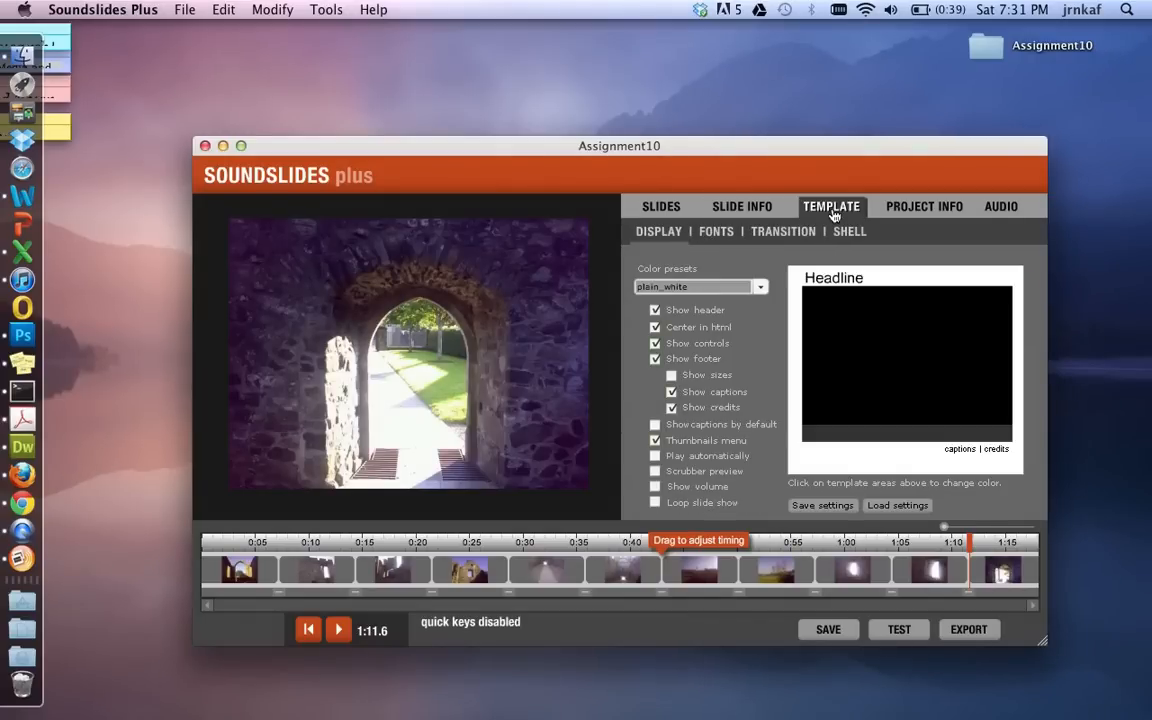
pyautogui.click(760, 287)
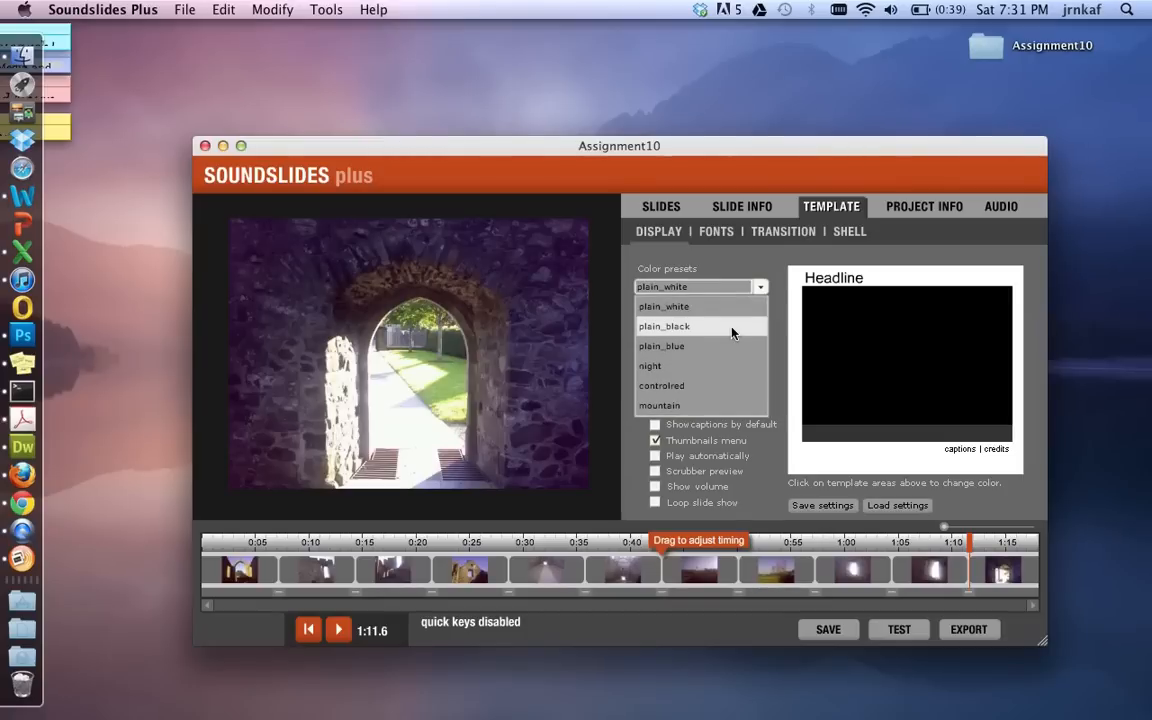
pyautogui.click(664, 326)
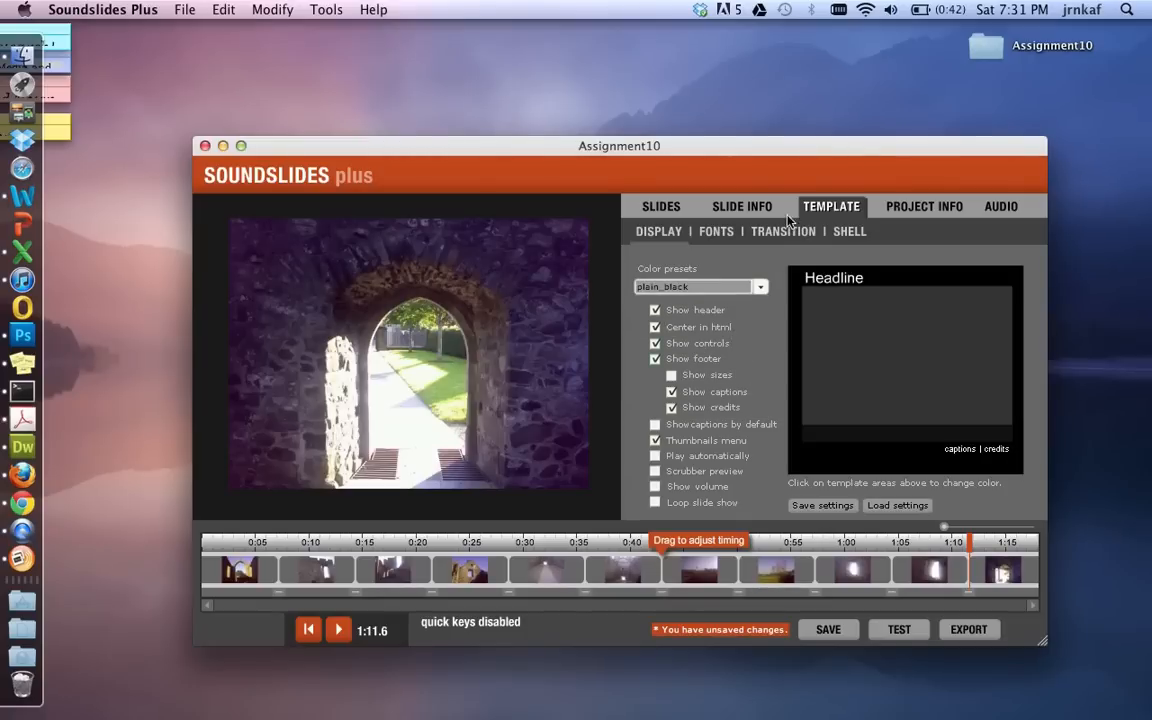
pyautogui.click(716, 231)
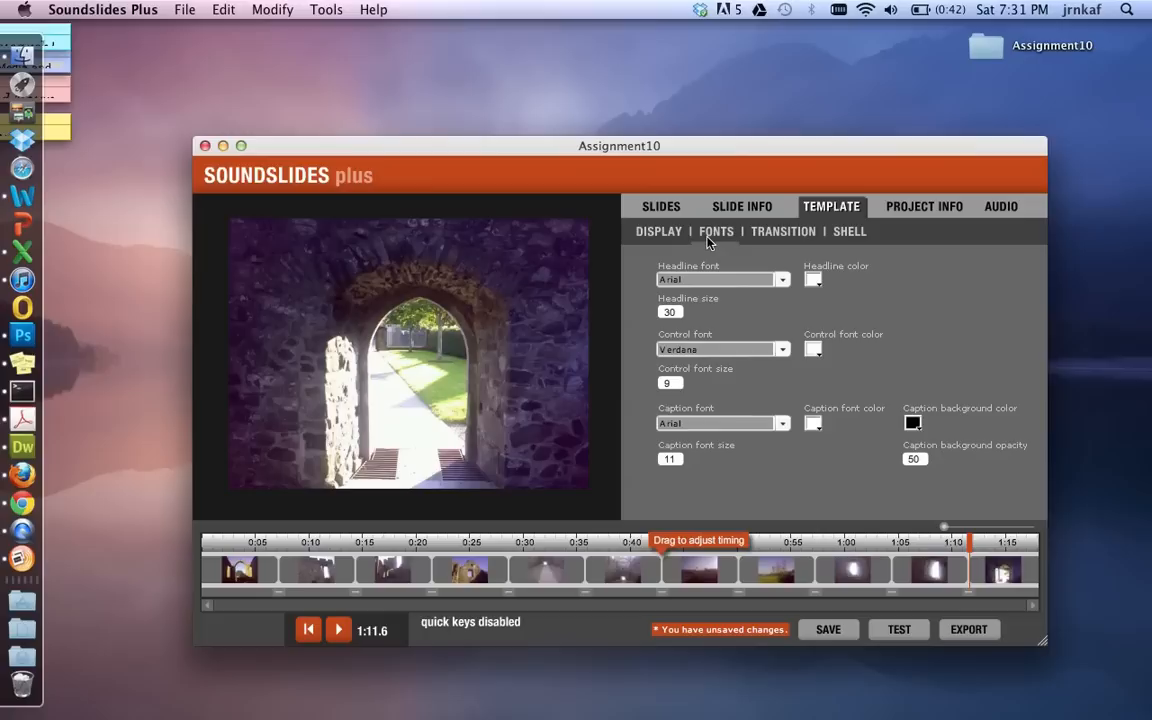
pyautogui.click(783, 231)
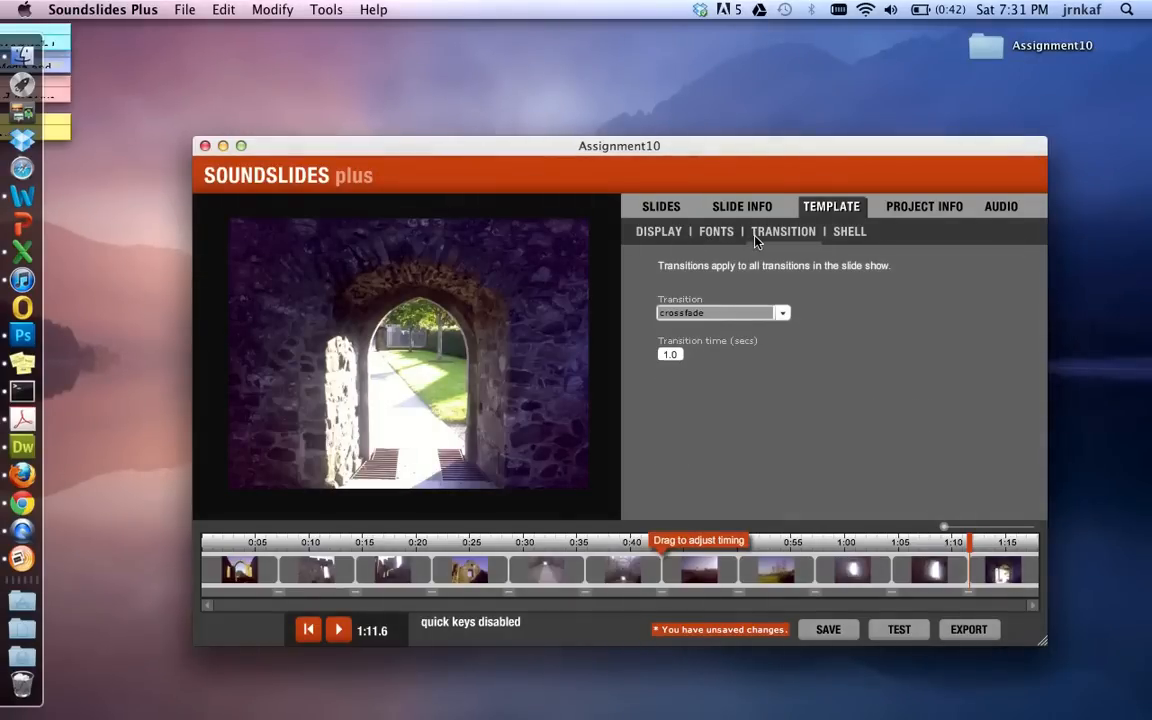
pyautogui.click(782, 313)
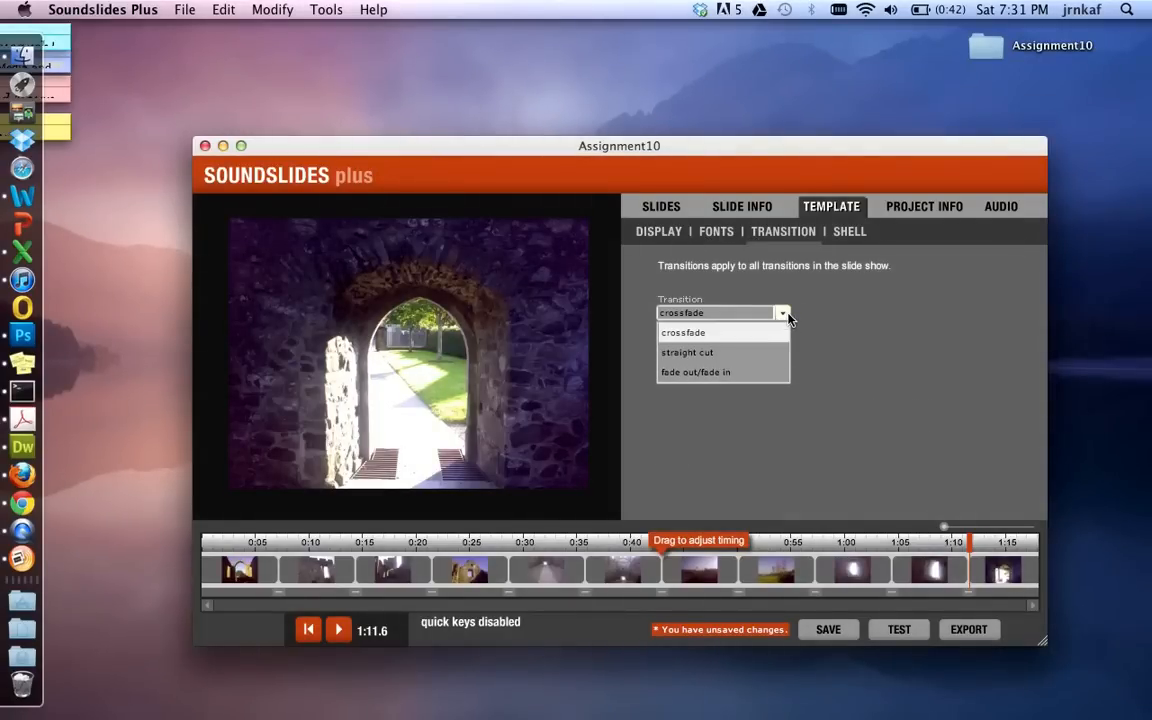
pyautogui.click(683, 332)
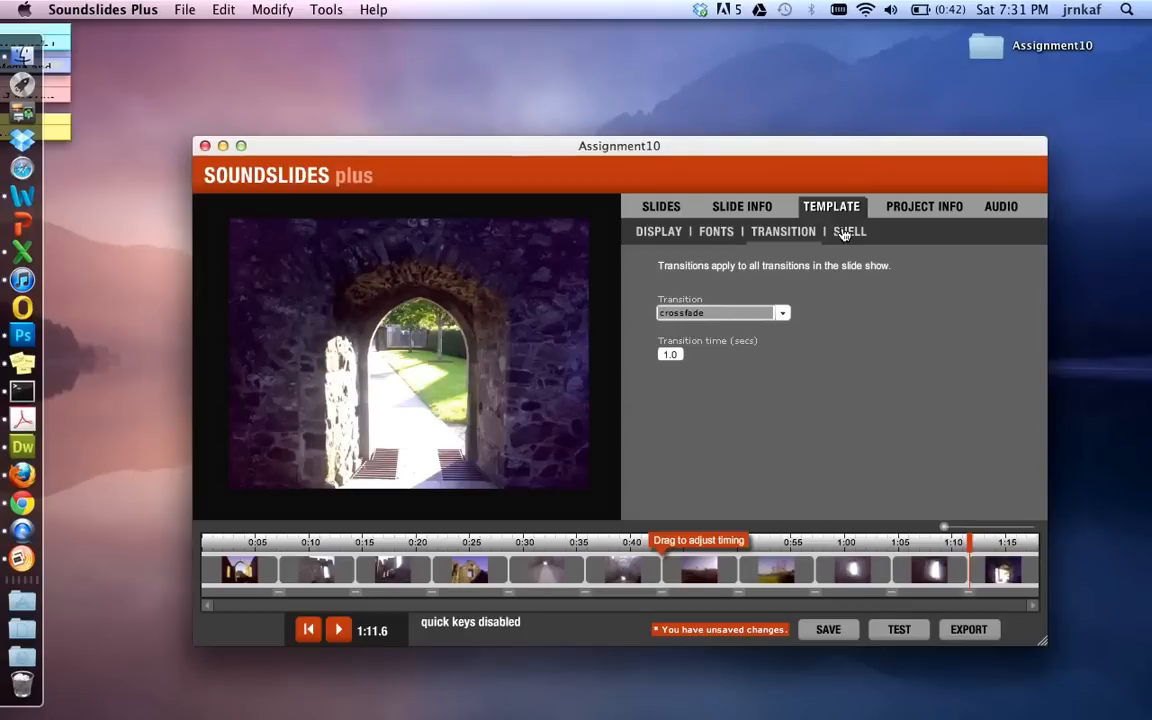
# Choose html5_compatible from the template Shell dropdown.
pyautogui.click(849, 231)
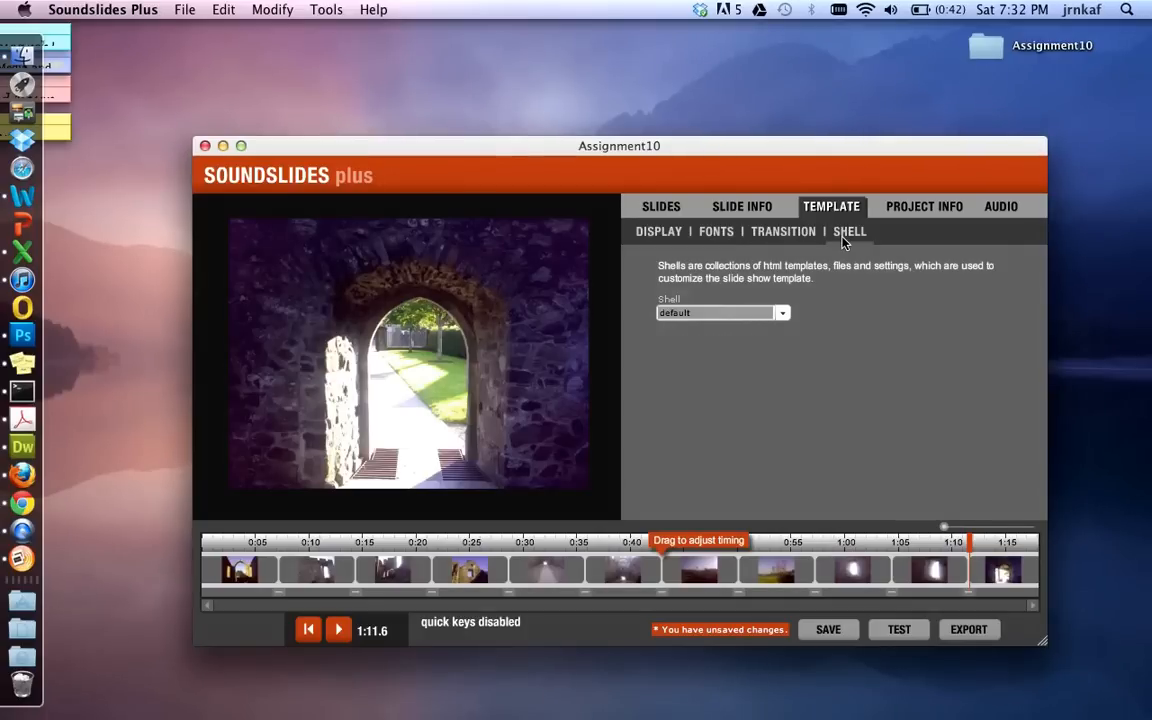
pyautogui.click(782, 313)
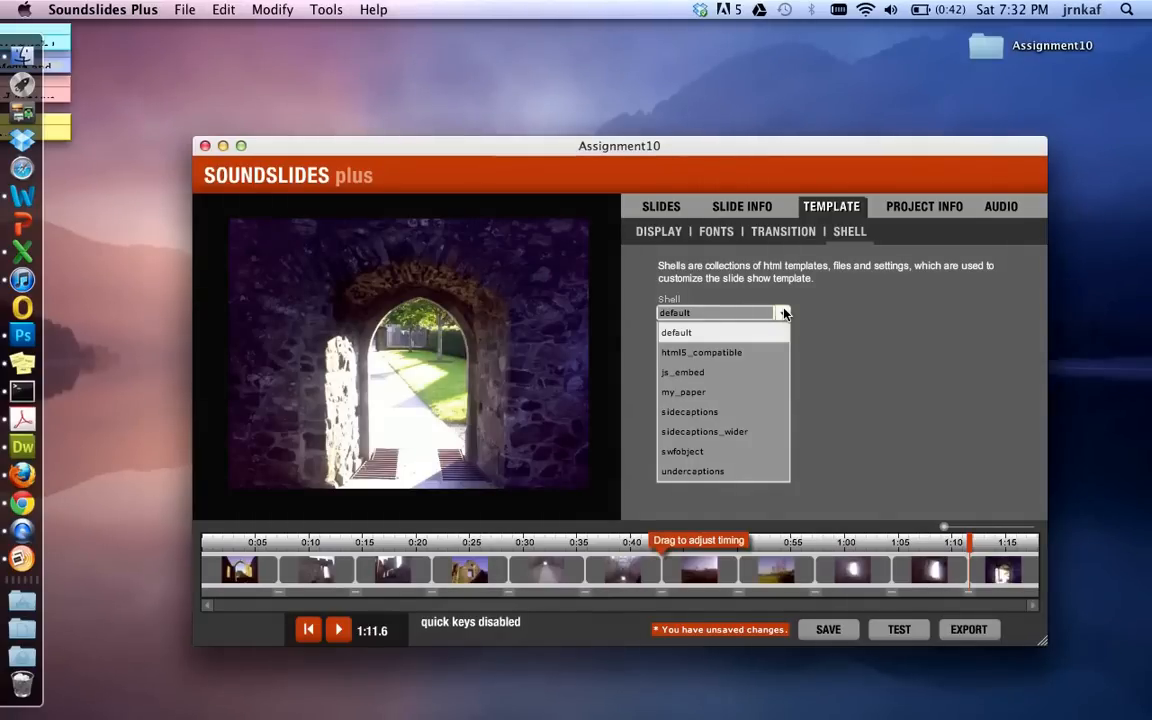
pyautogui.moveTo(728, 352)
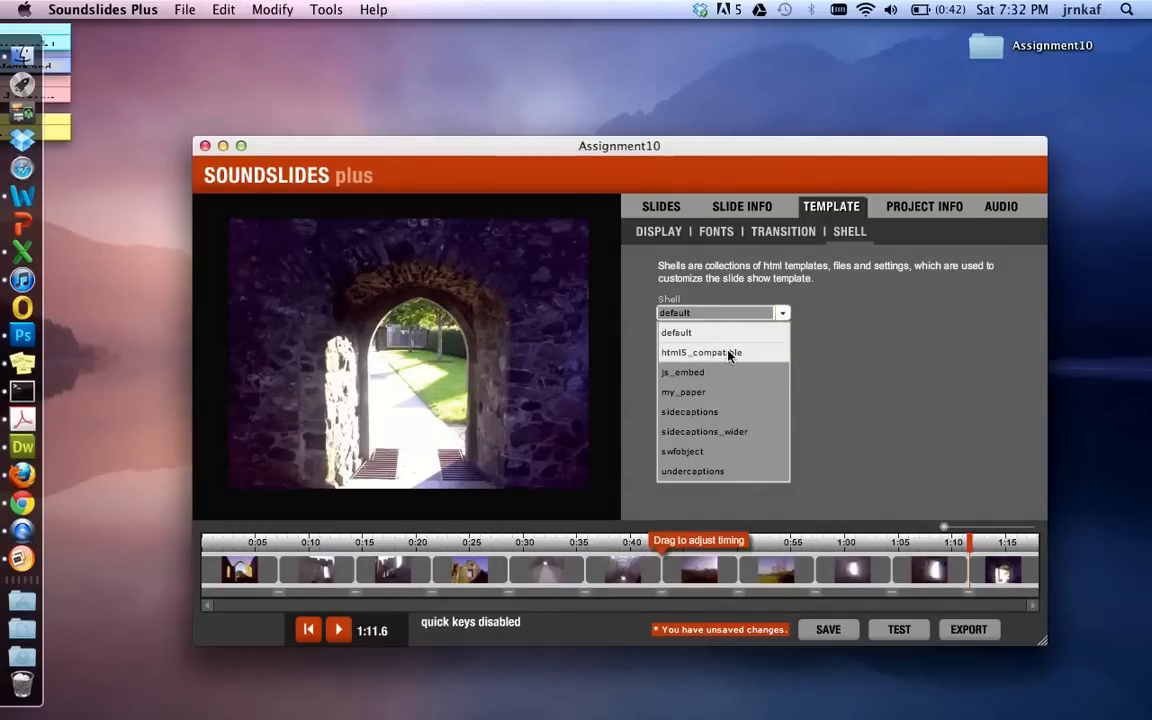
pyautogui.click(701, 352)
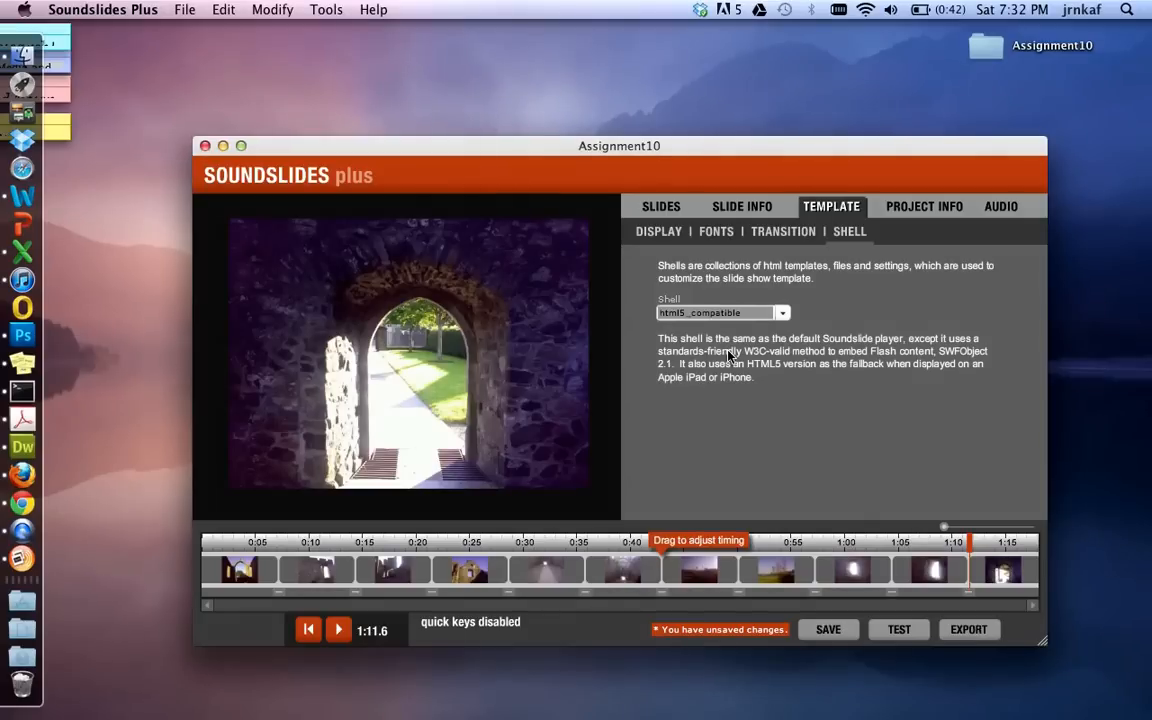
pyautogui.click(923, 206)
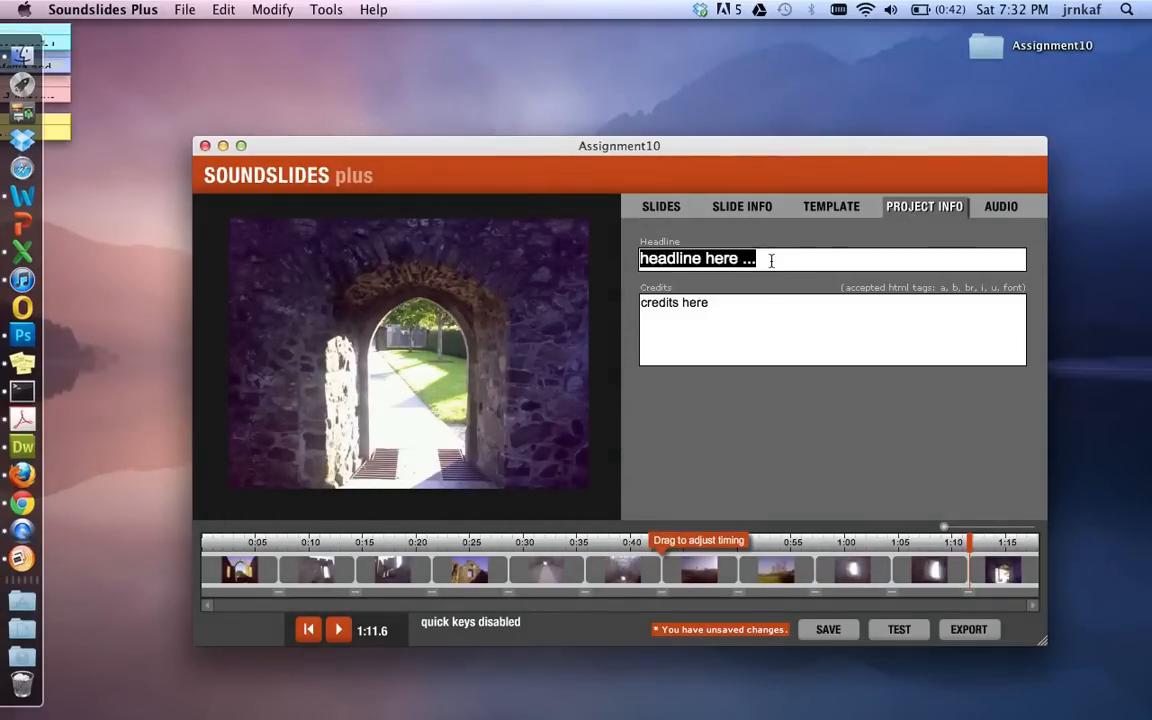
# Reword the headline to 'Abandoned churches of Carlingford', deleting 'County Louth'.
pyautogui.write('Abandoned church in Carlingford in County Louth')
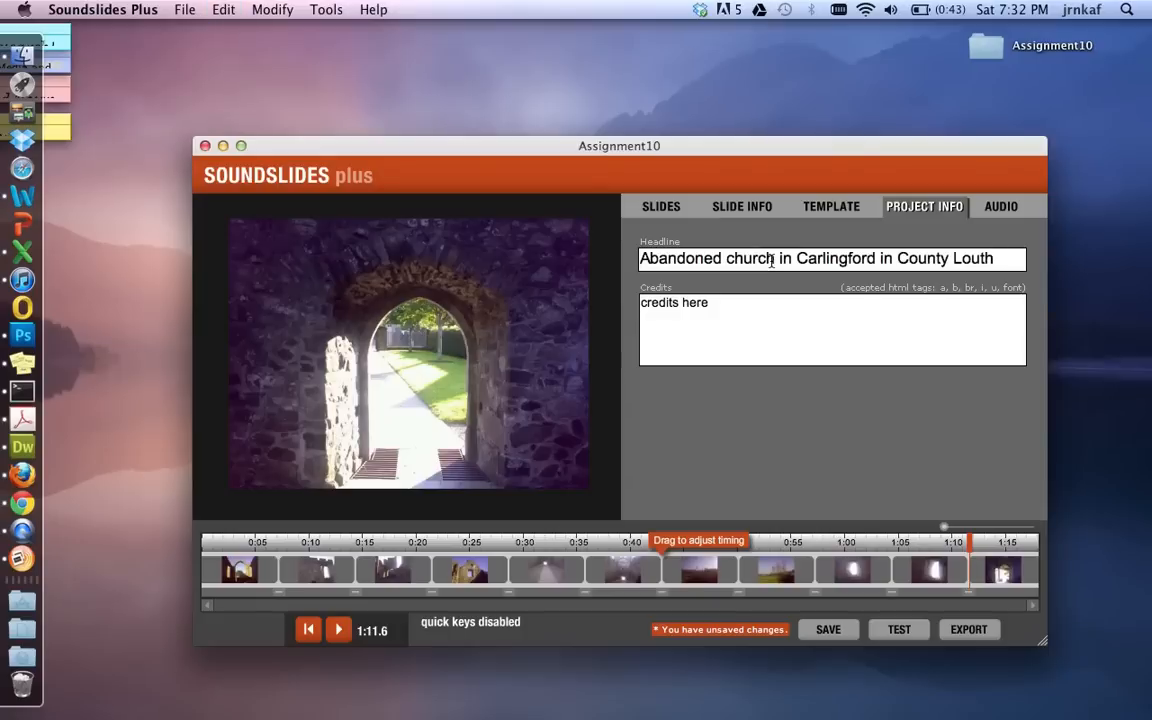
pyautogui.click(773, 258)
pyautogui.write('es')
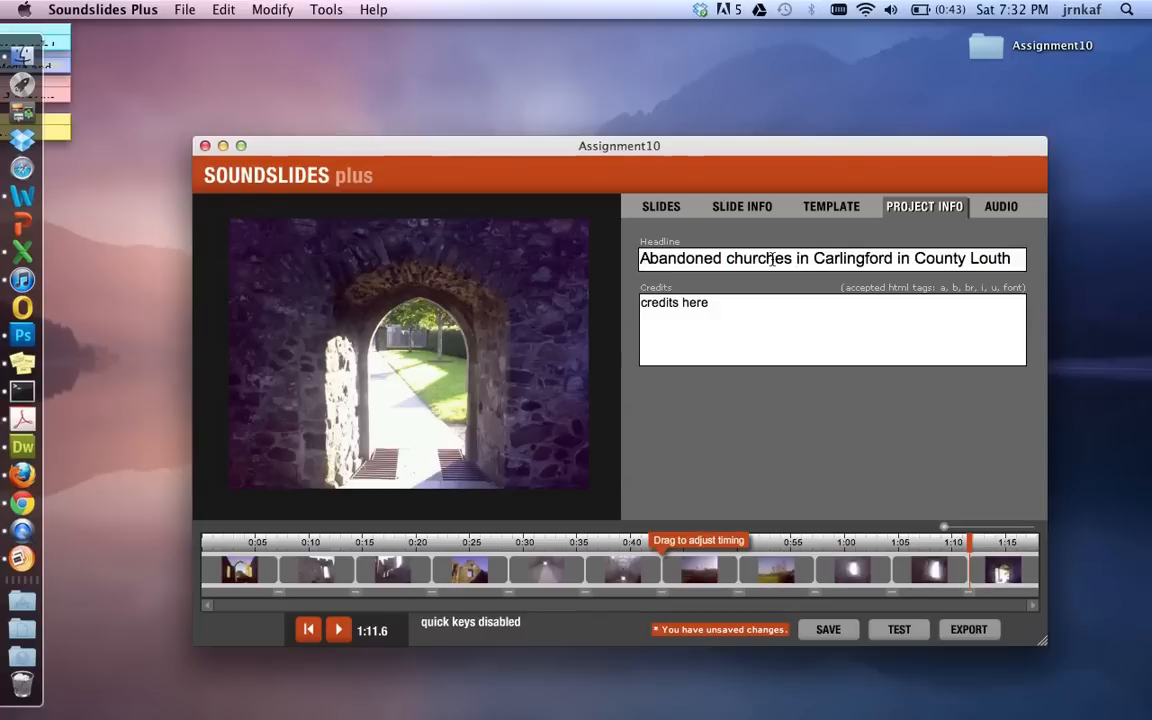
pyautogui.write('of')
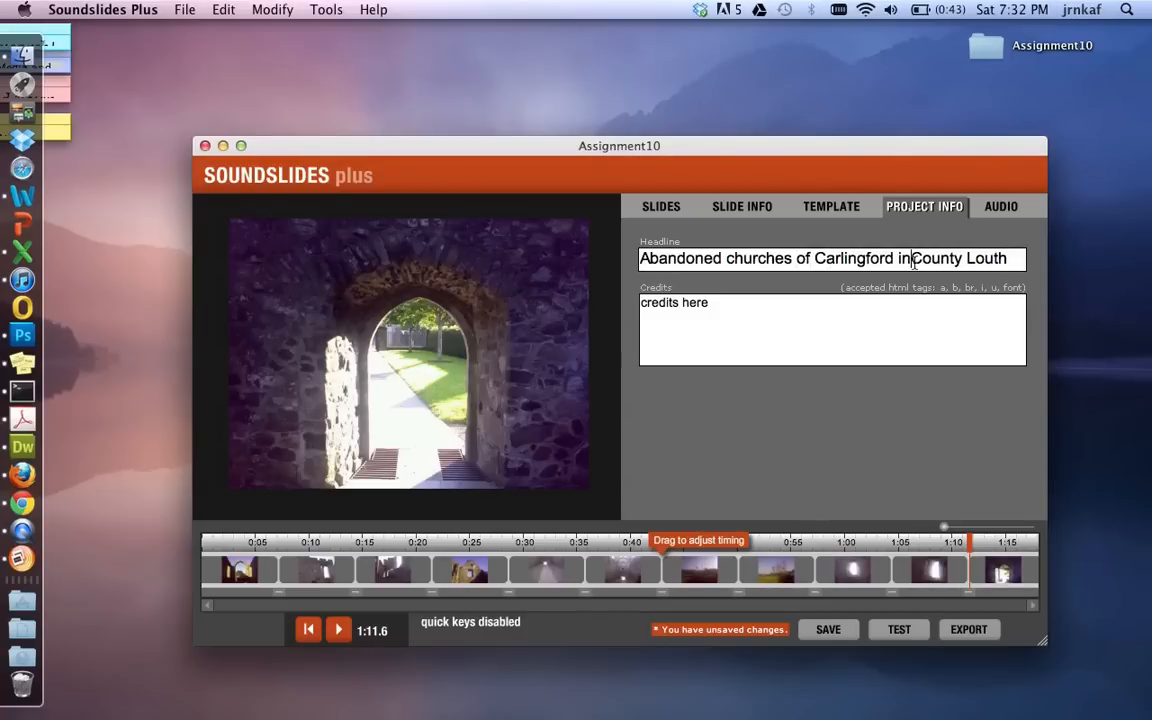
pyautogui.doubleClick(918, 258)
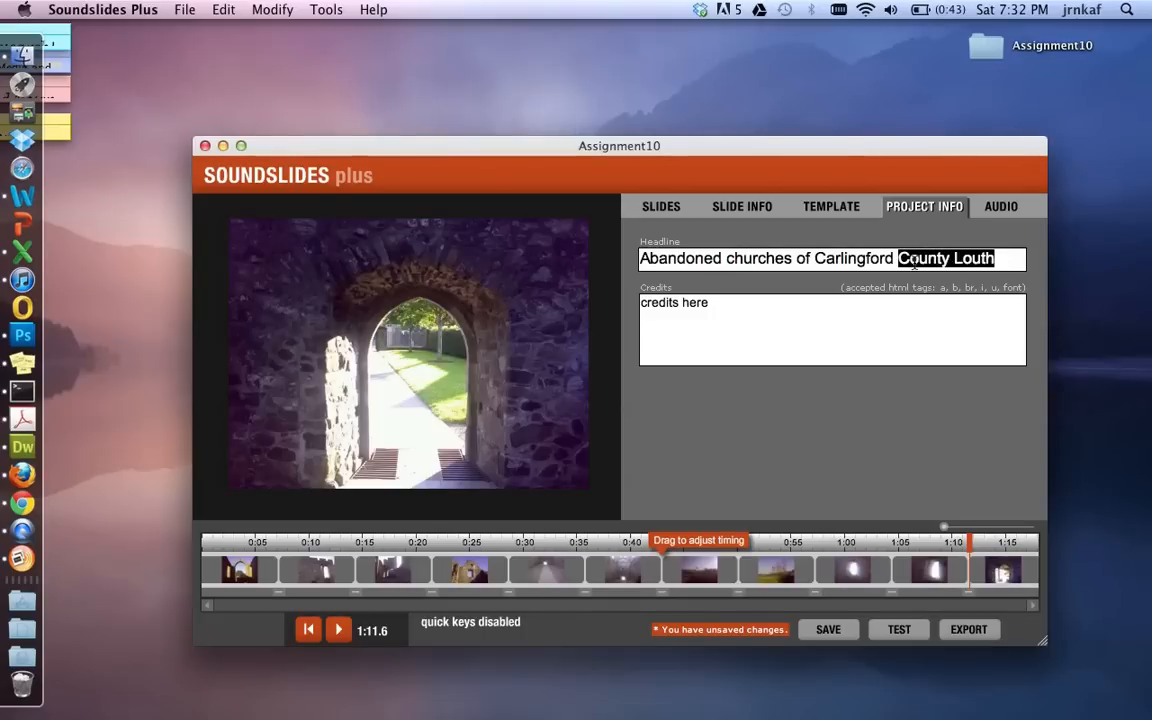
pyautogui.press('Delete')
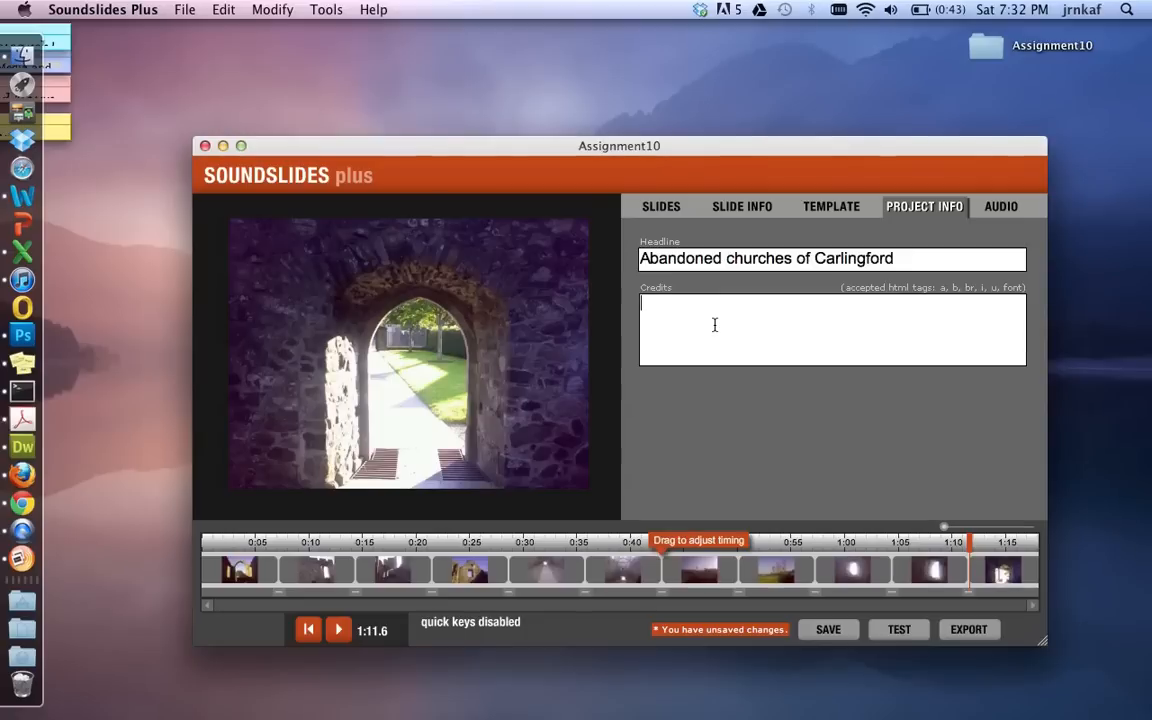
# Enter 'Music and images by Sean McPhai' as the project credits.
pyautogui.write('Mu')
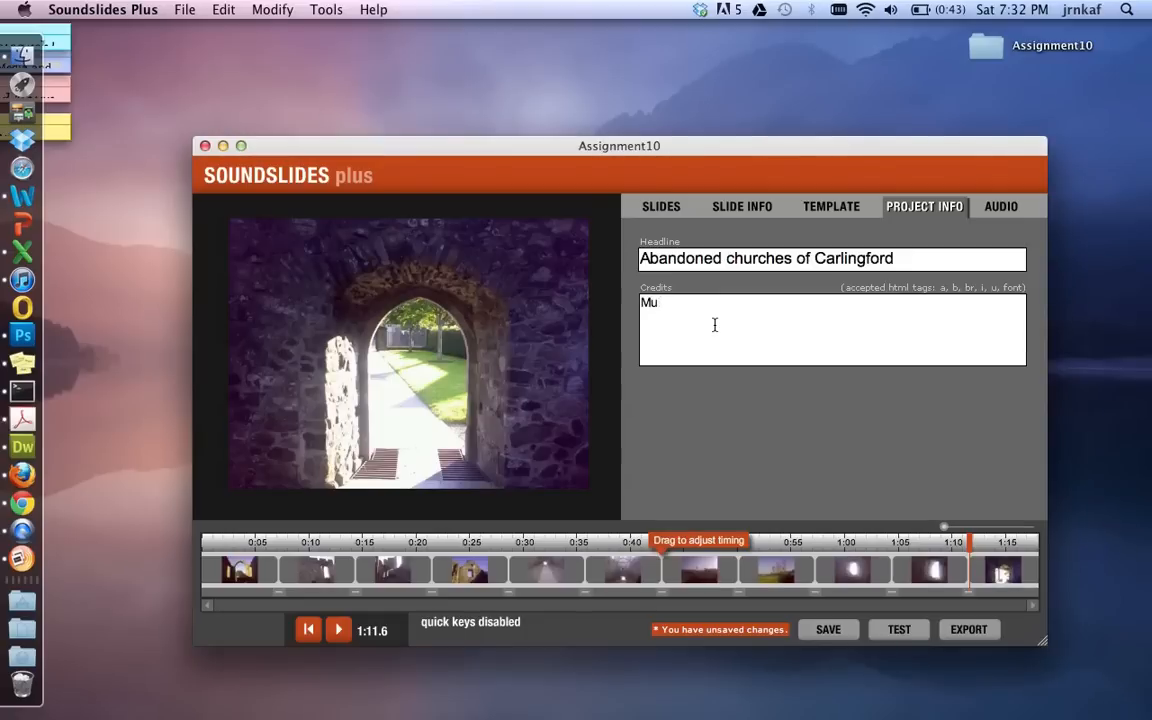
pyautogui.write('sic and images by')
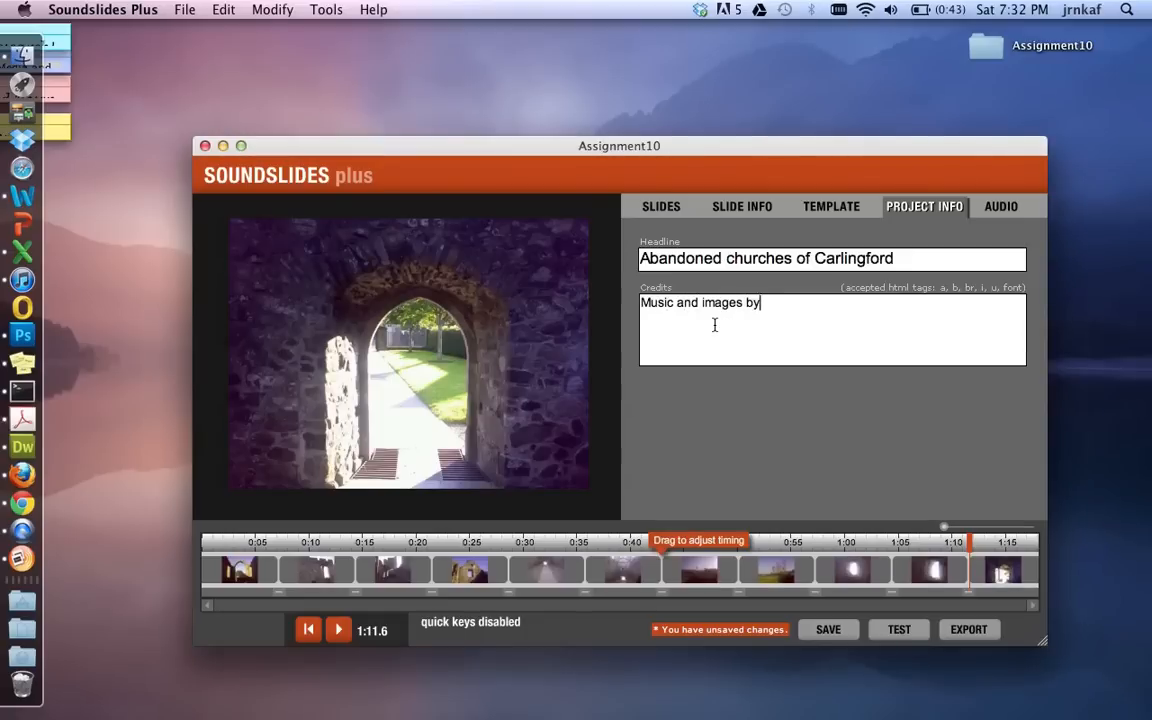
pyautogui.write('Sean McPhail')
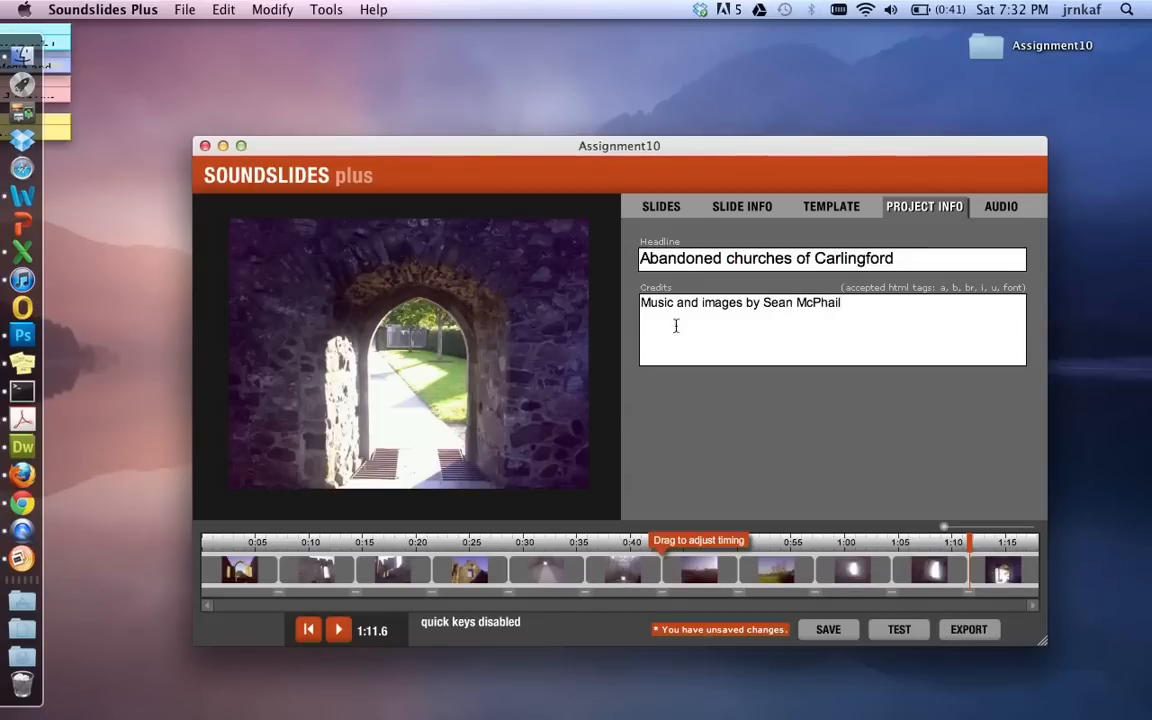
pyautogui.click(660, 206)
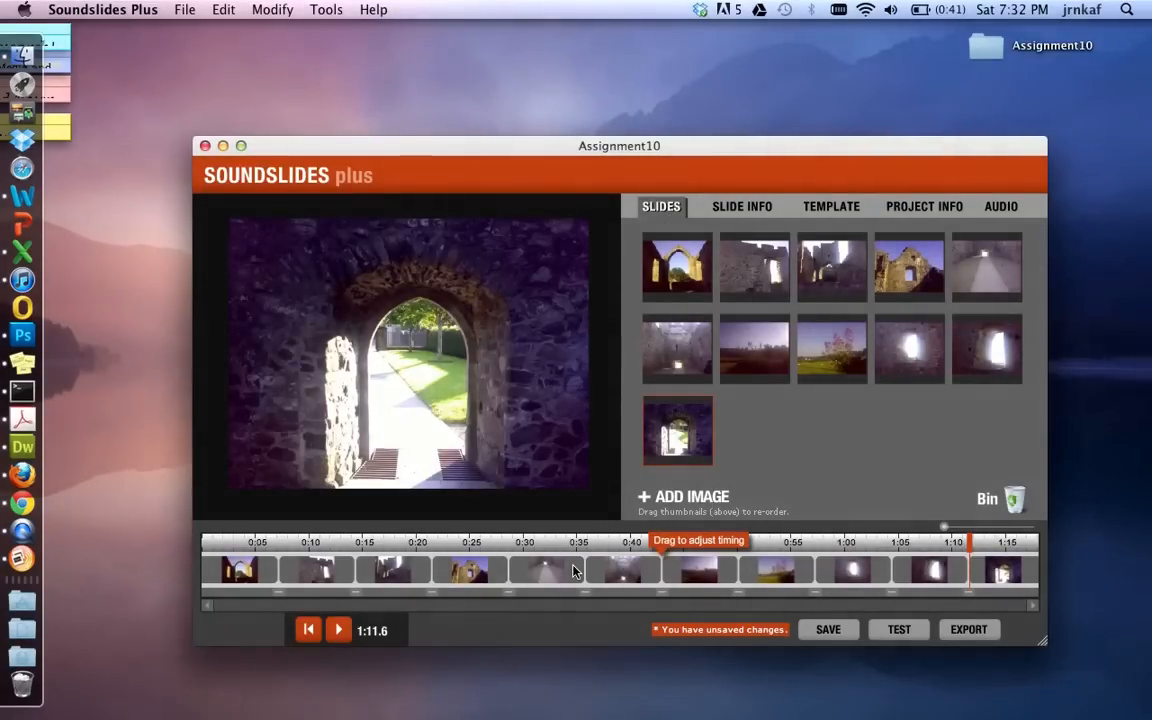
# Review the Slide Info, Template, html5_compatible Shell and Project Info headline and credits panels.
pyautogui.click(741, 206)
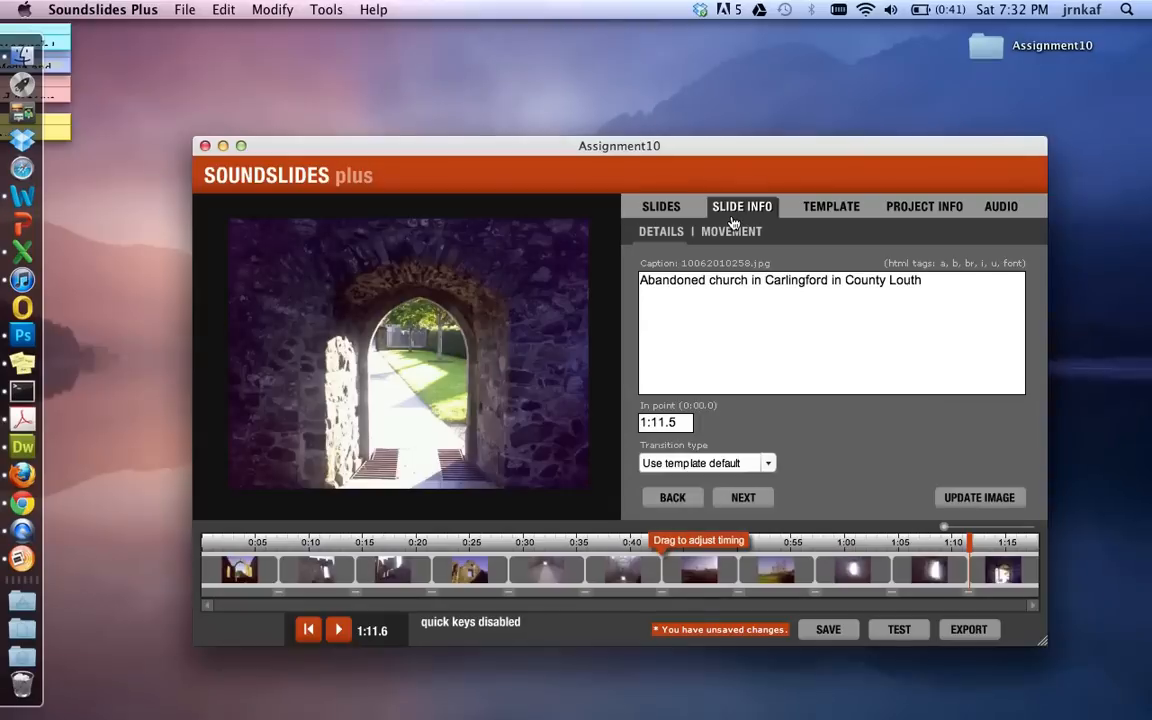
pyautogui.moveTo(790, 215)
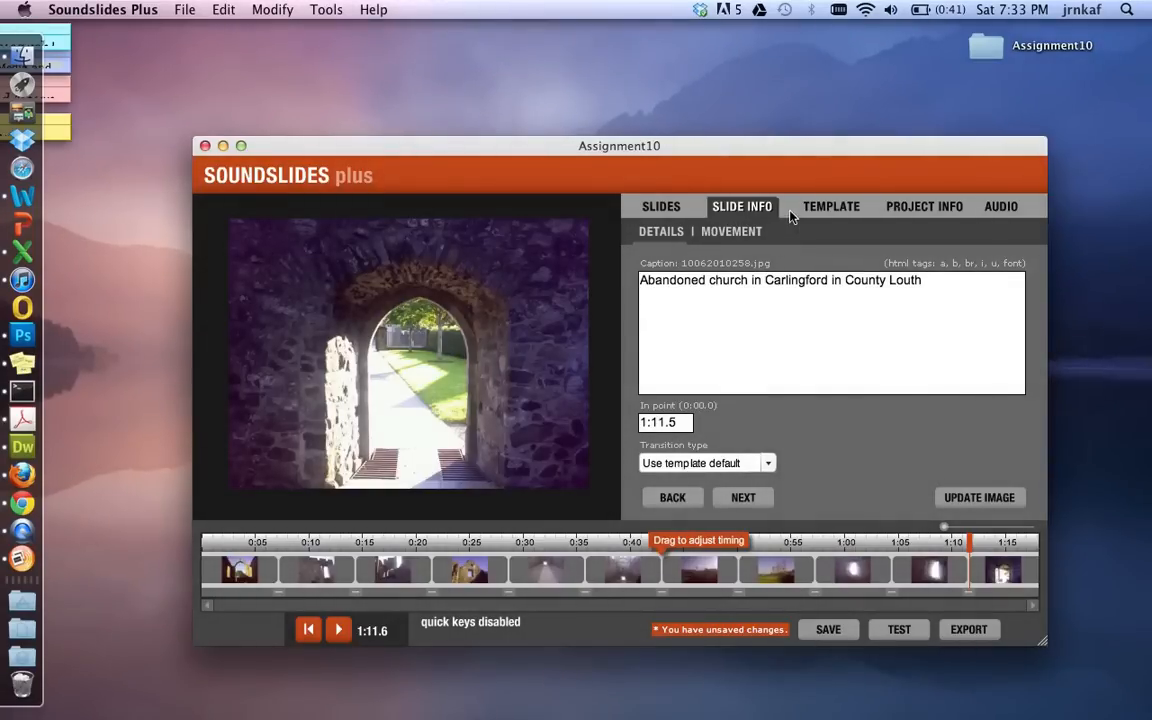
pyautogui.click(831, 206)
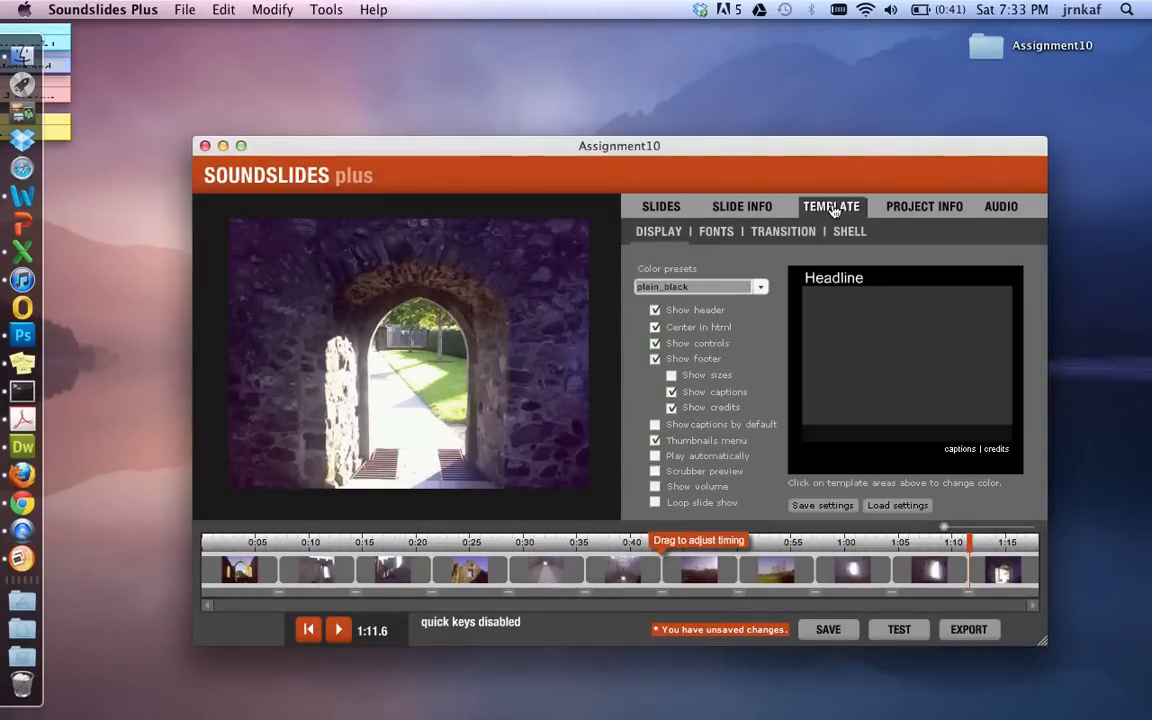
pyautogui.moveTo(740, 310)
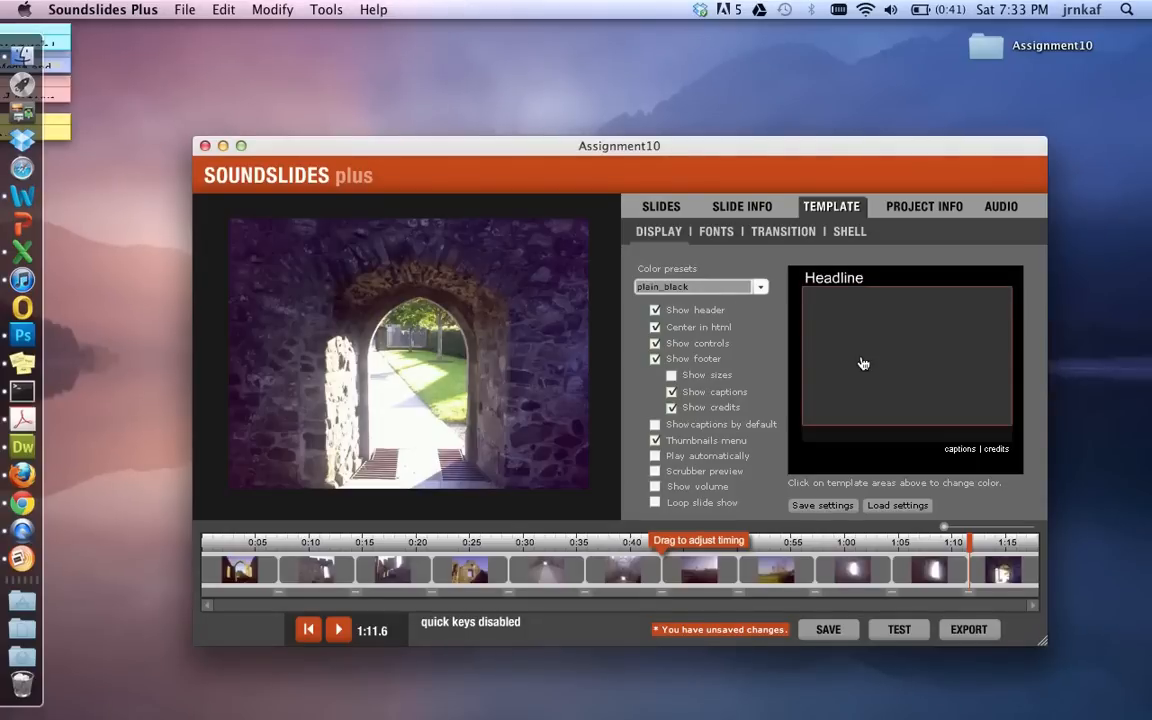
pyautogui.moveTo(850, 240)
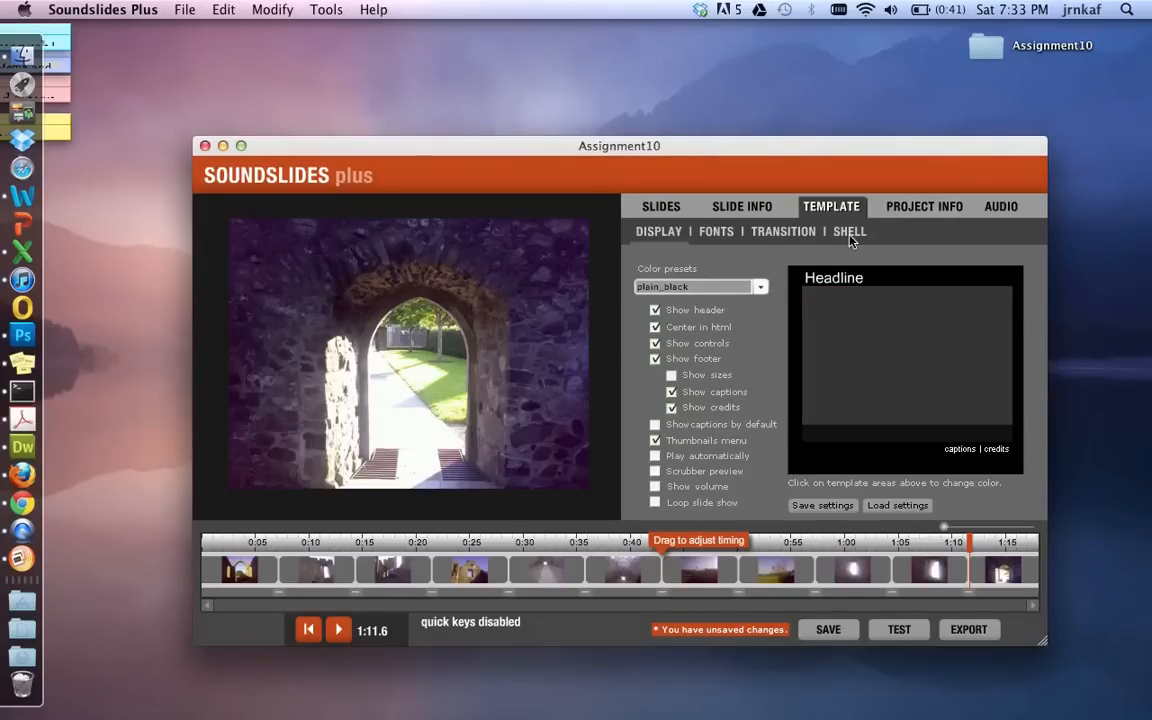
pyautogui.click(849, 231)
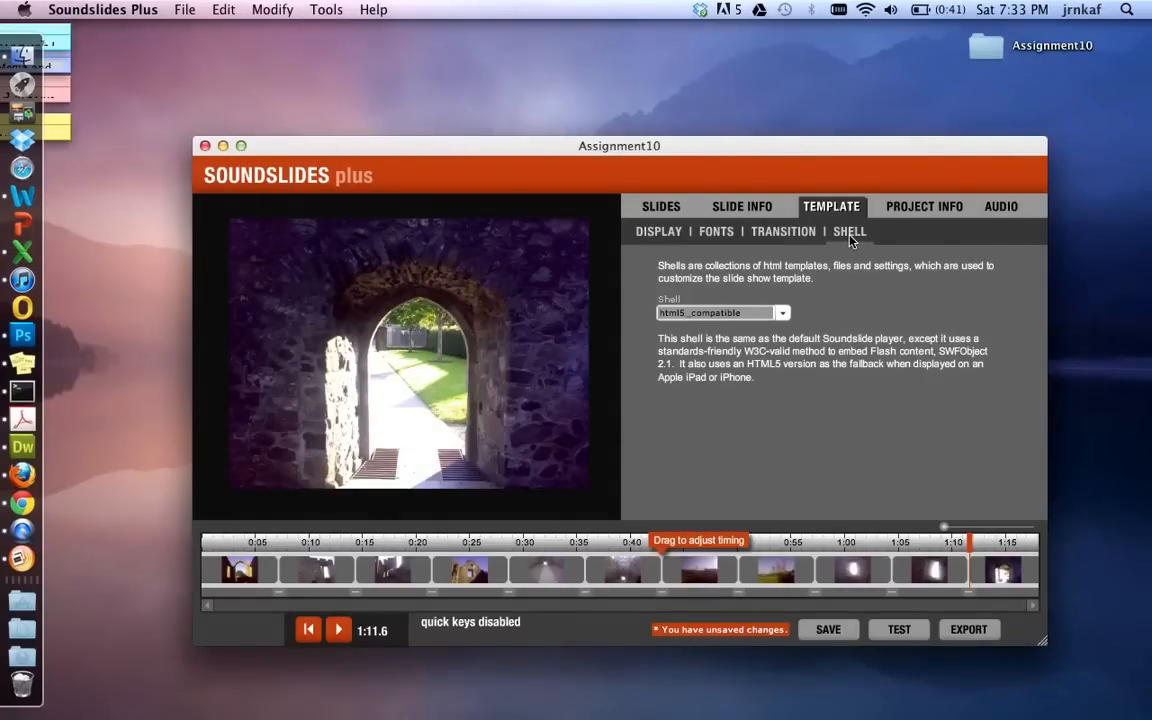
pyautogui.moveTo(780, 310)
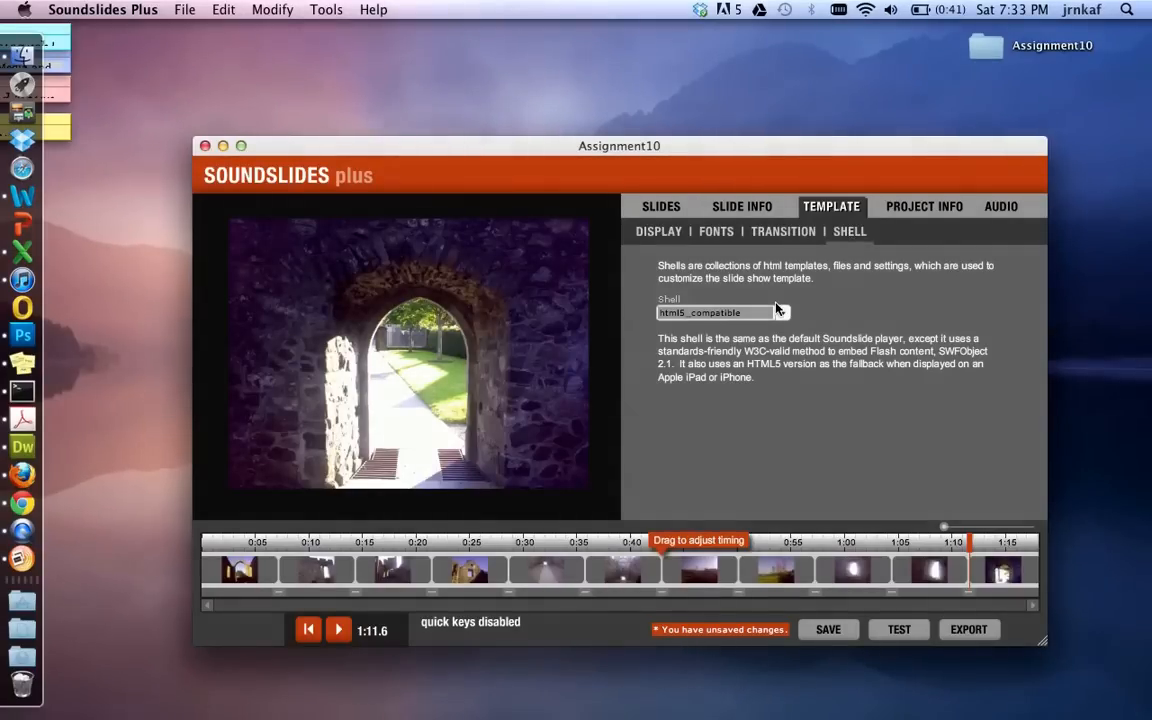
pyautogui.click(923, 206)
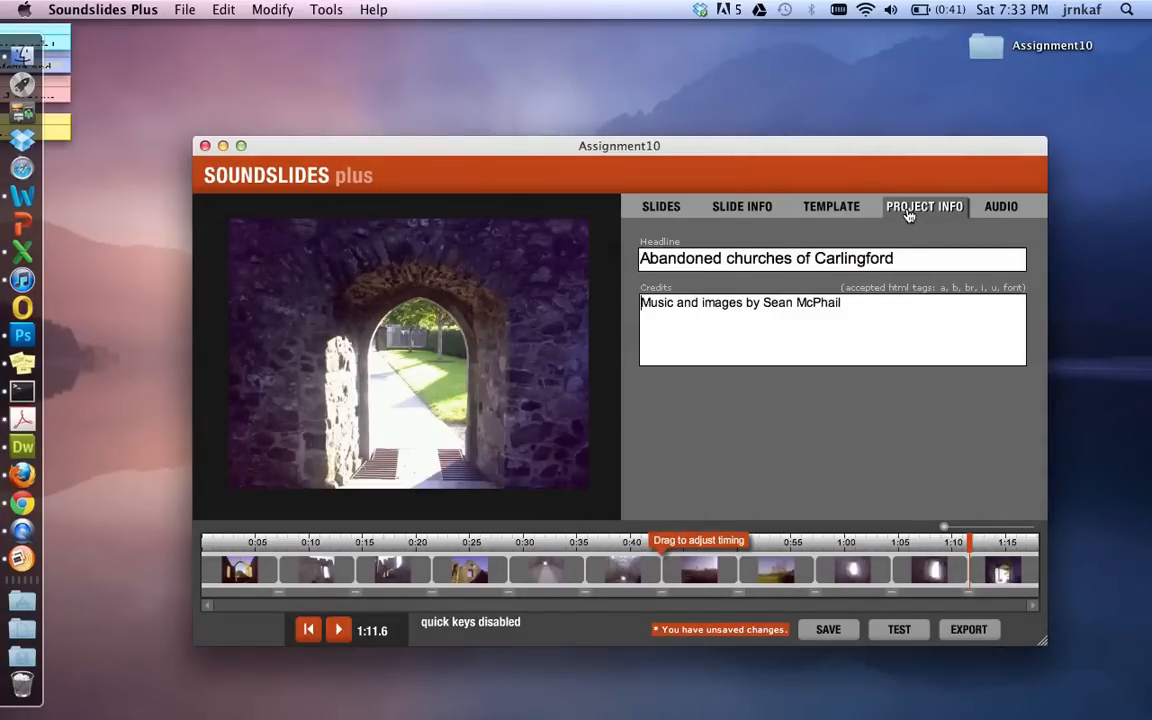
pyautogui.moveTo(1001, 206)
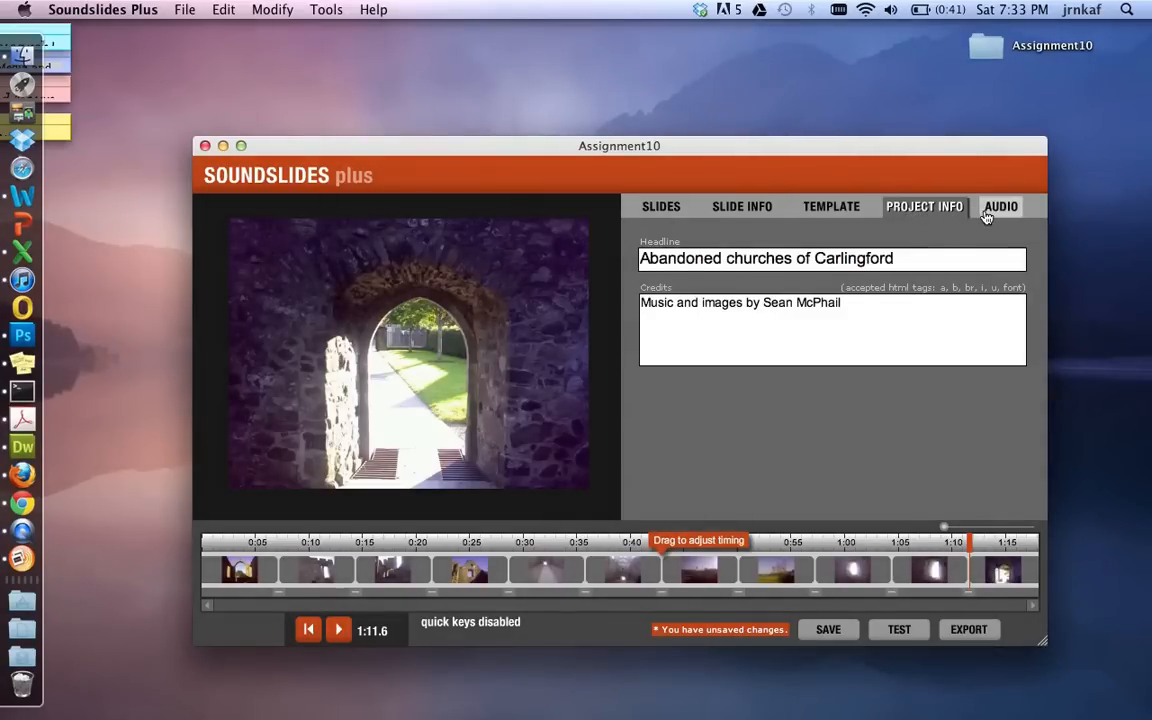
pyautogui.click(1000, 206)
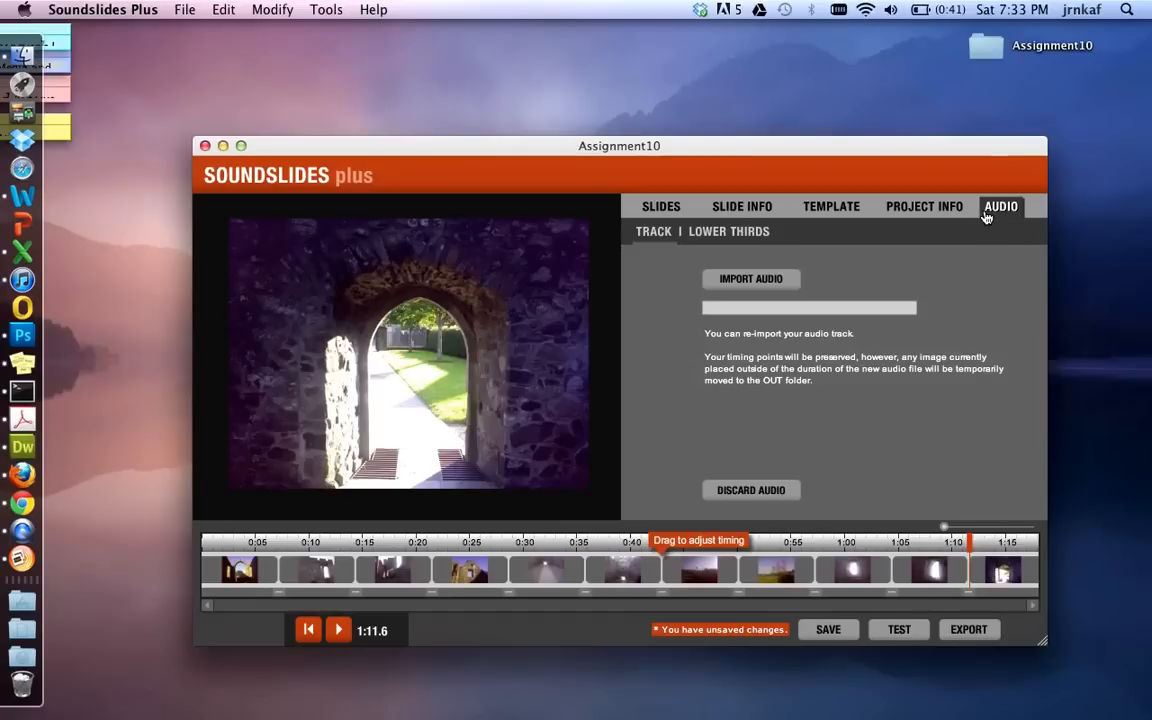
pyautogui.moveTo(660, 206)
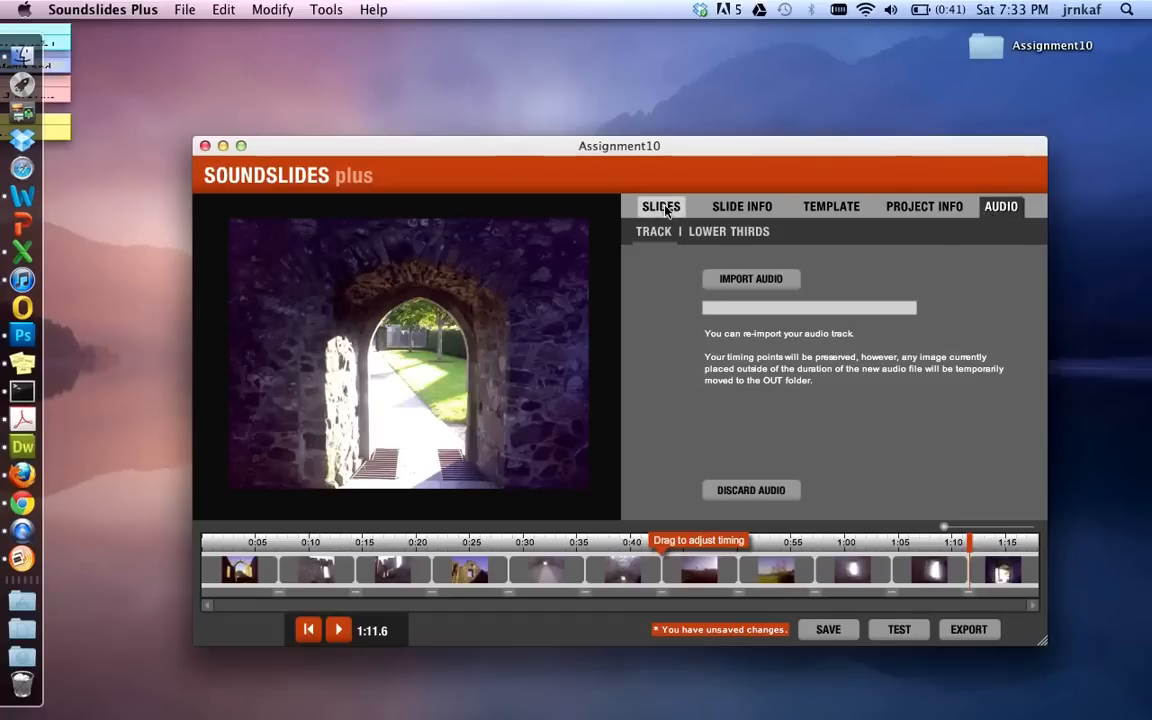
pyautogui.moveTo(924, 210)
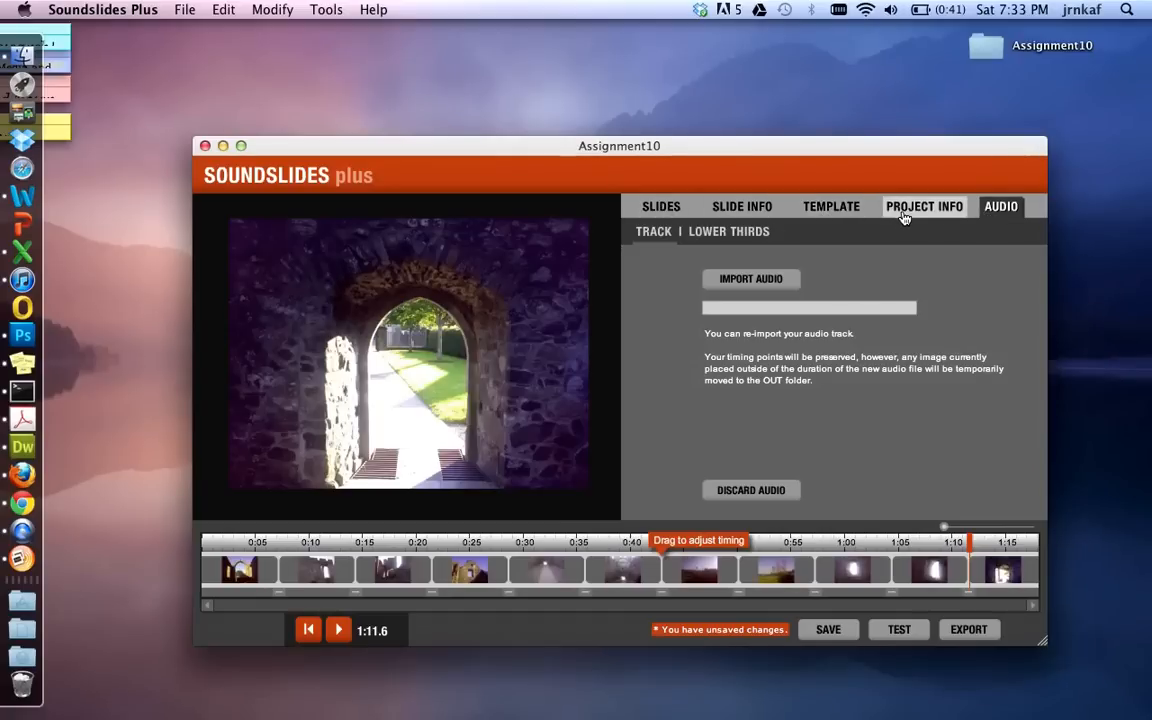
pyautogui.moveTo(850, 513)
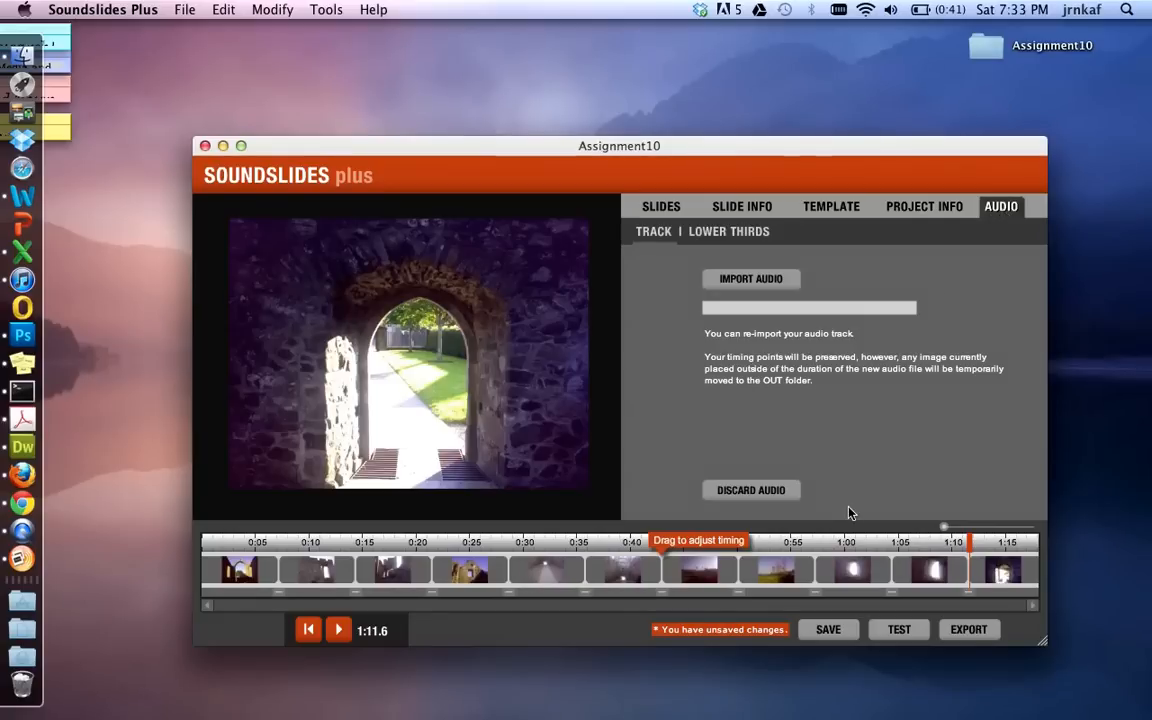
# Build a TEST preview of the slideshow so it opens in Chrome.
pyautogui.click(828, 629)
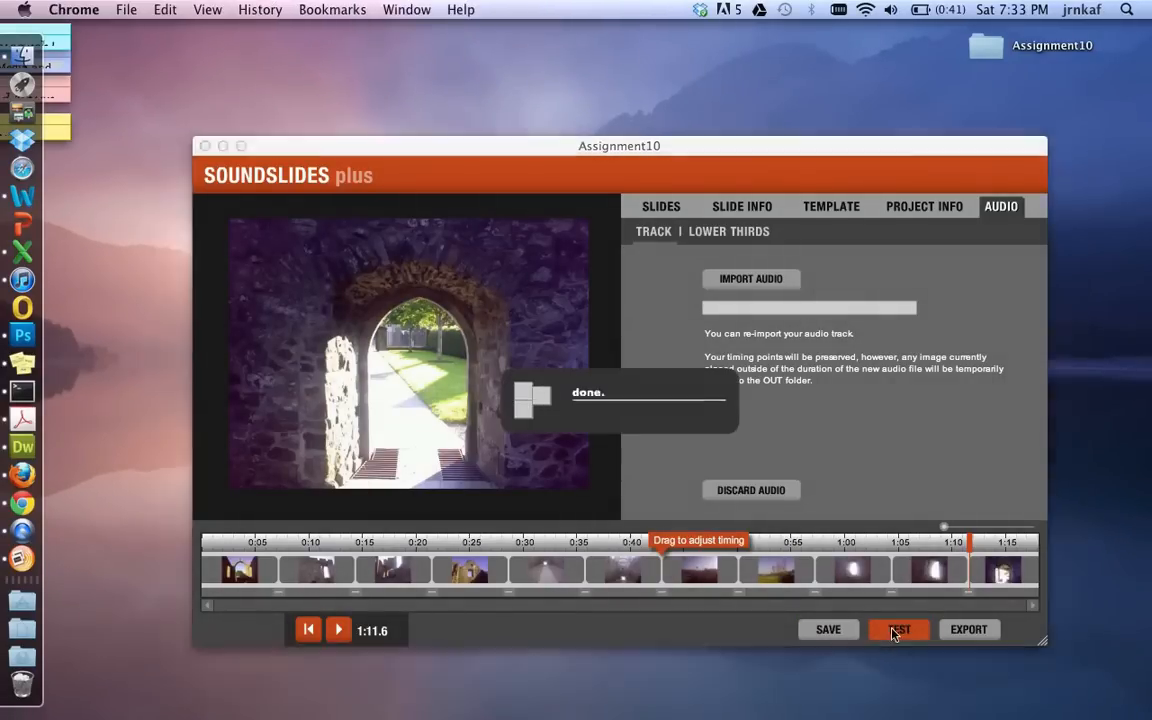
pyautogui.click(898, 629)
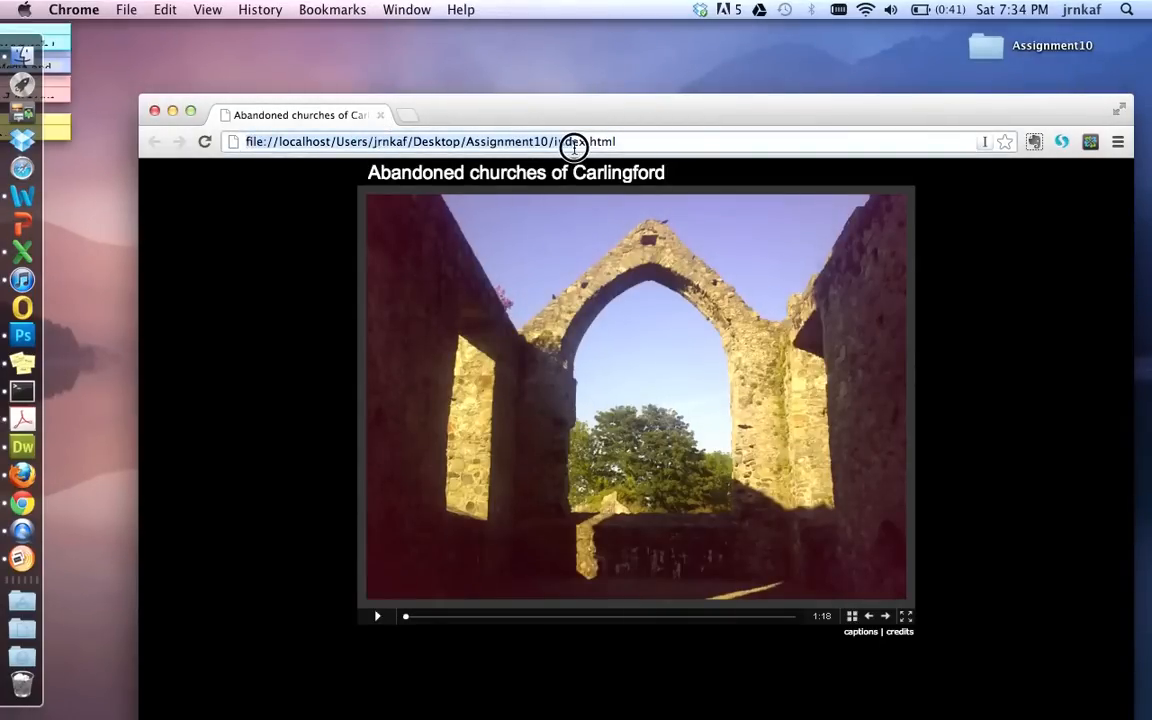
# Show the local index.html path and play the Abandoned churches of Carlingford slideshow.
pyautogui.click(573, 141)
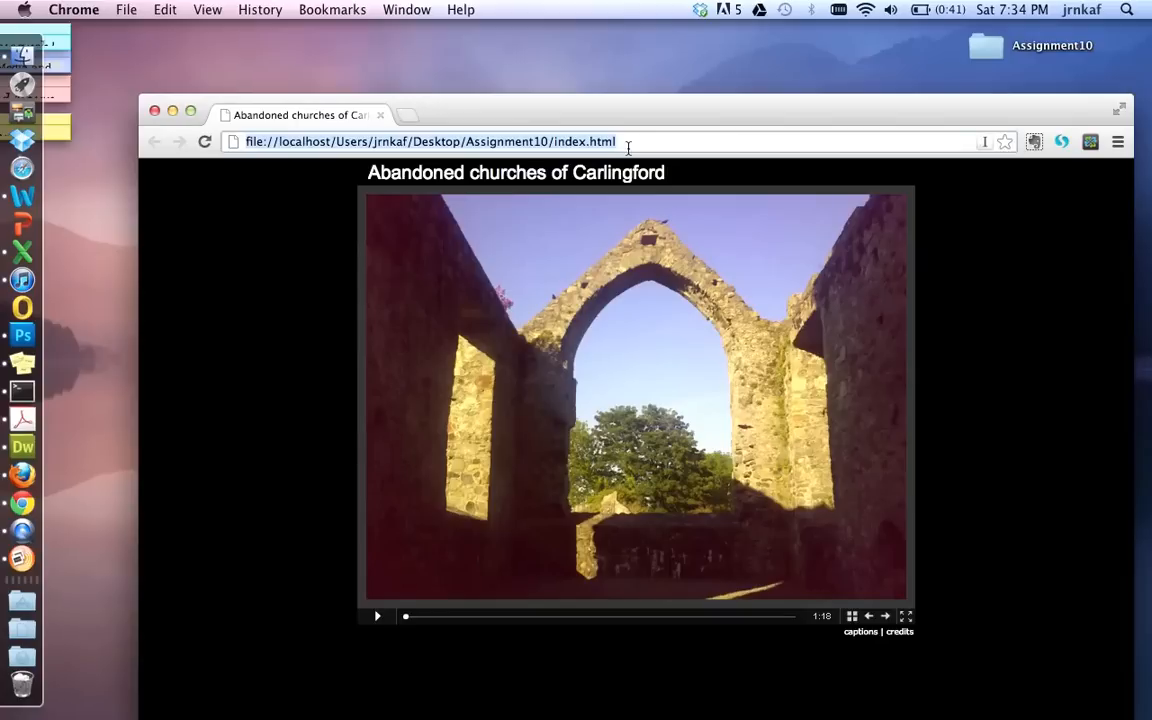
pyautogui.moveTo(383, 616)
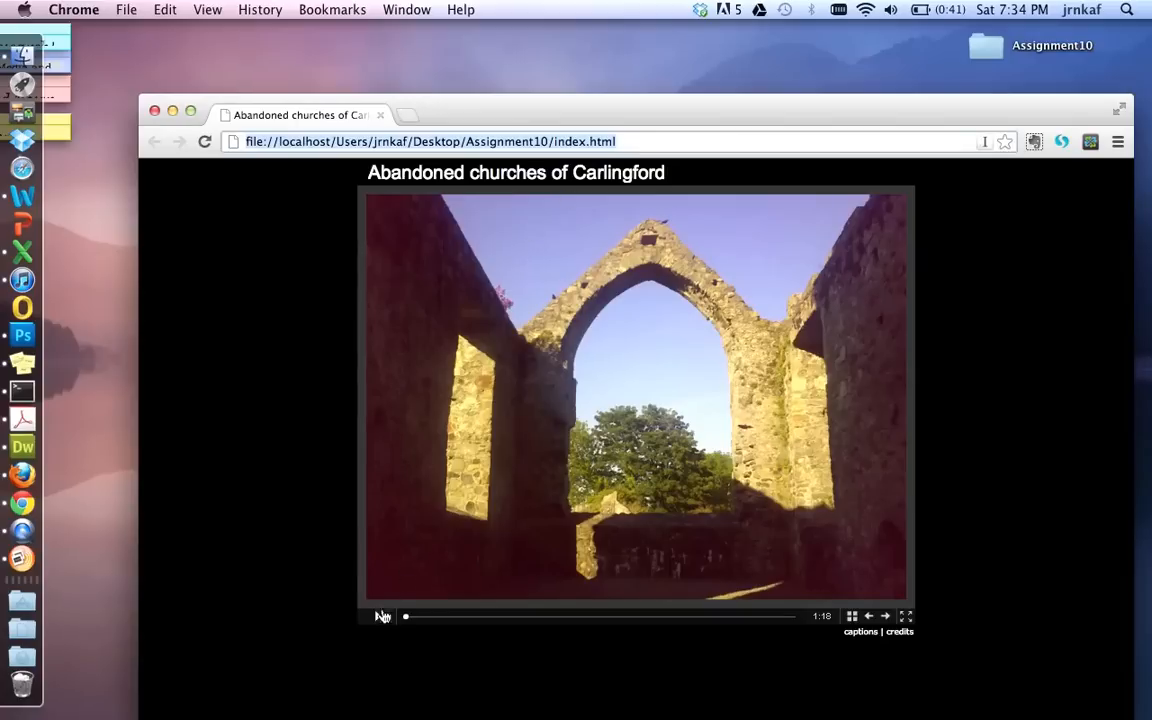
pyautogui.click(385, 616)
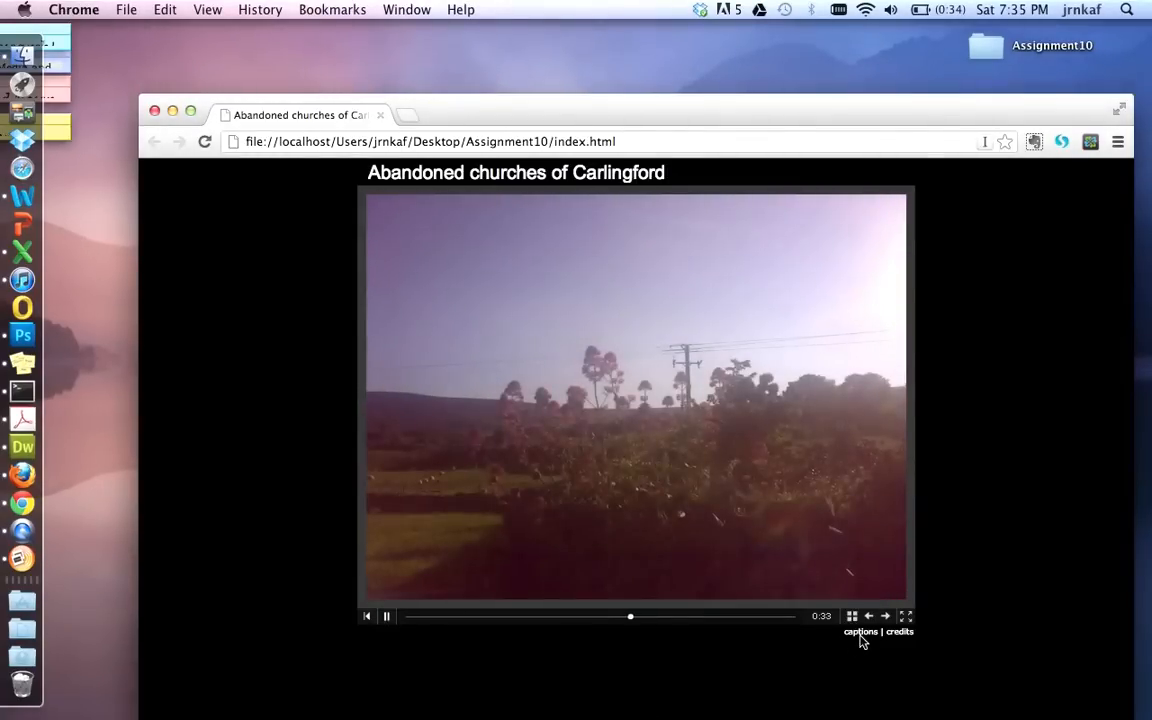
# Toggle the captions and credits during playback, then move the browser window aside.
pyautogui.click(861, 631)
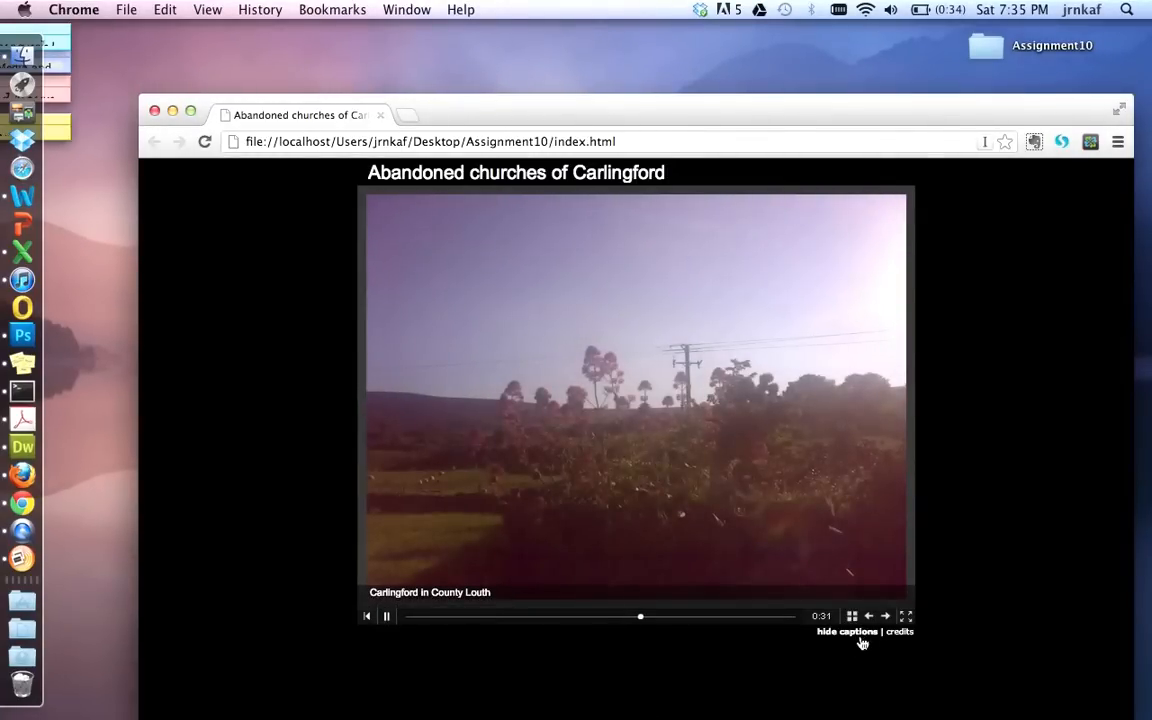
pyautogui.click(898, 631)
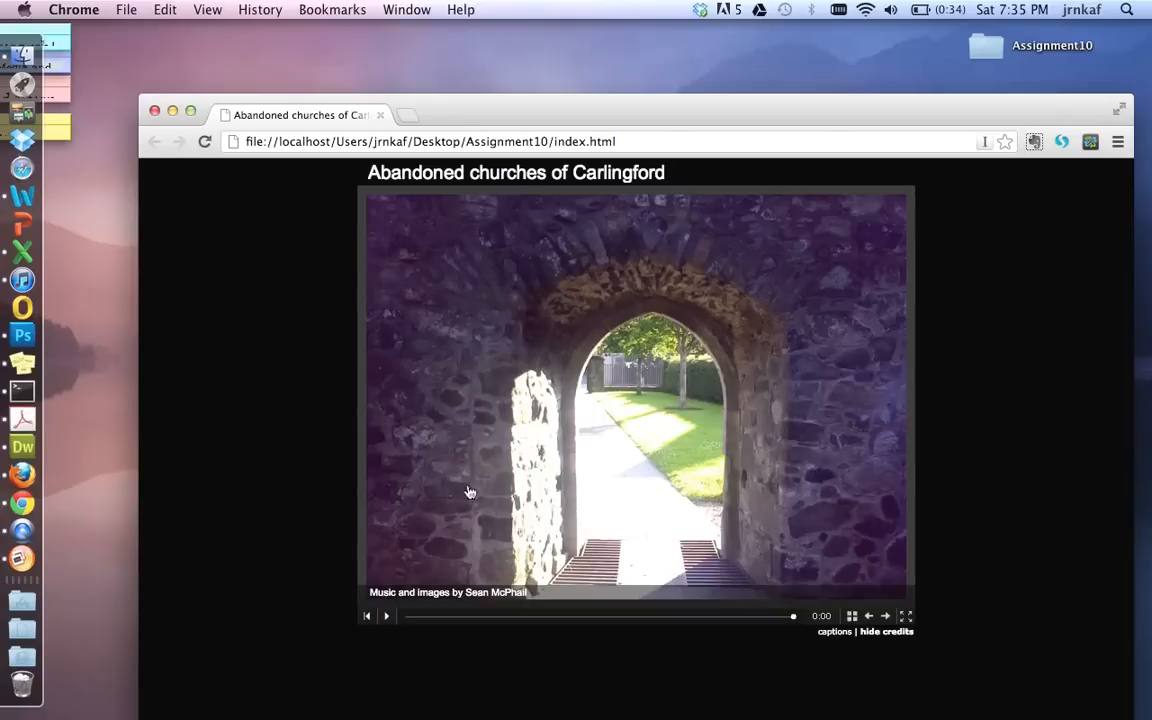
pyautogui.moveTo(656, 124)
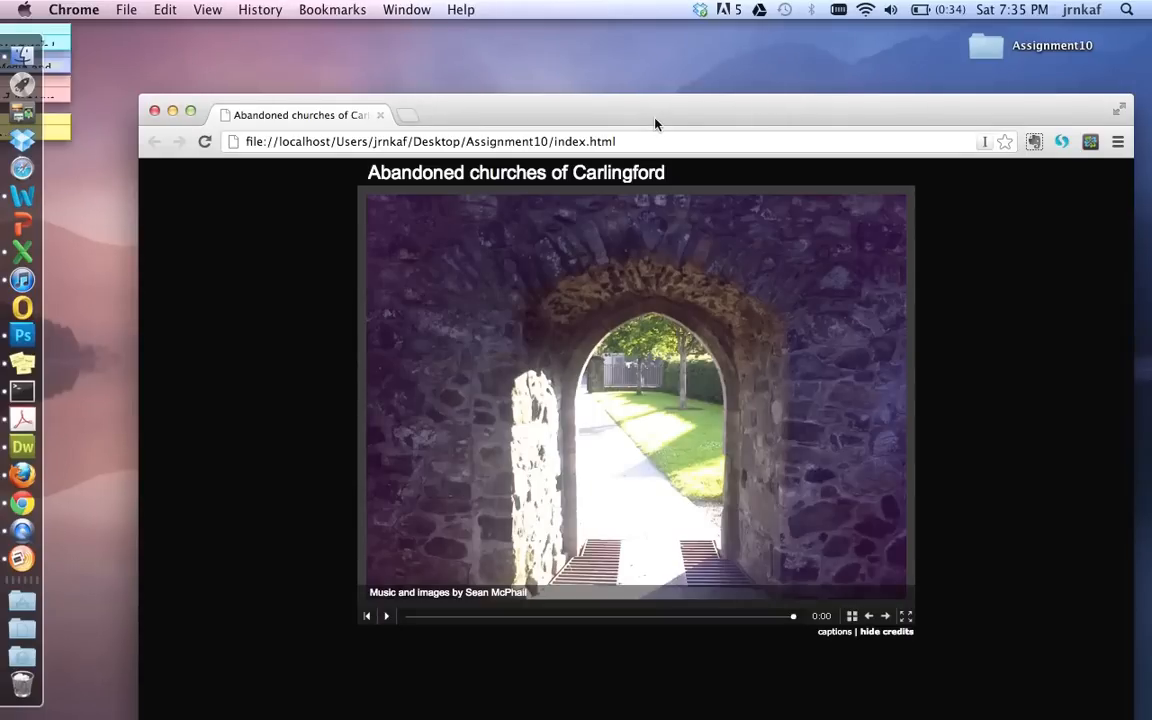
pyautogui.moveTo(656, 123); pyautogui.dragTo(656, 154)
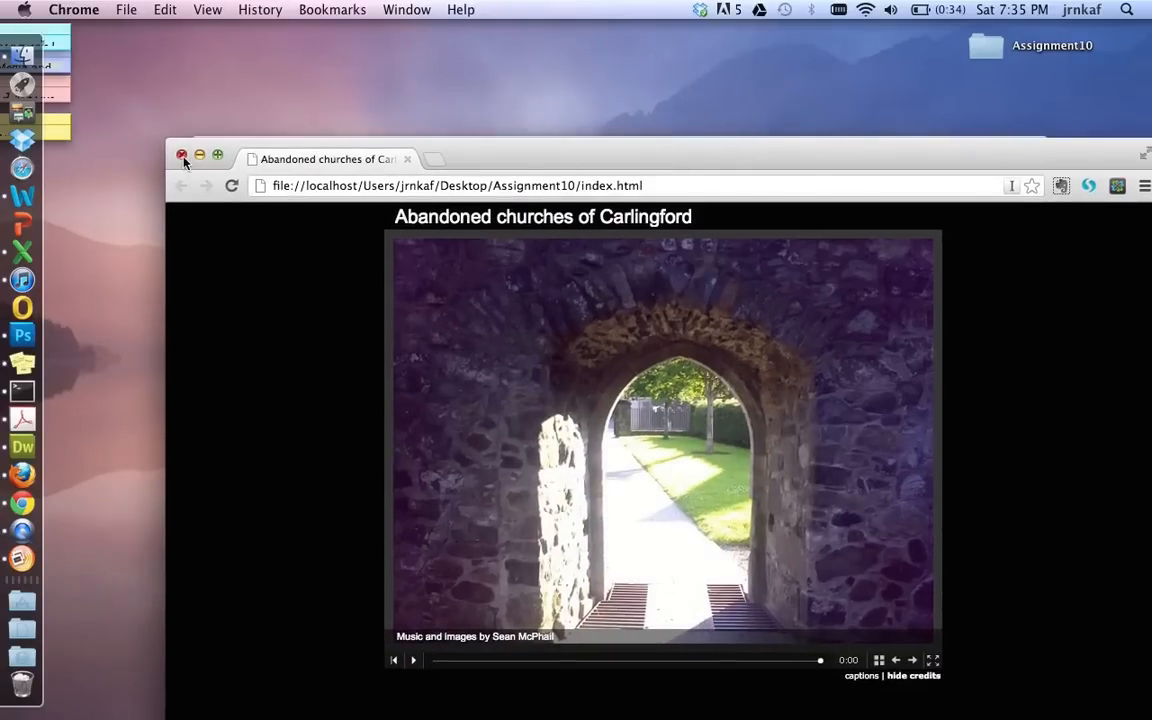
# Close the Chrome preview and export the slideshow to its publish_to_web folder.
pyautogui.click(182, 159)
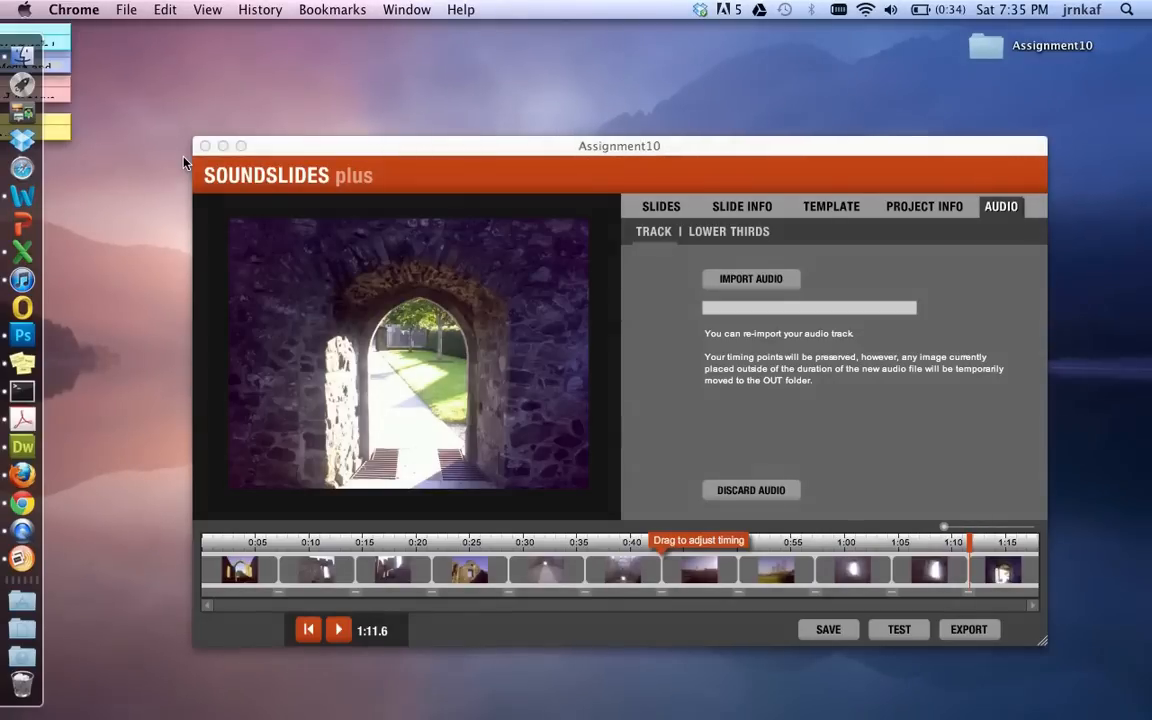
pyautogui.moveTo(975, 642)
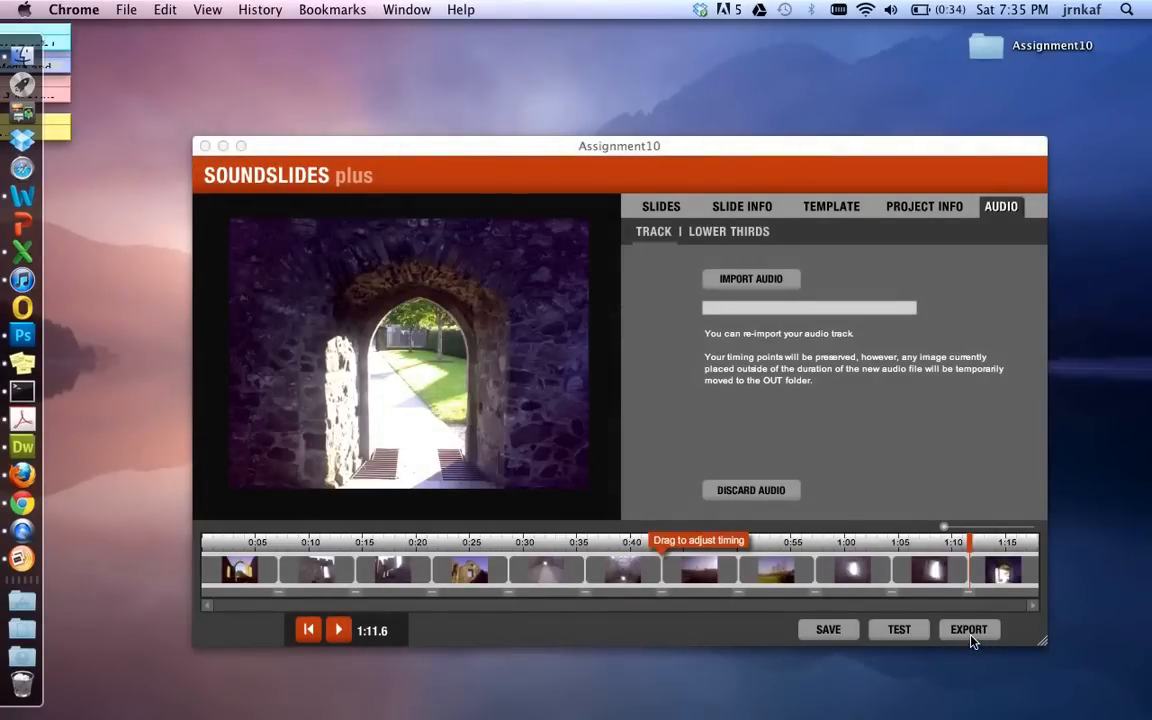
pyautogui.moveTo(910, 620)
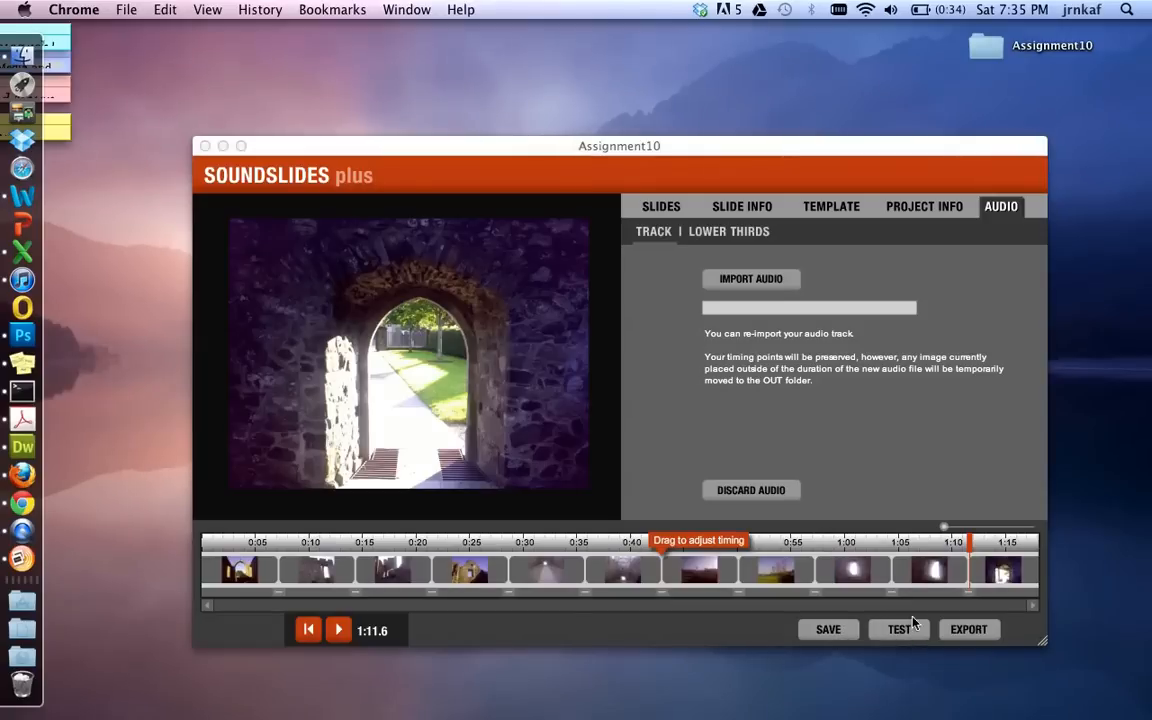
pyautogui.click(968, 629)
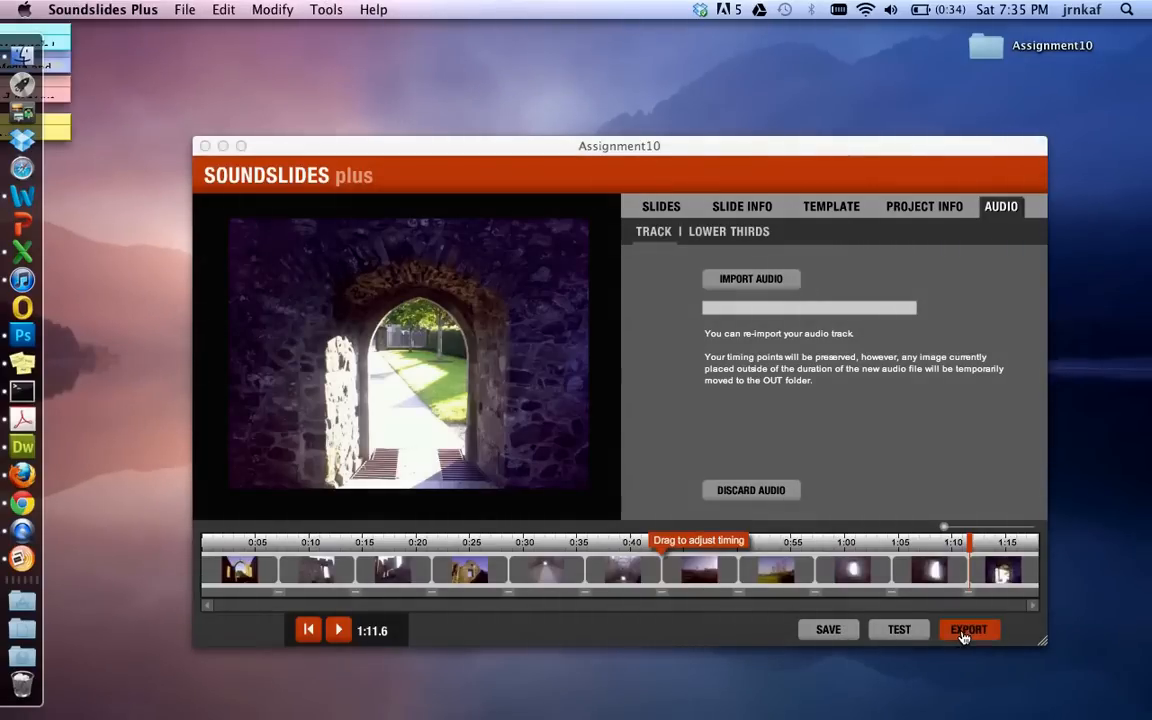
pyautogui.click(967, 629)
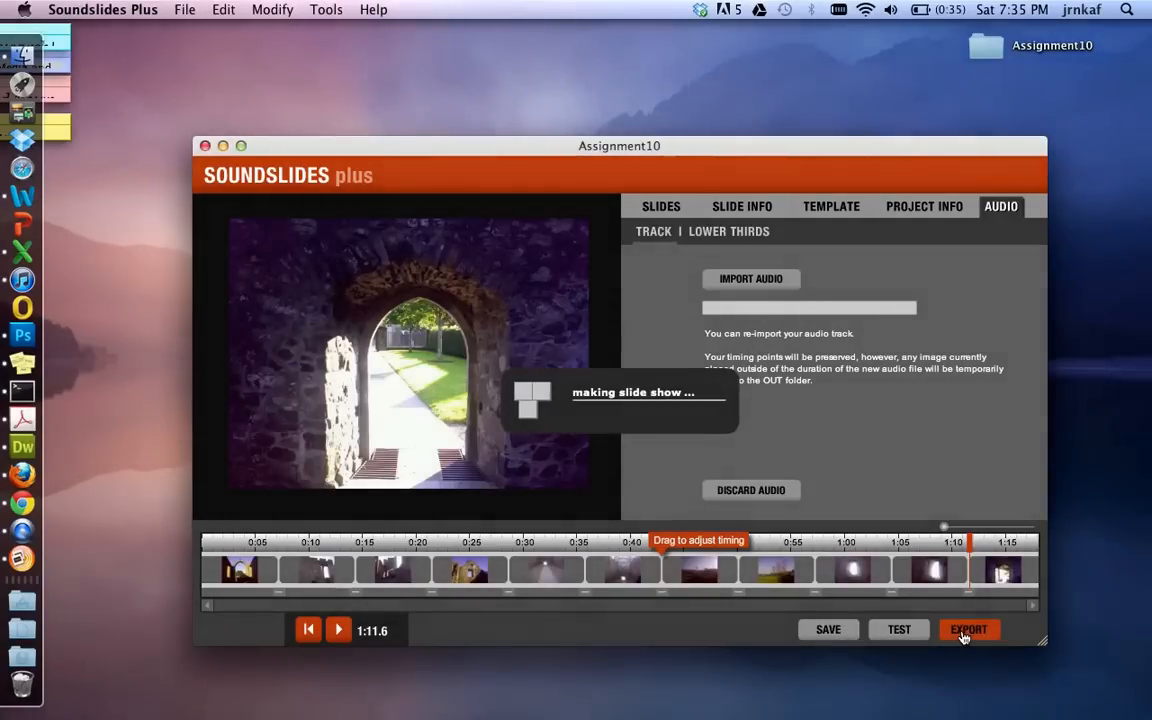
pyautogui.click(967, 629)
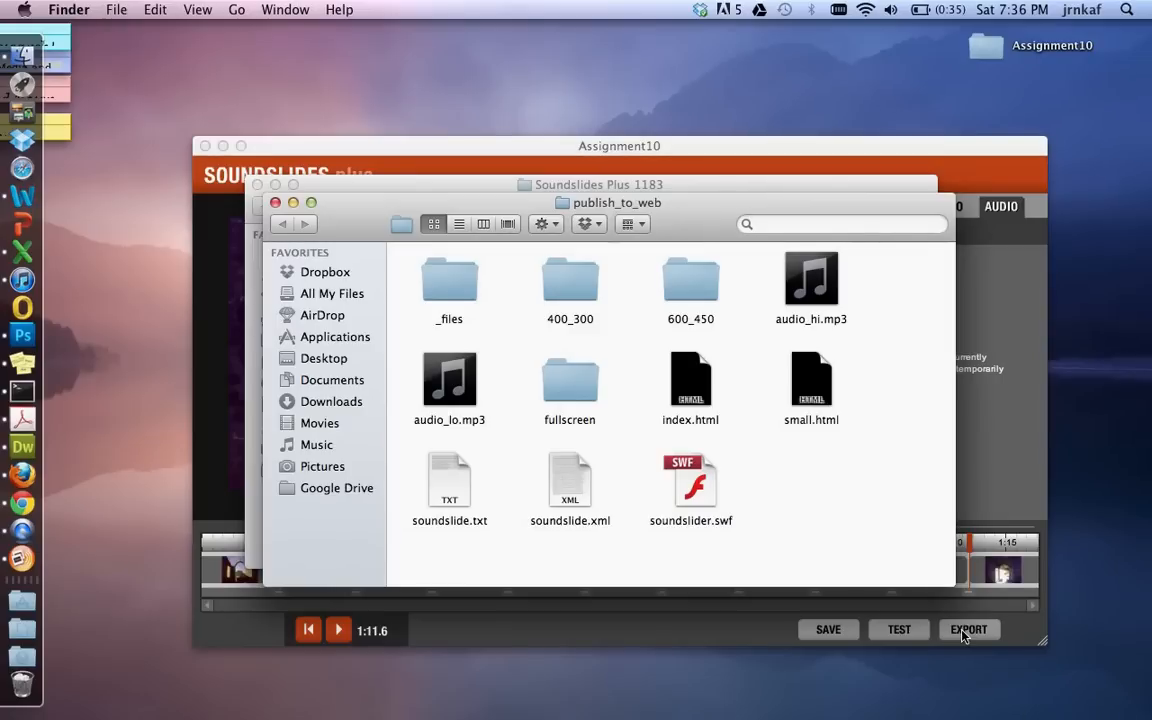
pyautogui.moveTo(1005, 56)
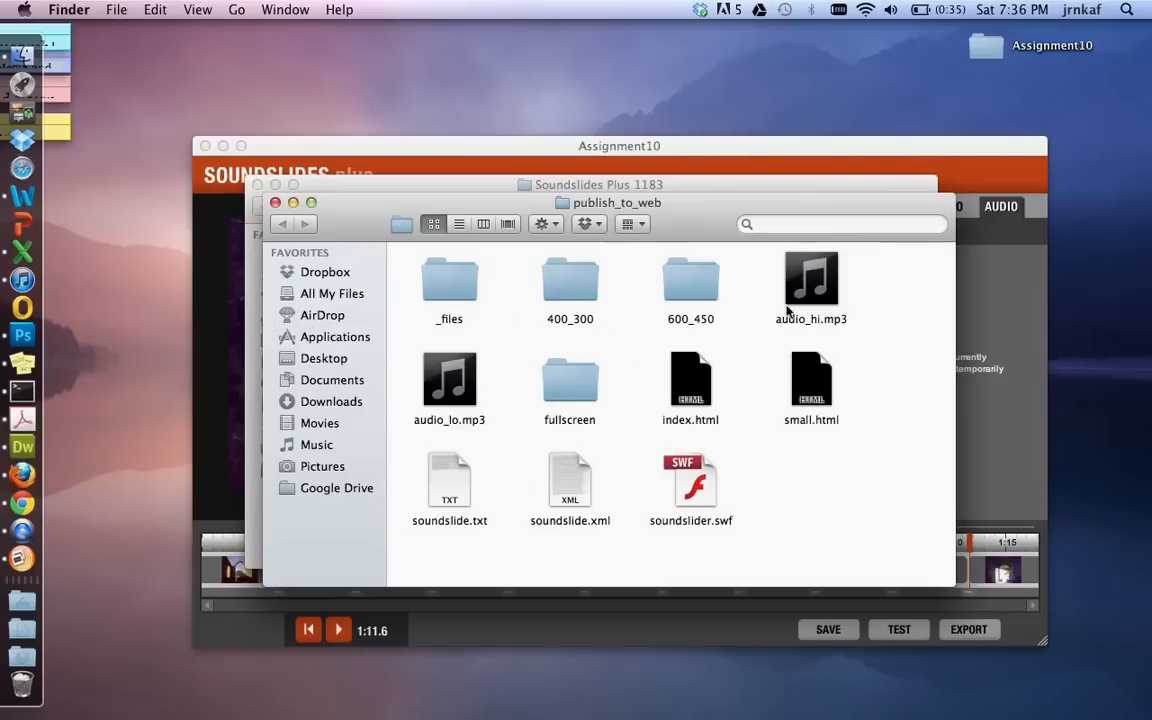
pyautogui.moveTo(697, 478)
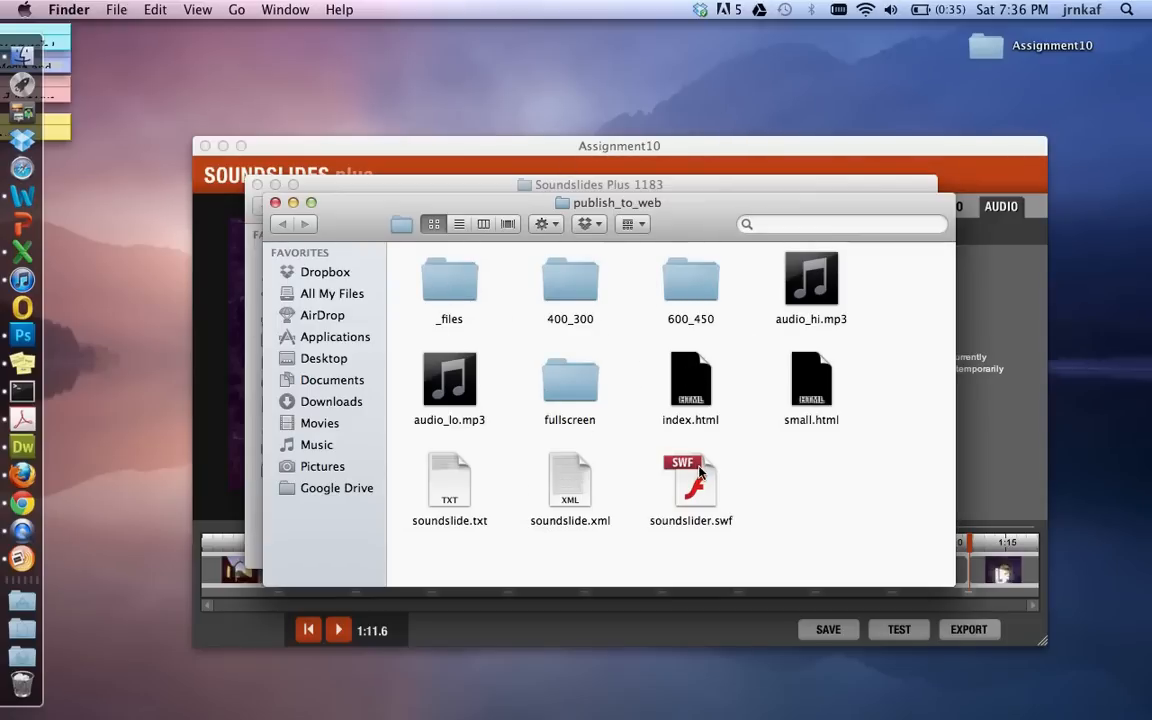
pyautogui.moveTo(698, 488)
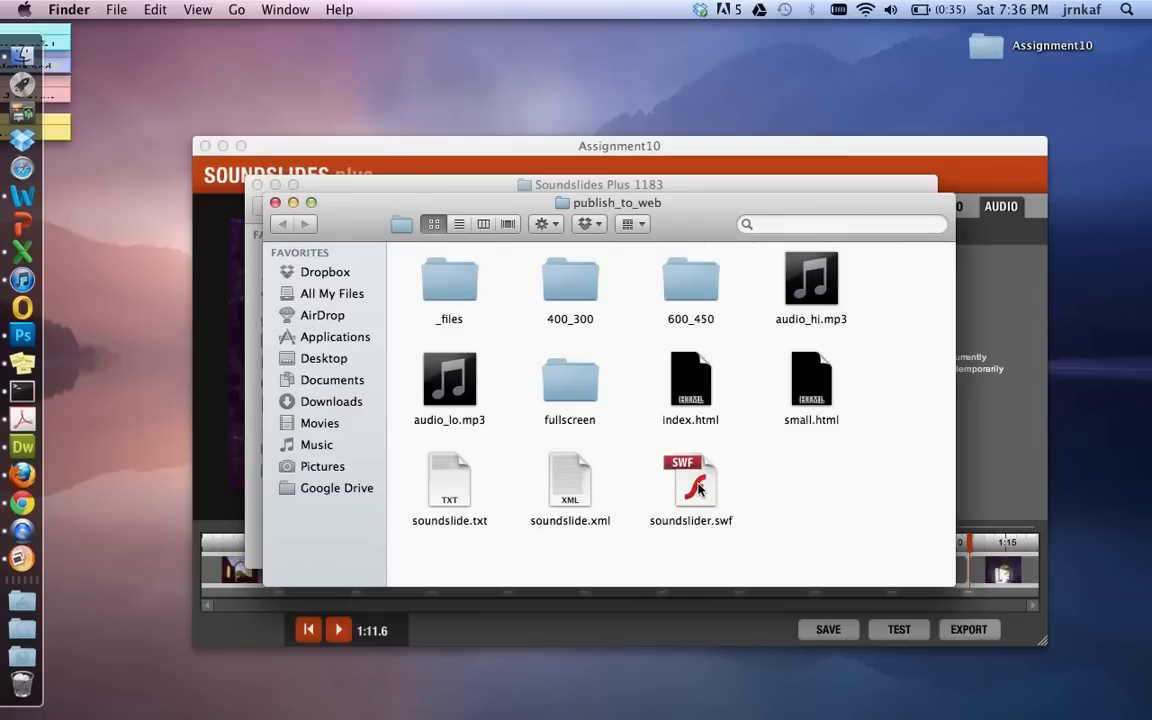
pyautogui.moveTo(520, 342)
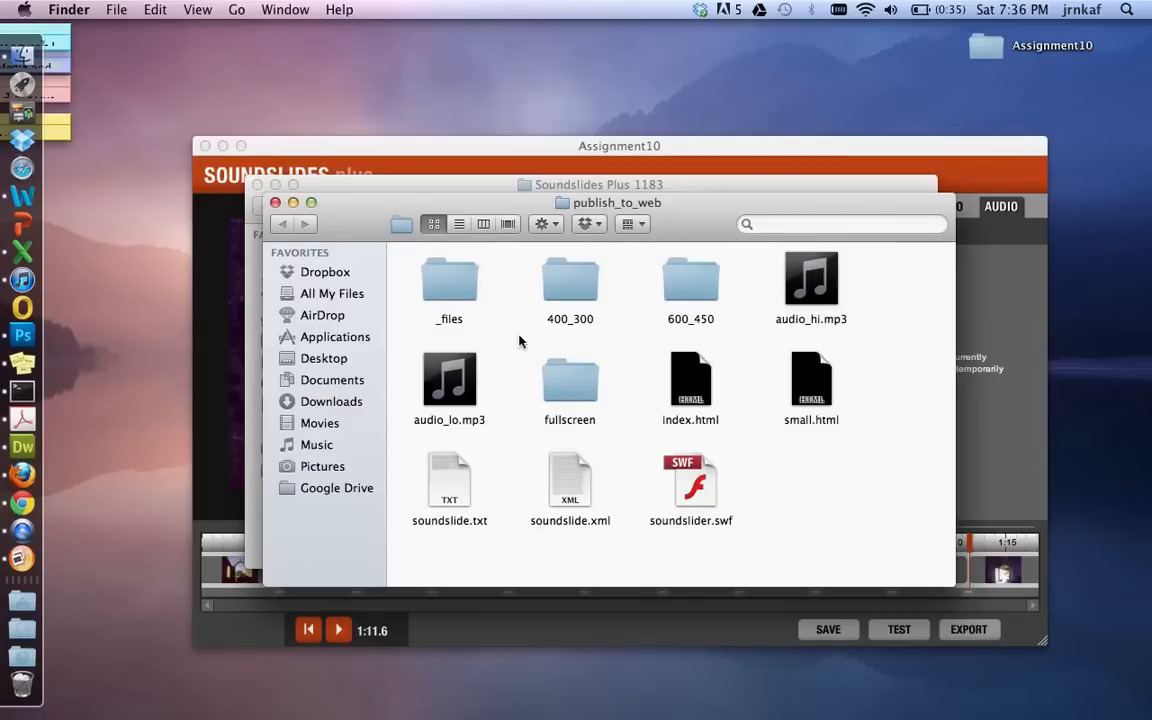
pyautogui.moveTo(690, 388)
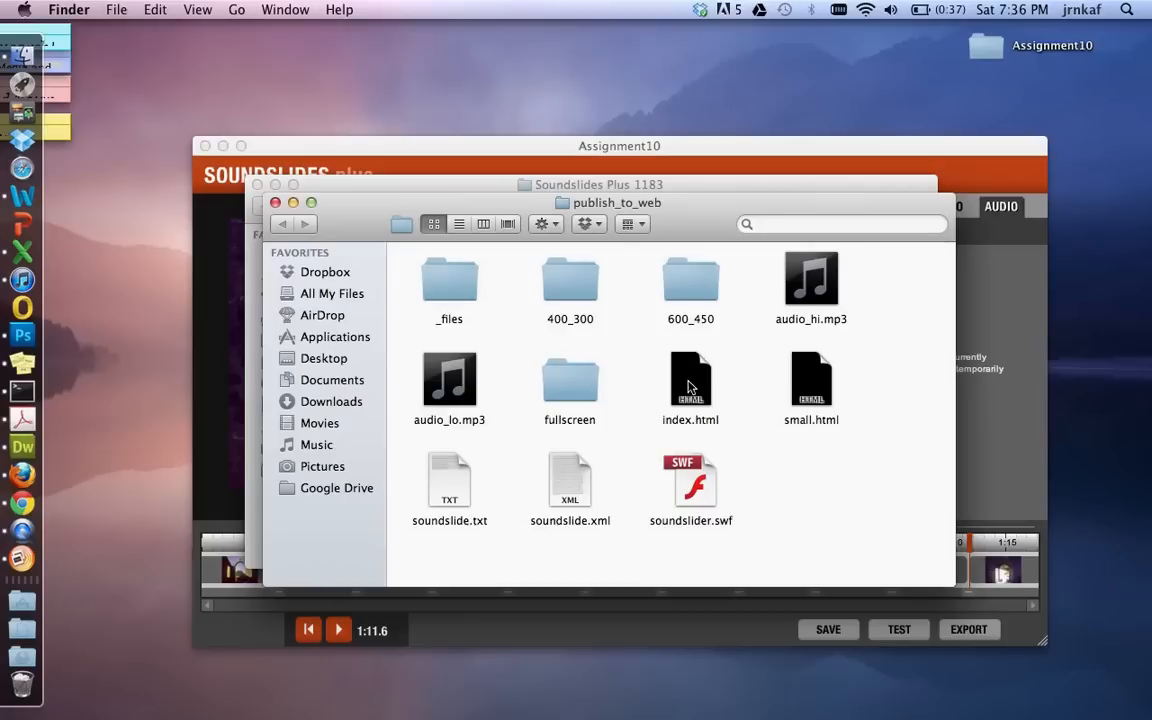
pyautogui.moveTo(518, 346)
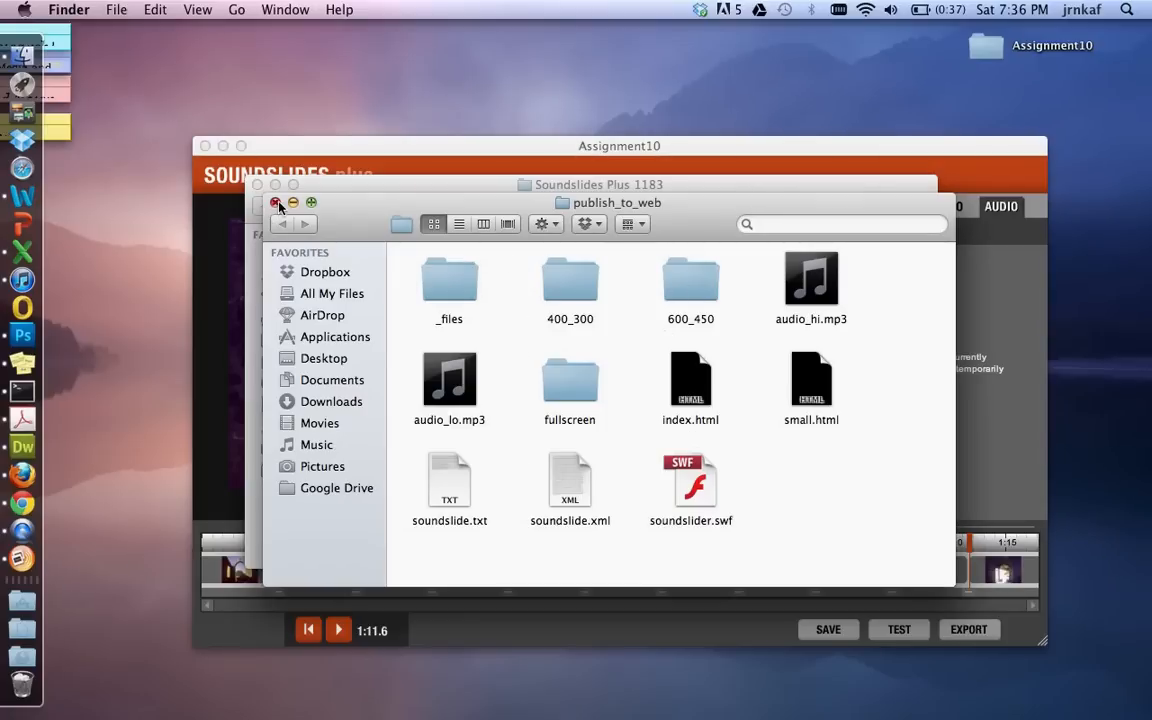
# Close the publish_to_web Finder window.
pyautogui.click(276, 203)
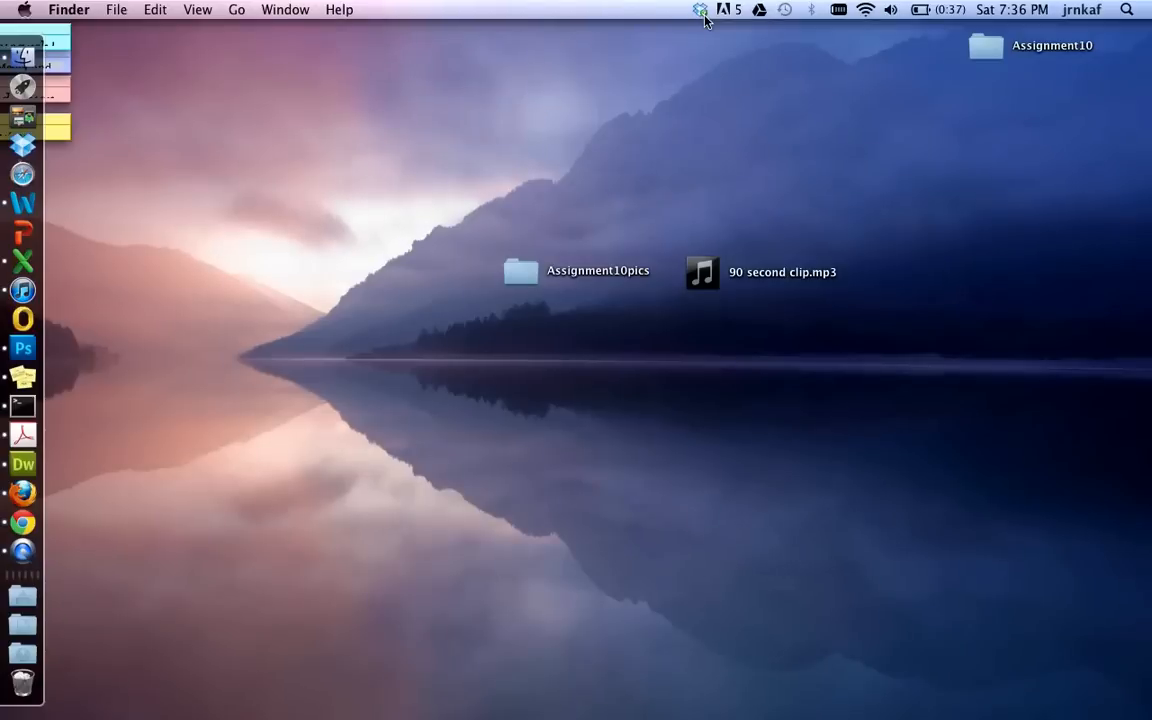
# Bring up the Dropbox menu from the menu bar.
pyautogui.click(701, 9)
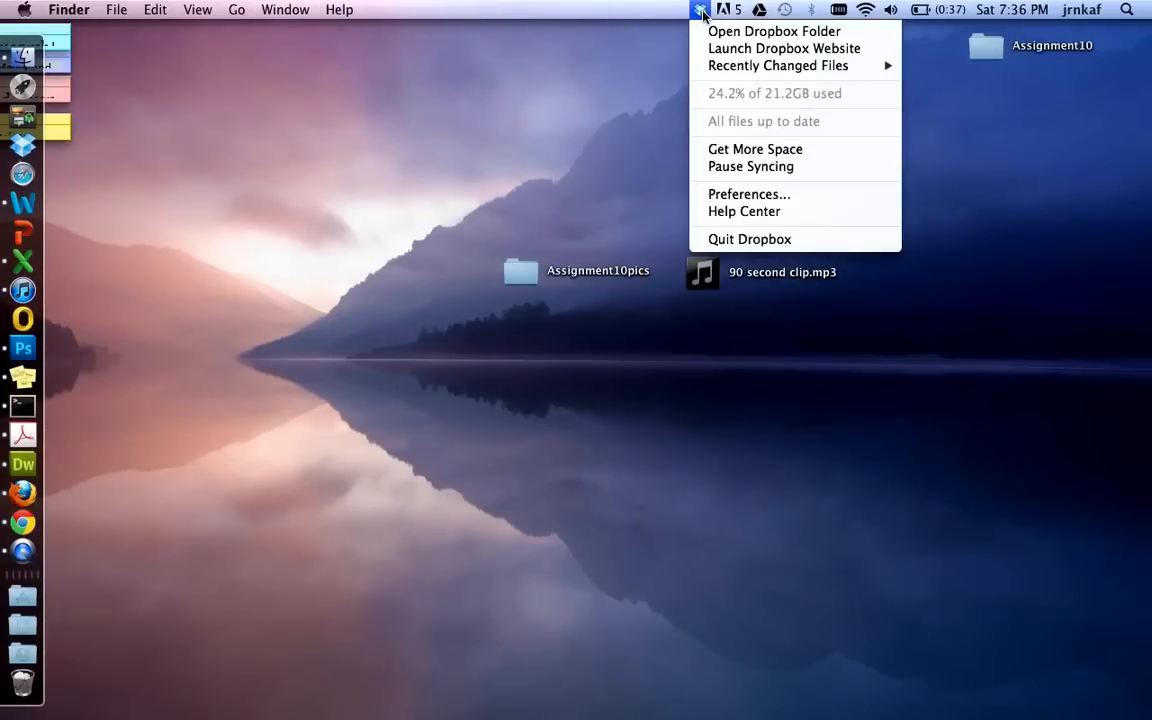
pyautogui.moveTo(773, 31)
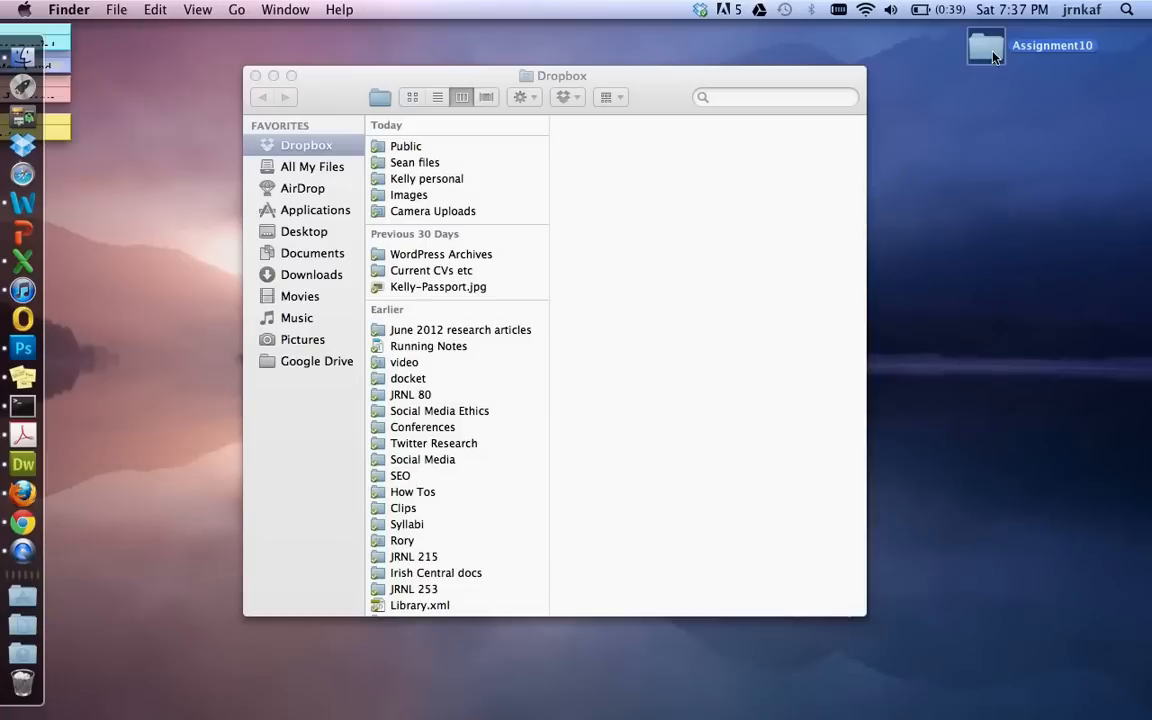
pyautogui.doubleClick(985, 46)
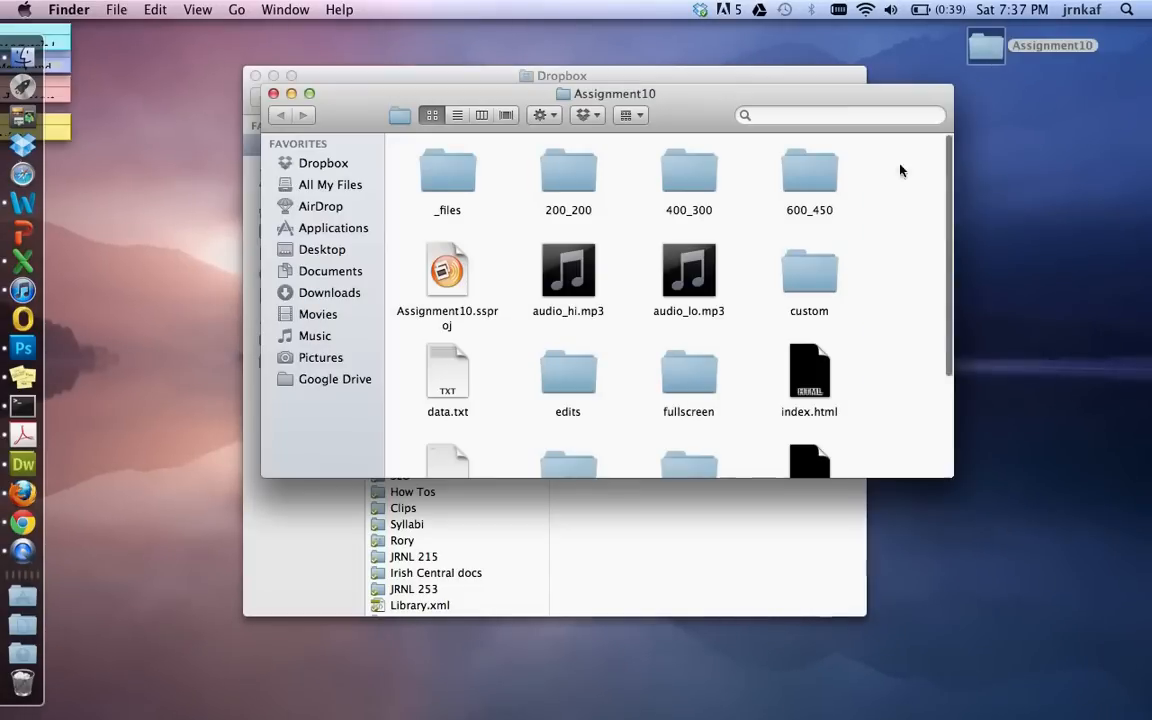
pyautogui.scroll(-3)
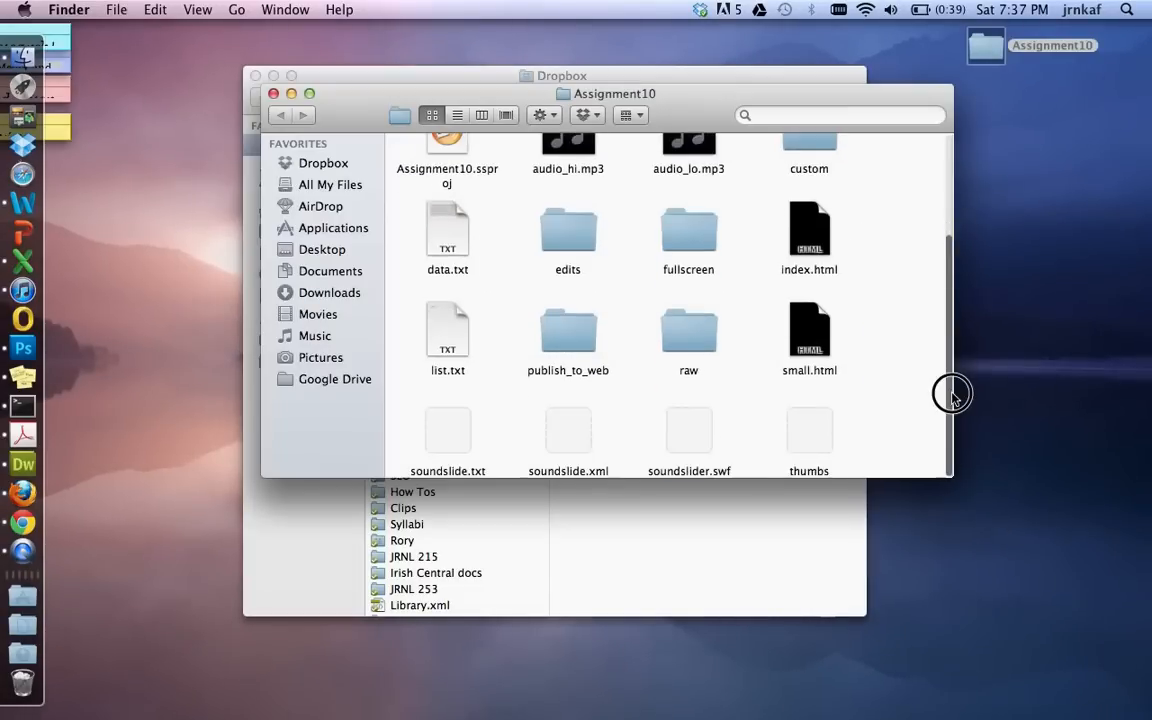
pyautogui.scroll(3)
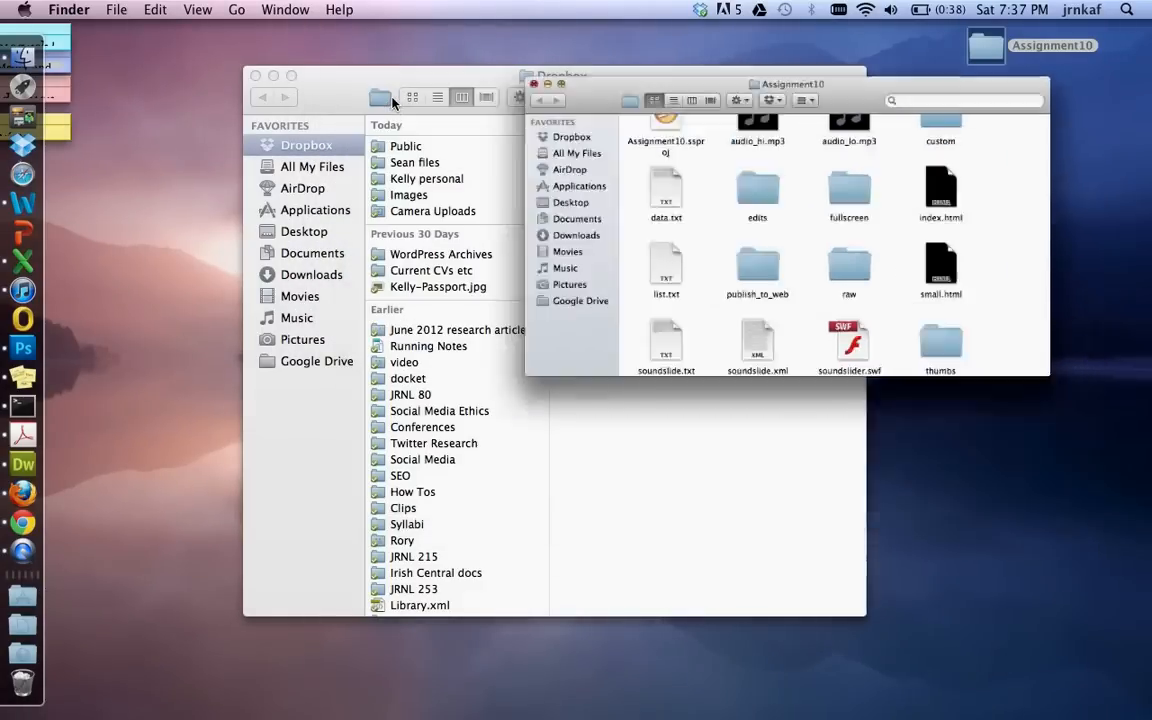
pyautogui.click(535, 84)
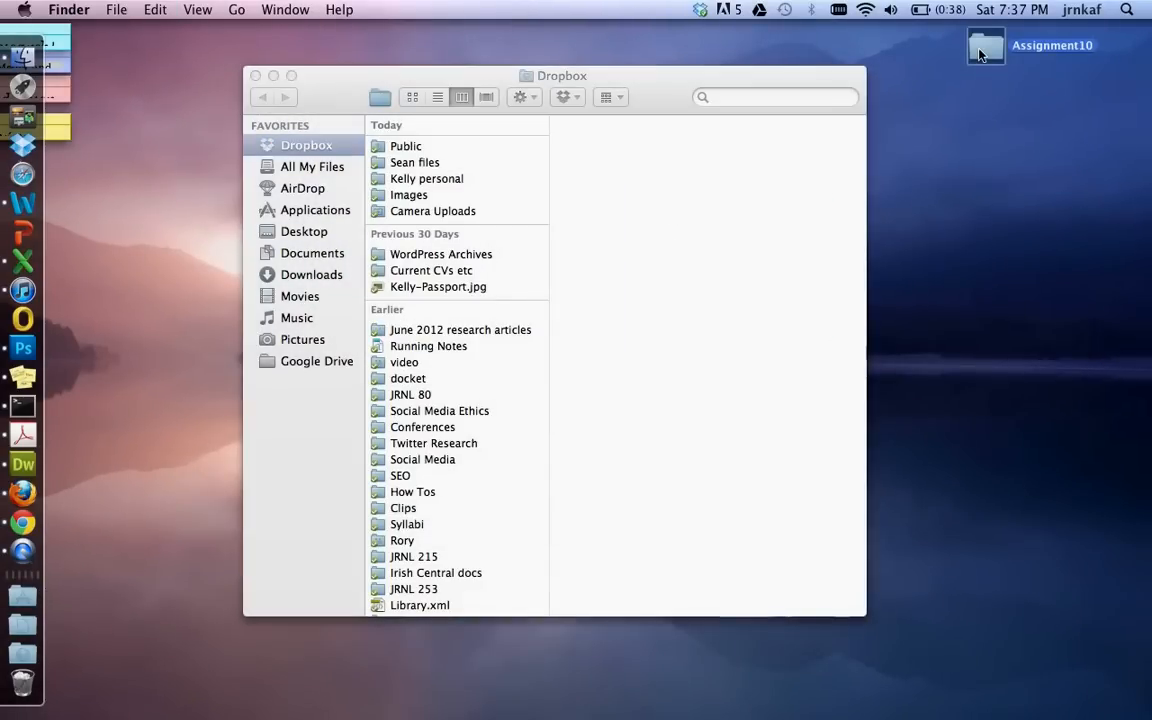
# Open the Public folder in the Dropbox window.
pyautogui.click(405, 146)
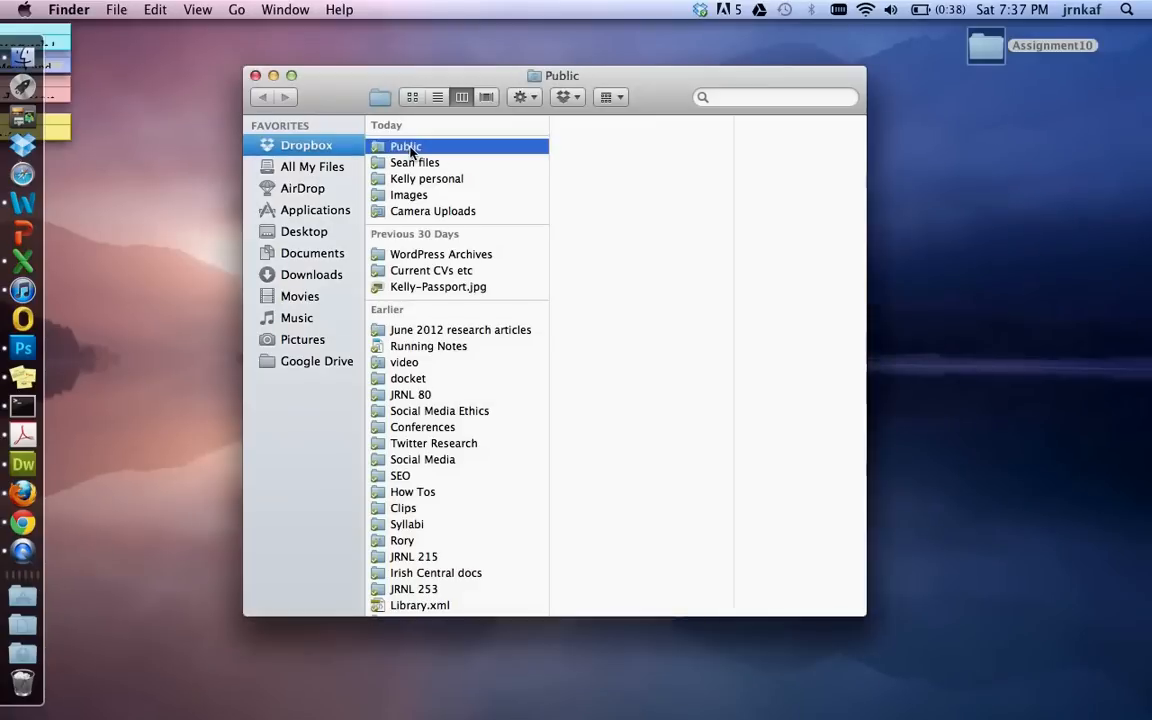
pyautogui.click(405, 146)
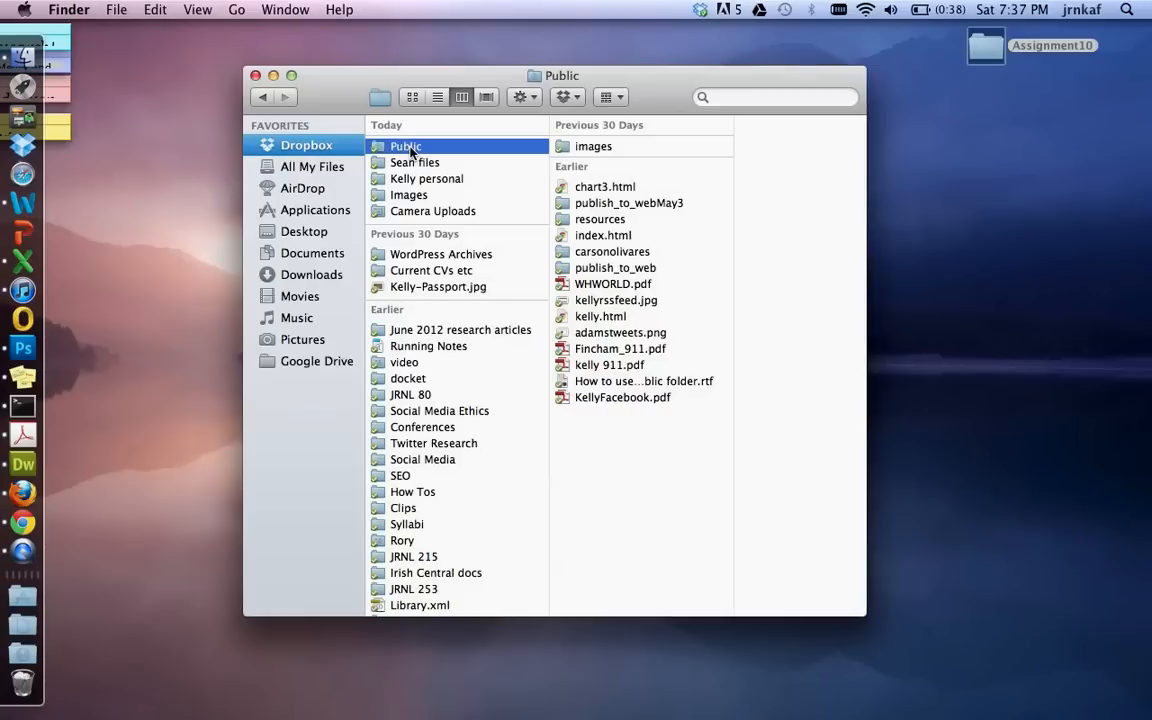
pyautogui.moveTo(575, 470)
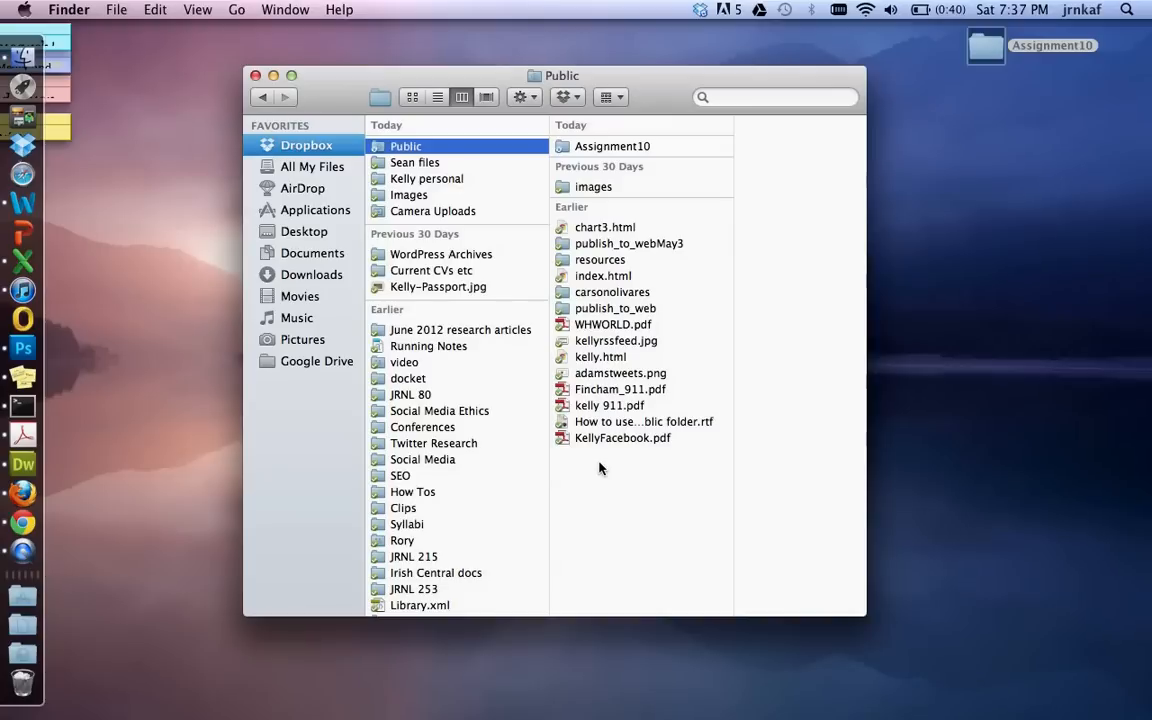
pyautogui.moveTo(565, 146)
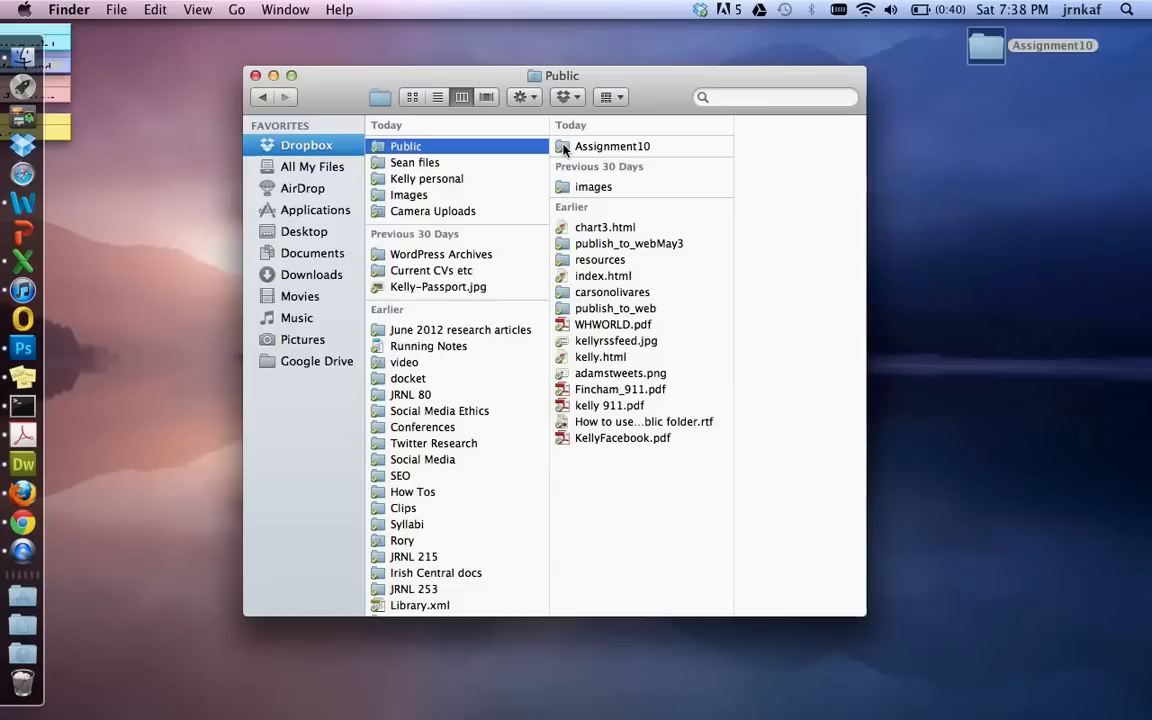
pyautogui.moveTo(685, 146)
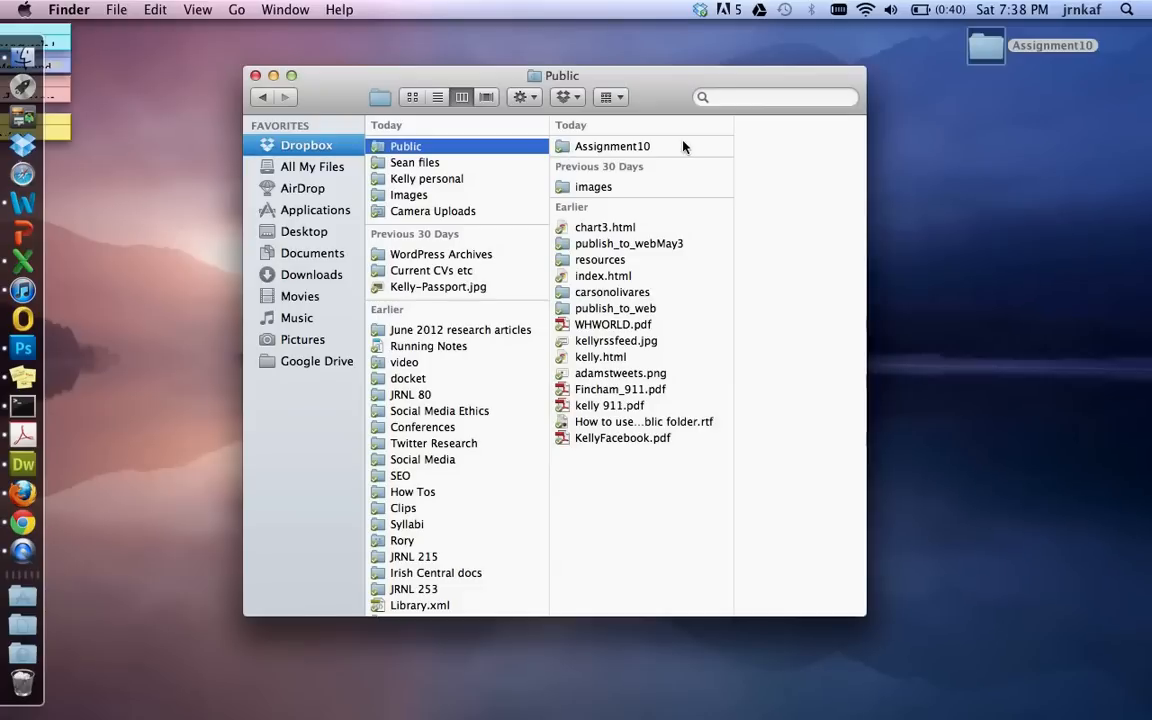
pyautogui.moveTo(570, 152)
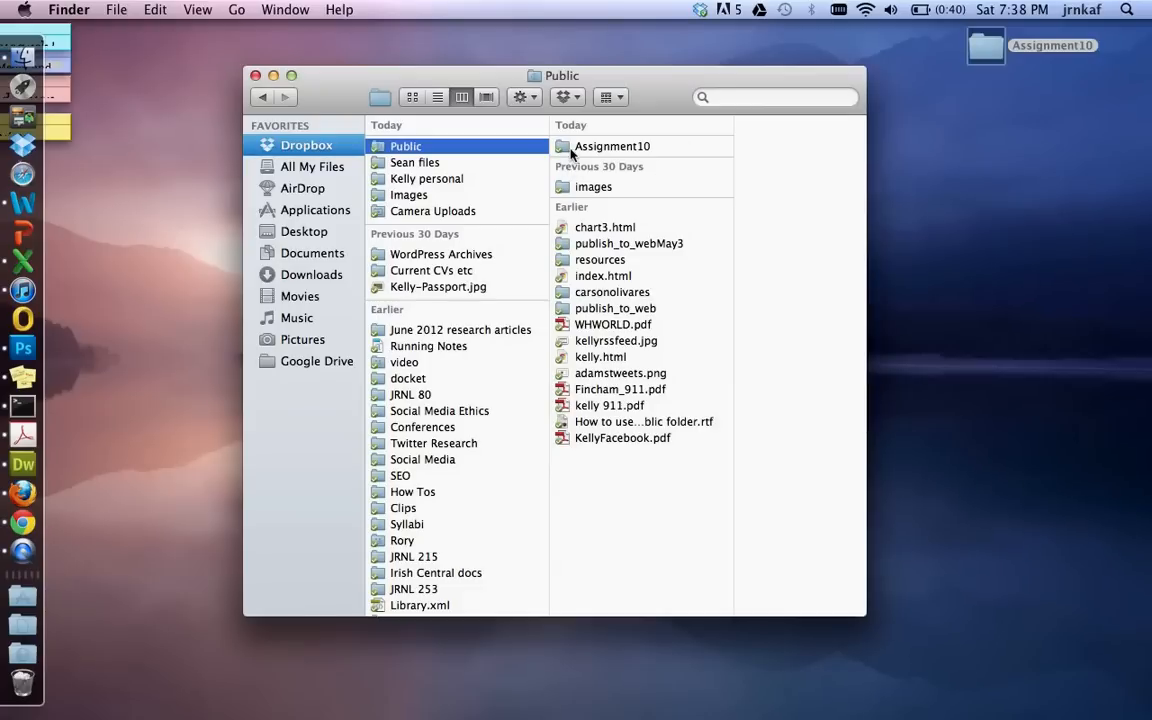
# Copy the Dropbox public link for Assignment10's publish_to_web index.html.
pyautogui.click(612, 146)
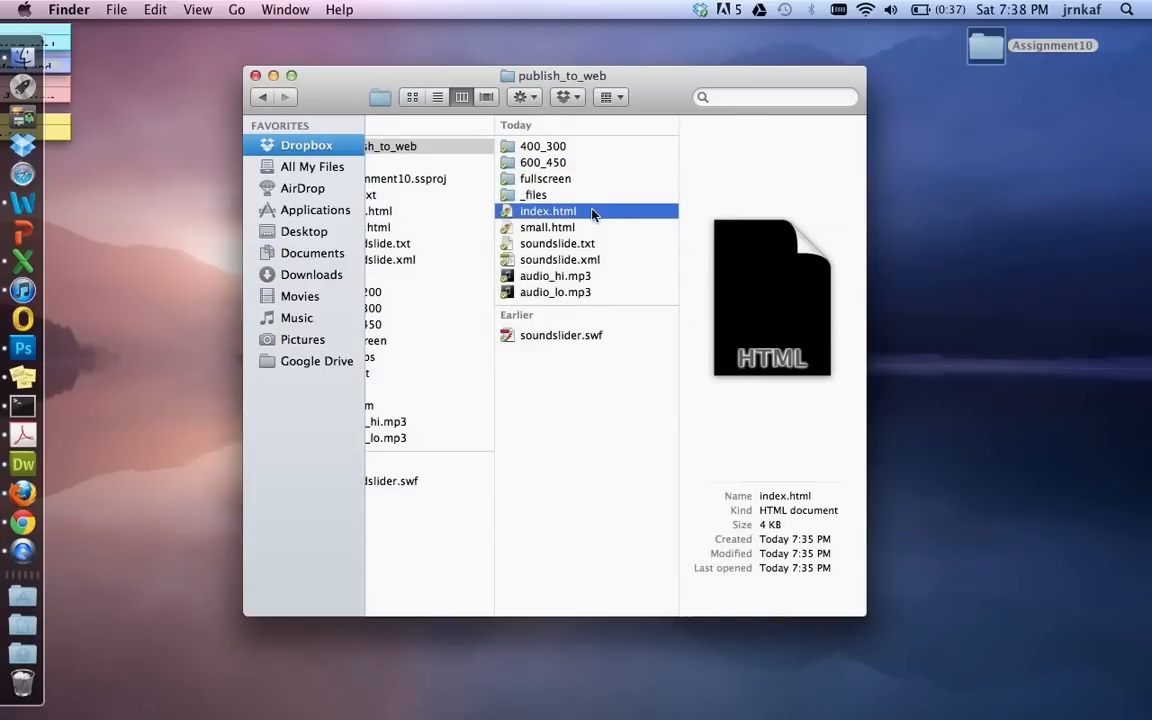
pyautogui.rightClick(548, 211)
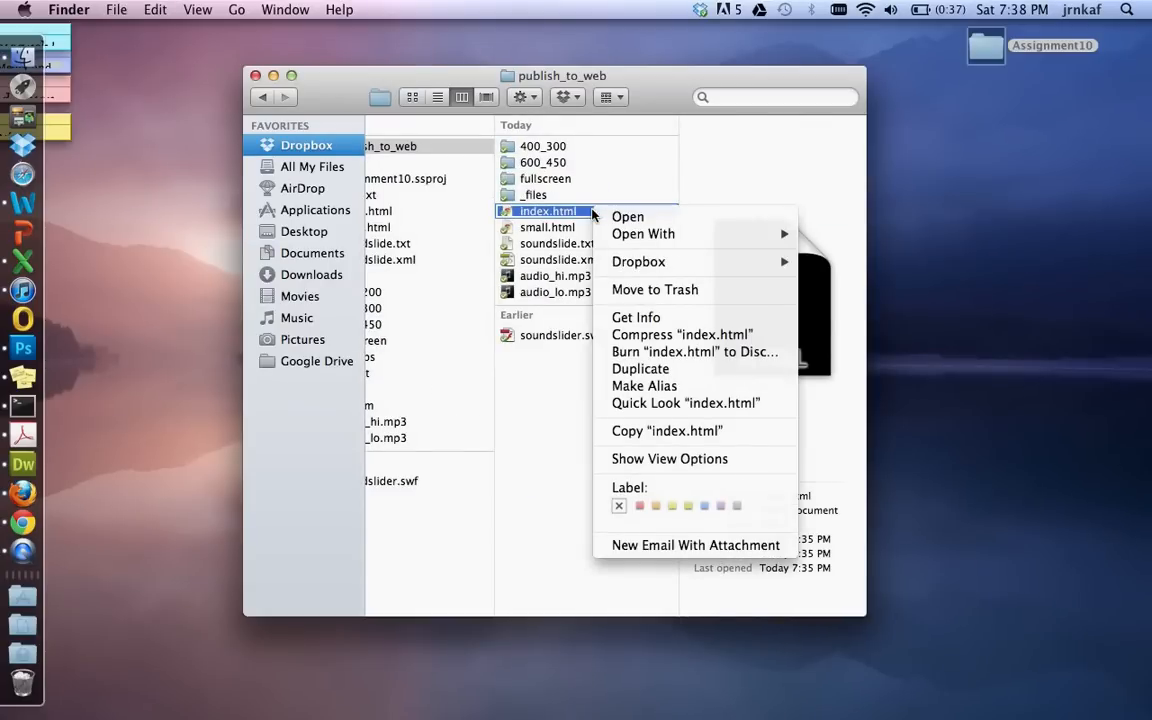
pyautogui.moveTo(628, 217)
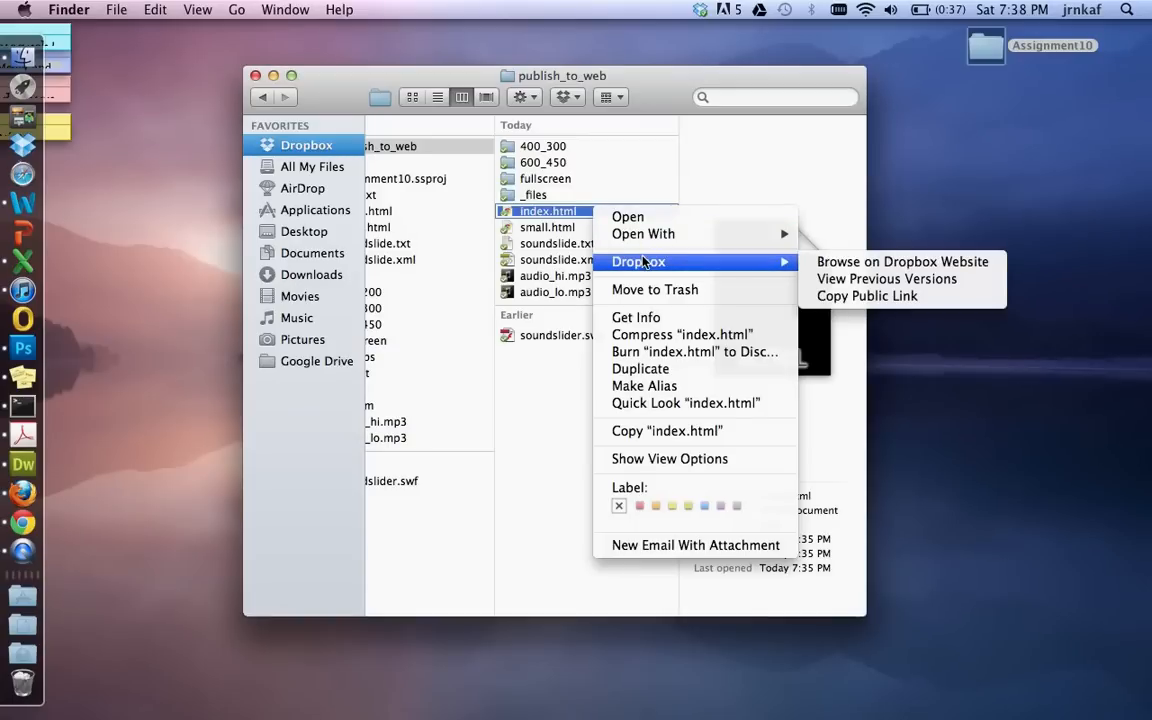
pyautogui.moveTo(735, 283)
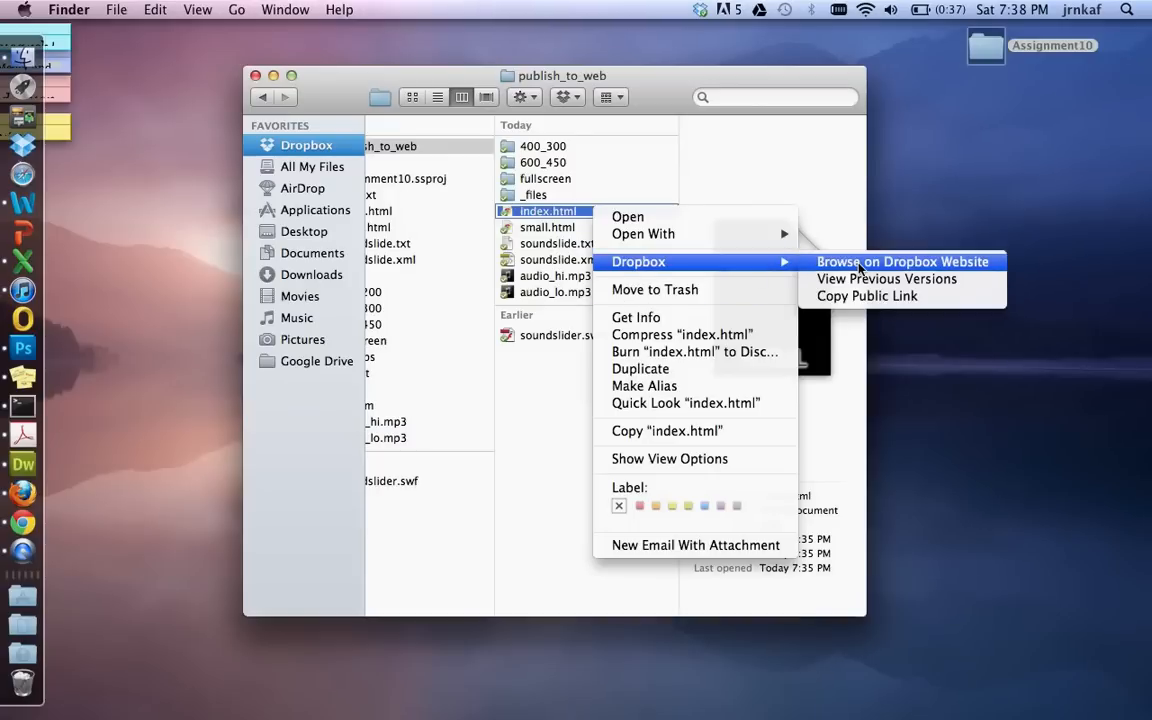
pyautogui.moveTo(867, 296)
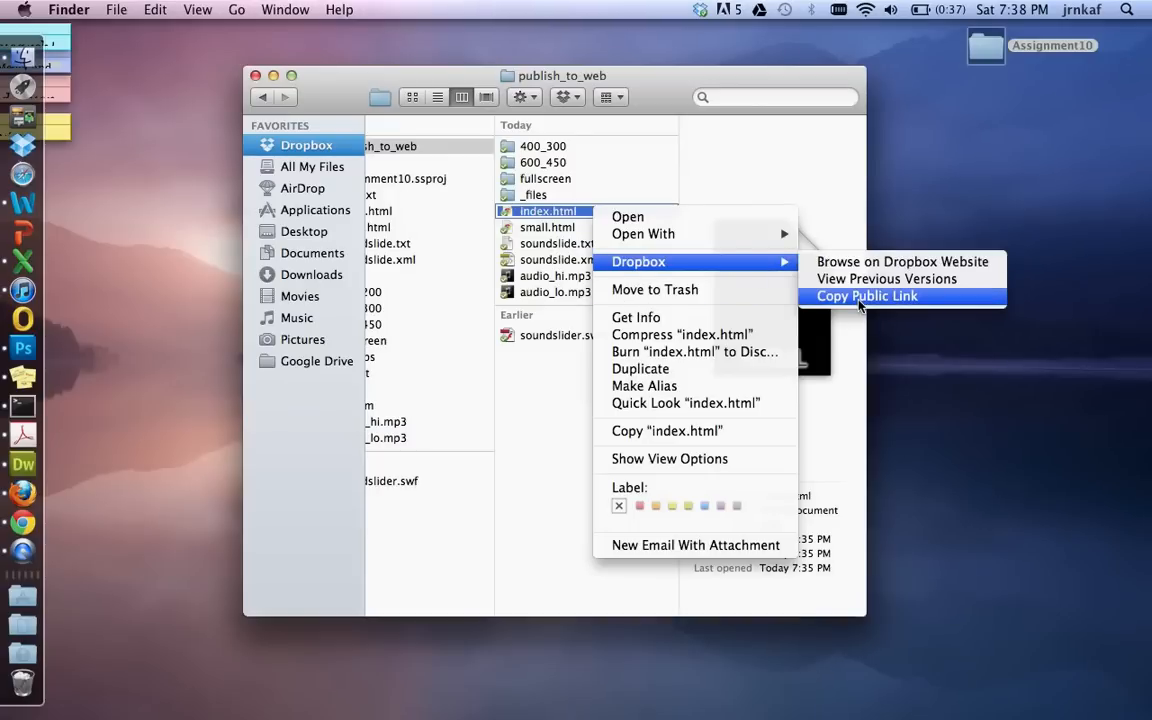
pyautogui.click(866, 296)
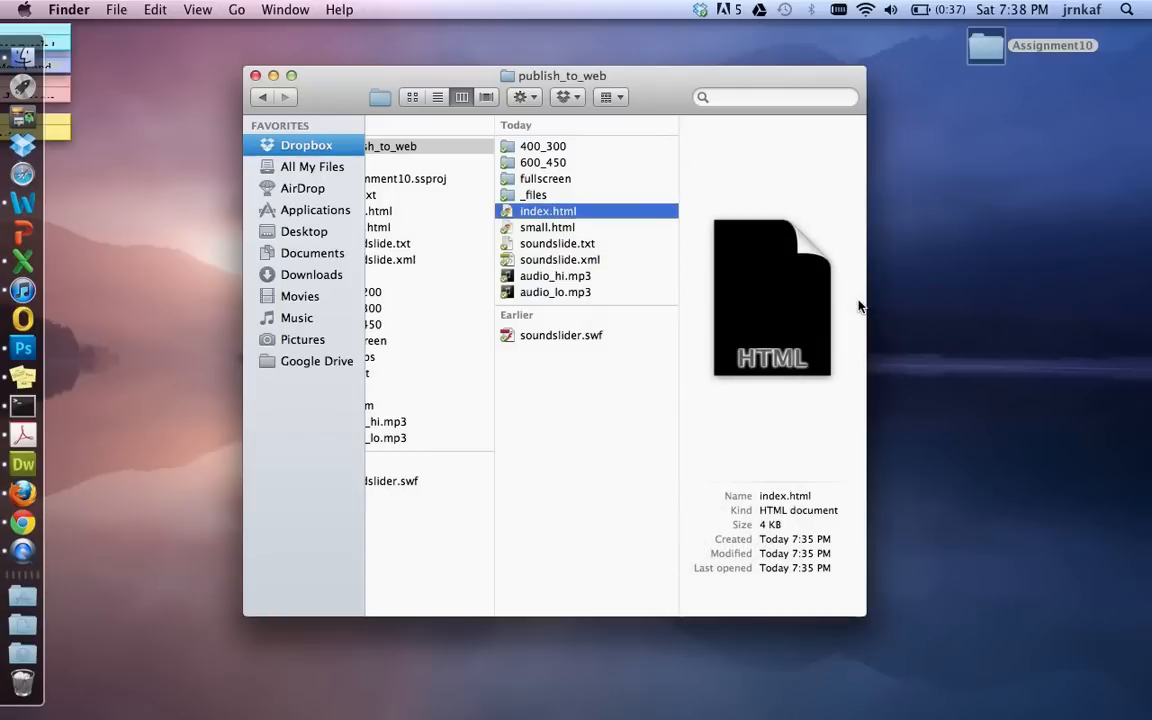
pyautogui.moveTo(812, 306)
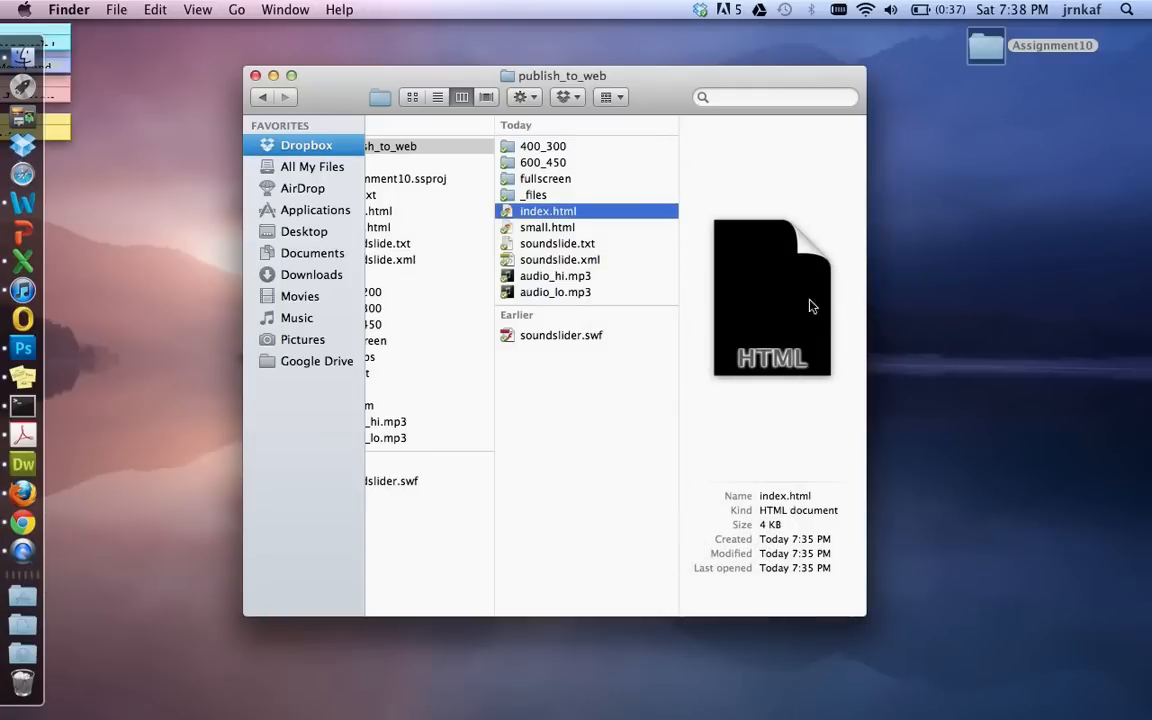
pyautogui.moveTo(98, 453)
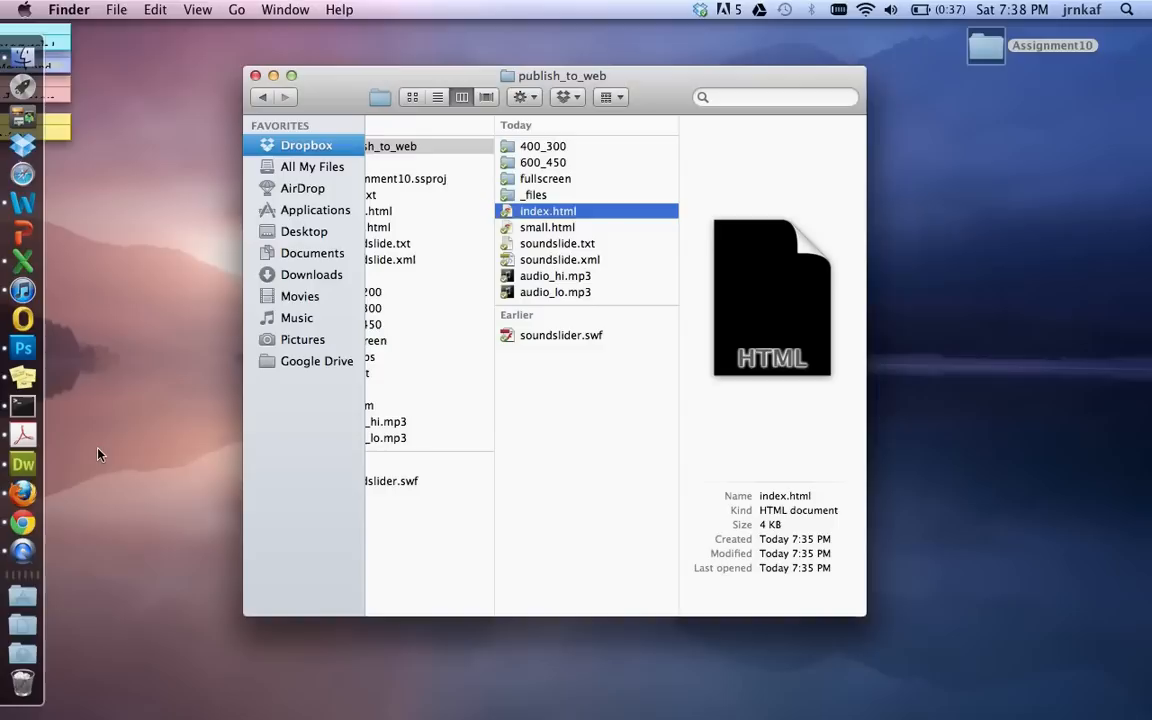
pyautogui.moveTo(40, 490)
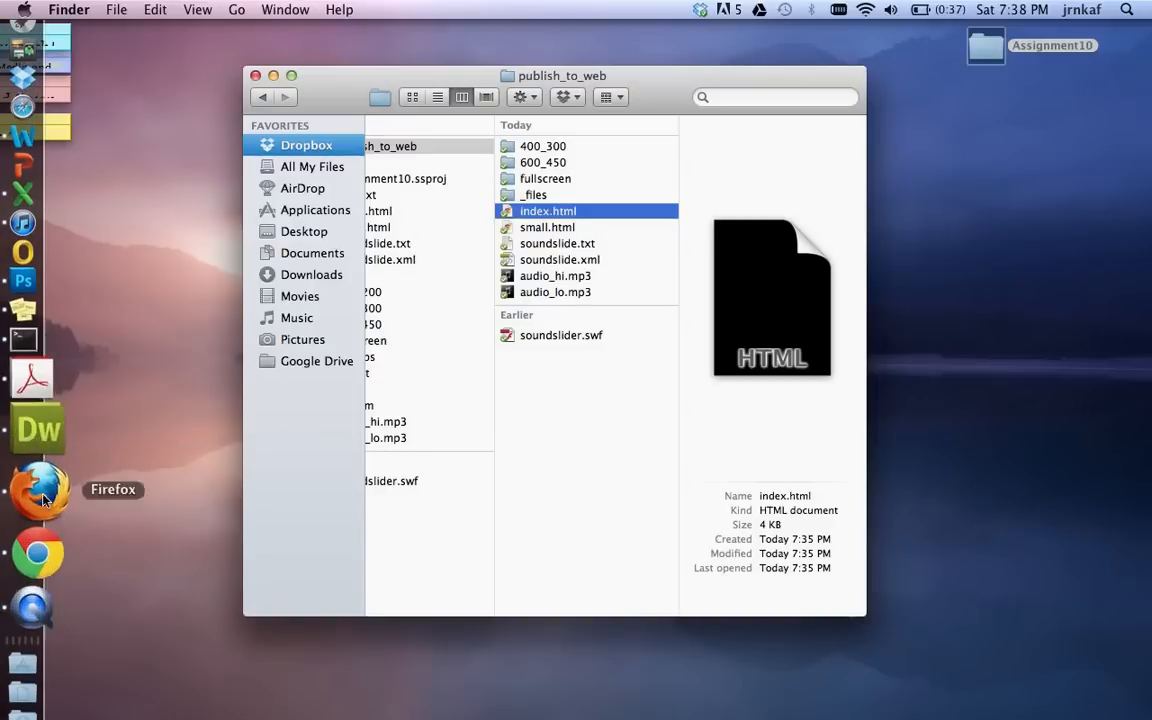
pyautogui.click(37, 545)
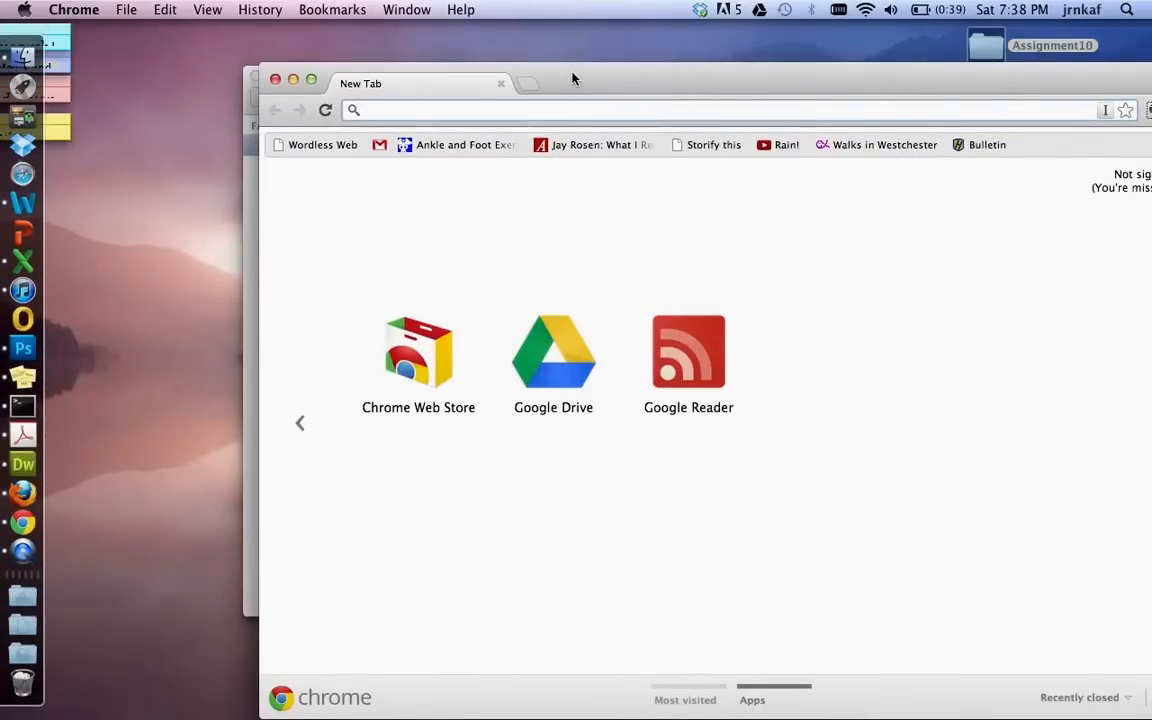
pyautogui.write('https://dl.dropbox.com/u/33288710/Assignment10/publish_to_web/index.html')
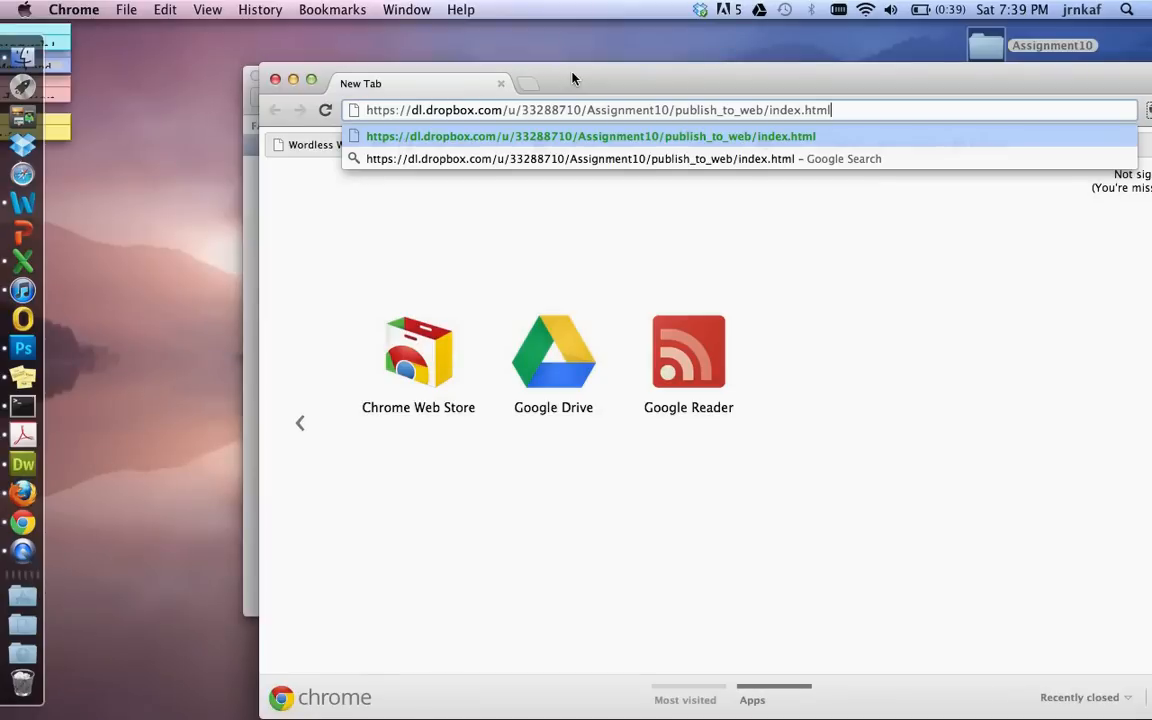
pyautogui.press('Return')
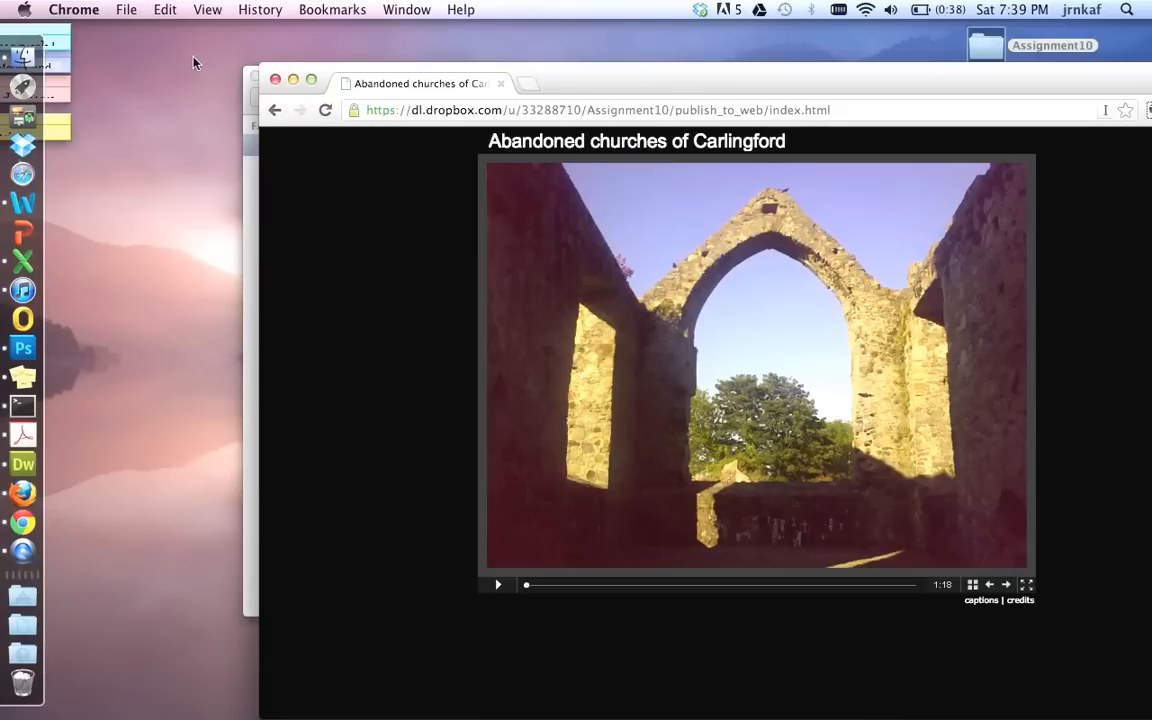
pyautogui.moveTo(181, 66)
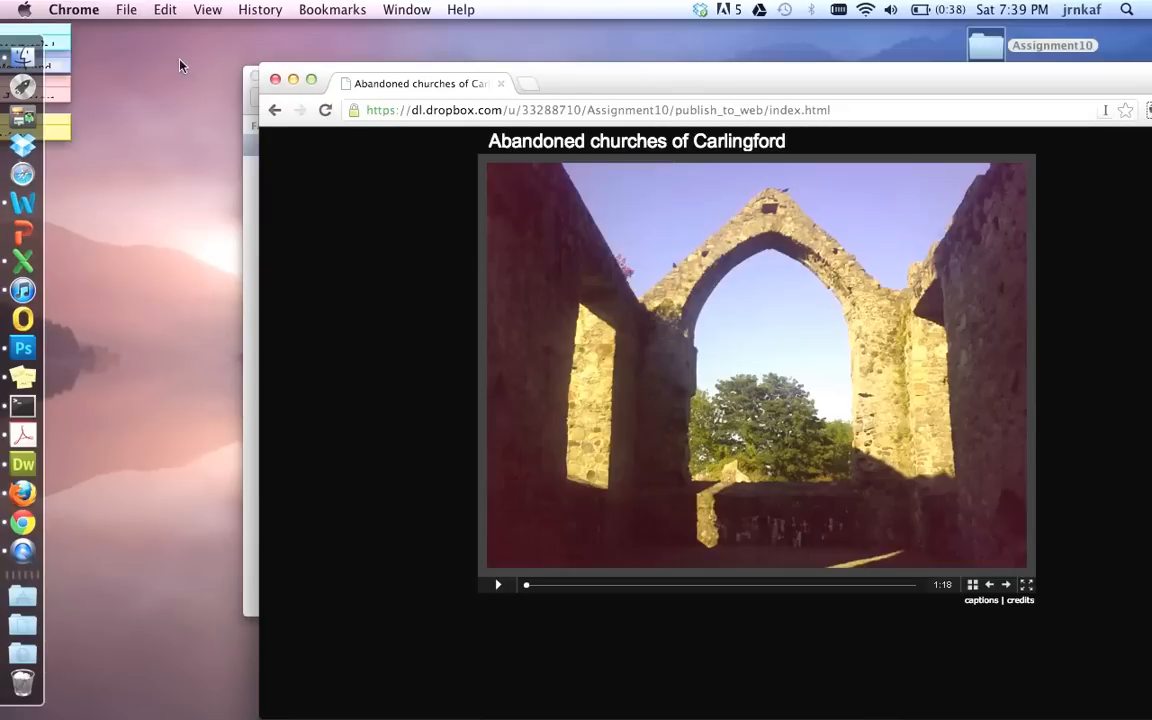